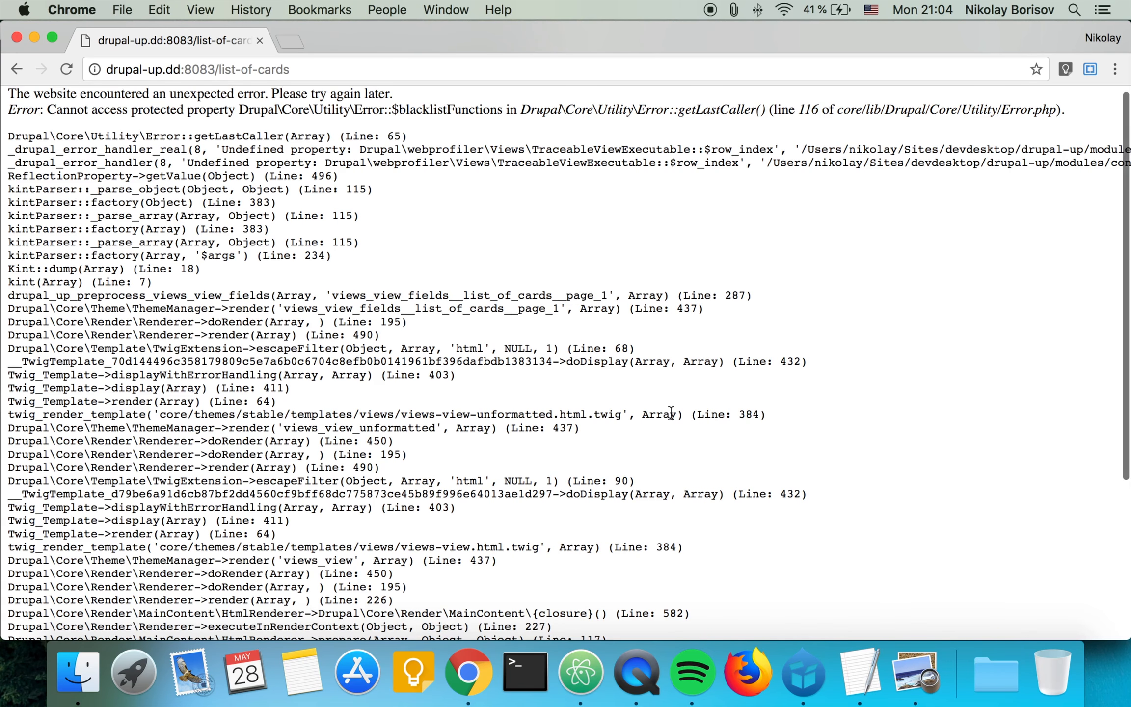
Review the kint() call in drupal_up.theme in Atom, then return to the list-of-cards error page.
scroll("up", 3)
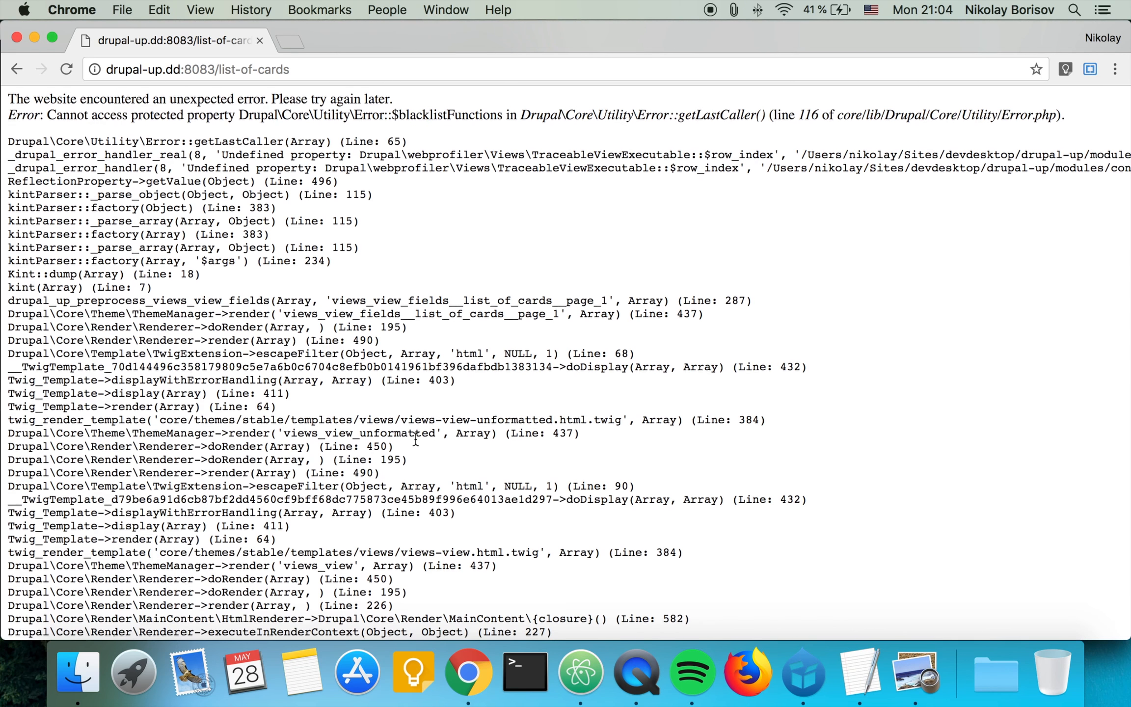
mouse_move(580, 675)
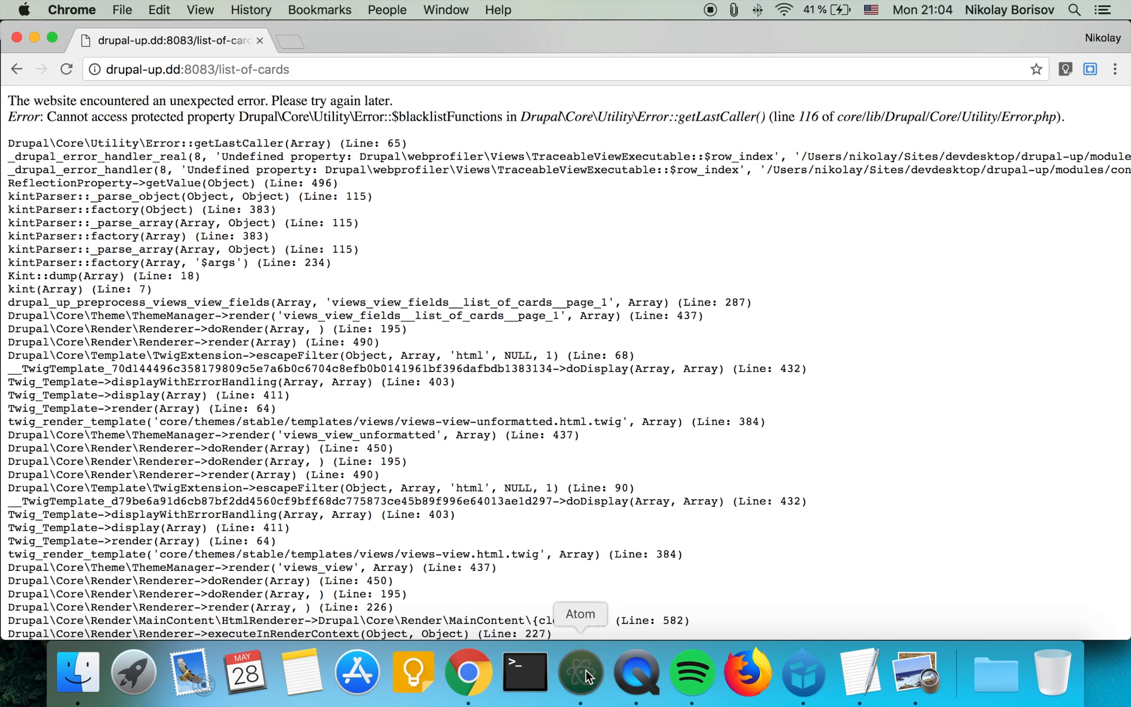
left_click(579, 672)
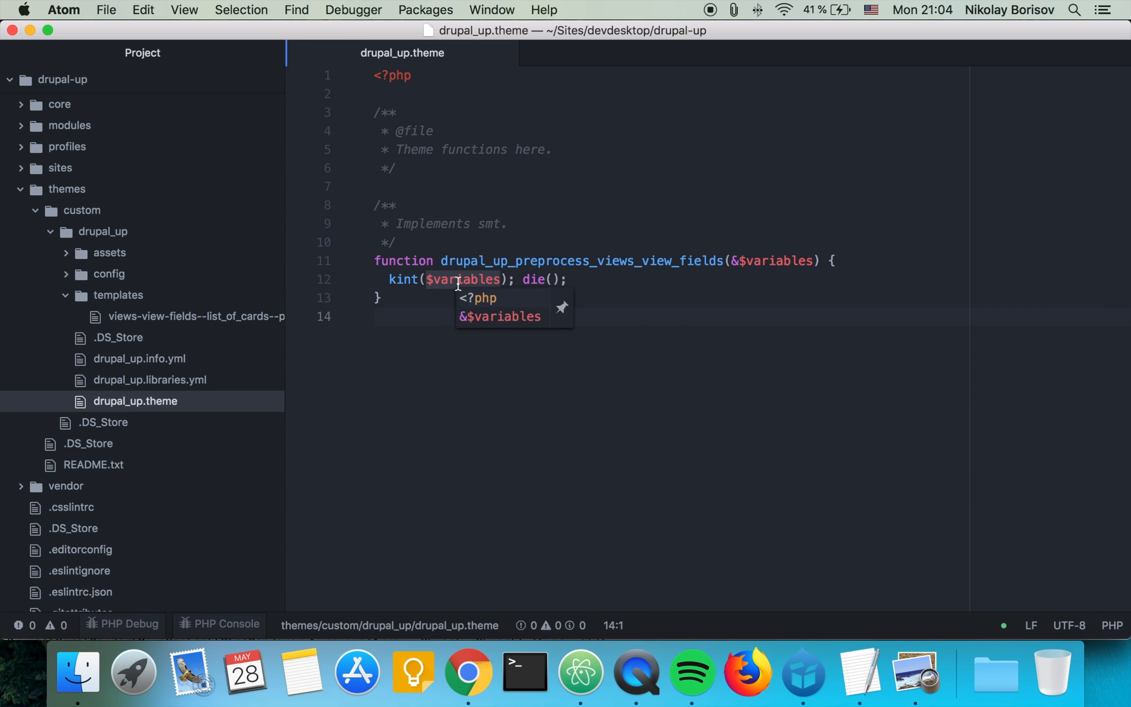
mouse_move(542, 260)
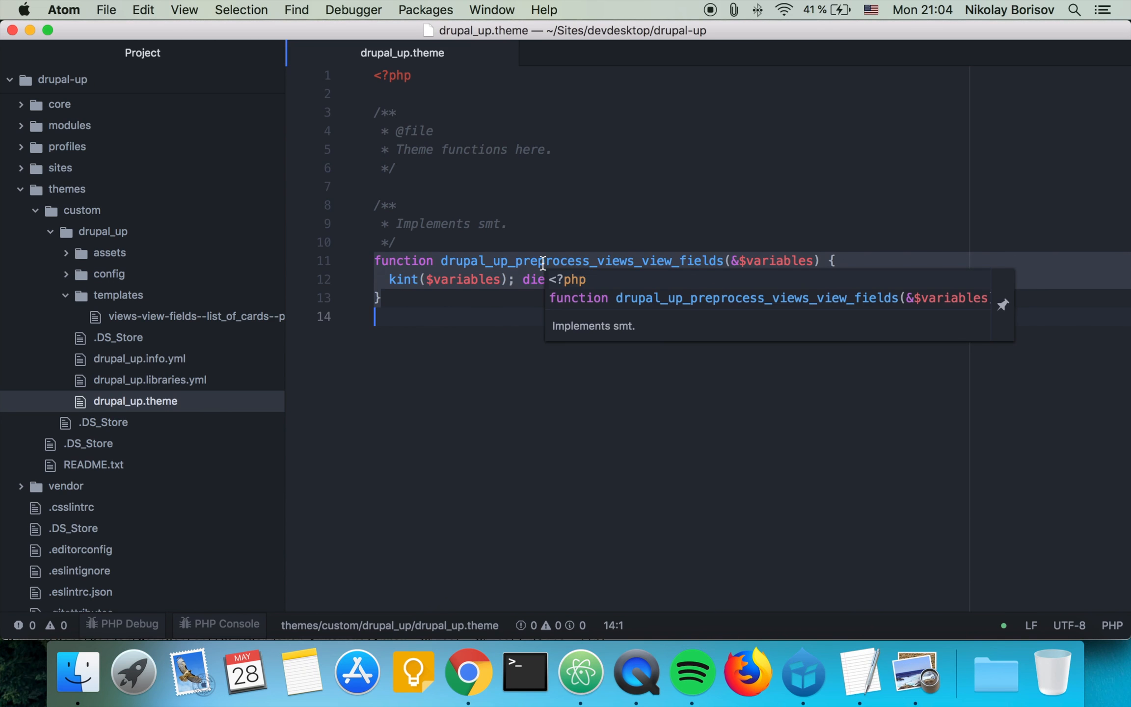
left_click(468, 673)
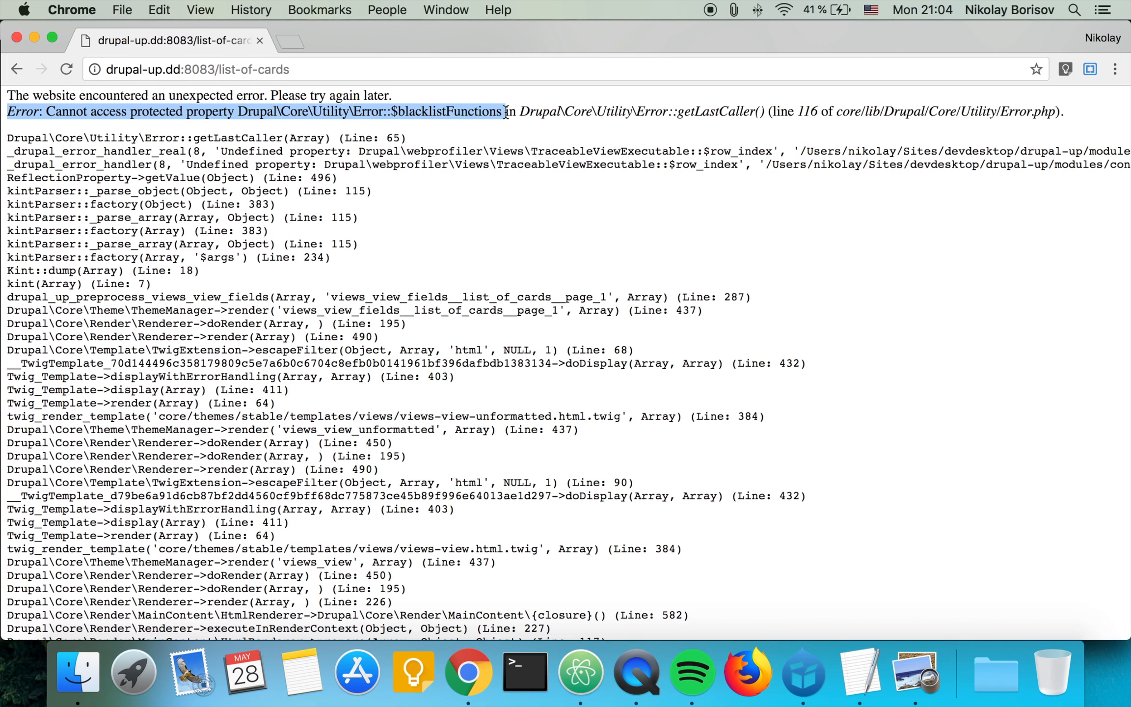
Search Google for the error, open drupal.org issue #2857361 down to its patch, then return to the error tab.
left_click(287, 40)
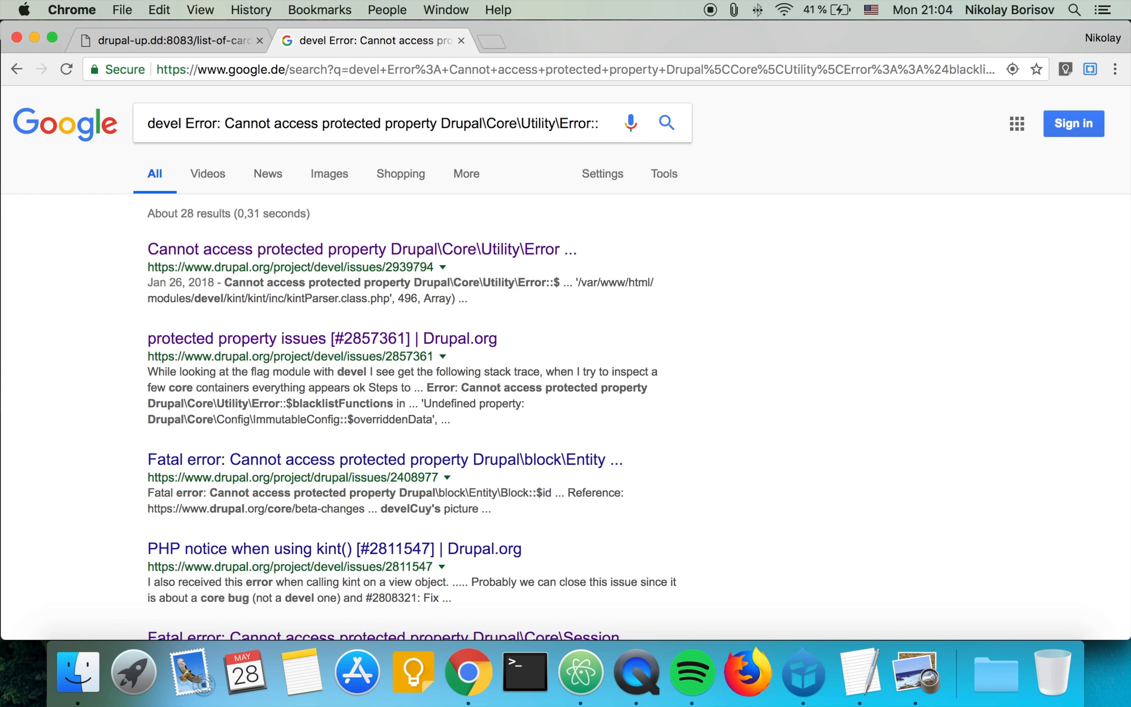
left_click(276, 338)
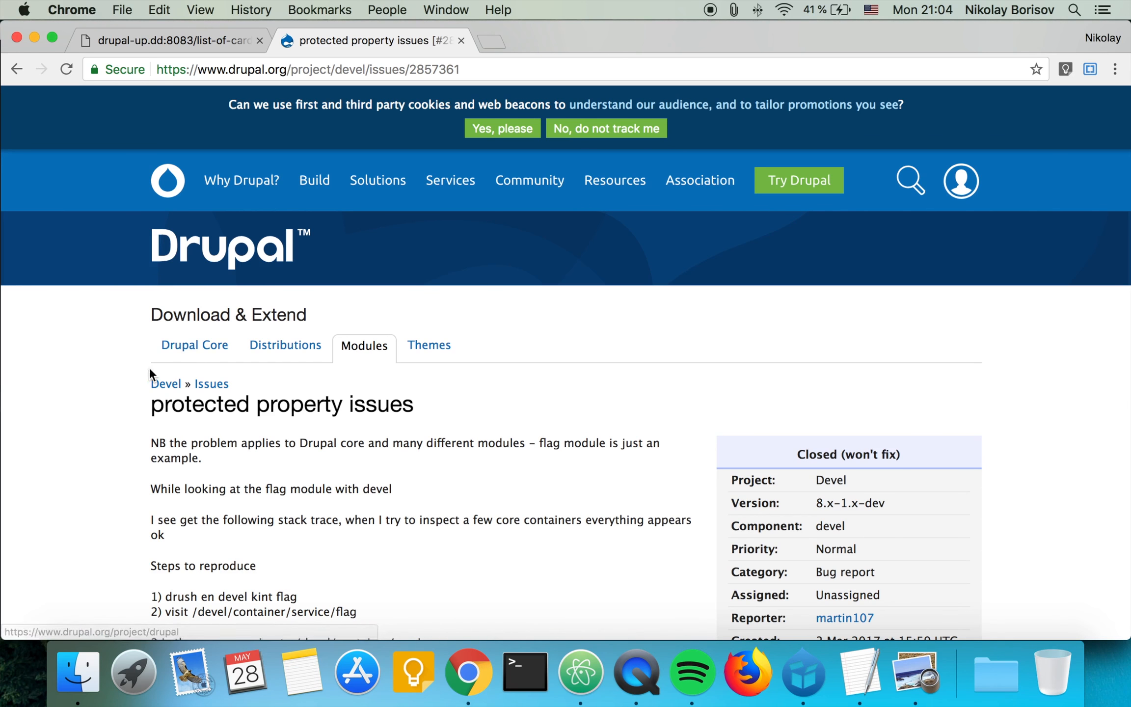
mouse_move(211, 384)
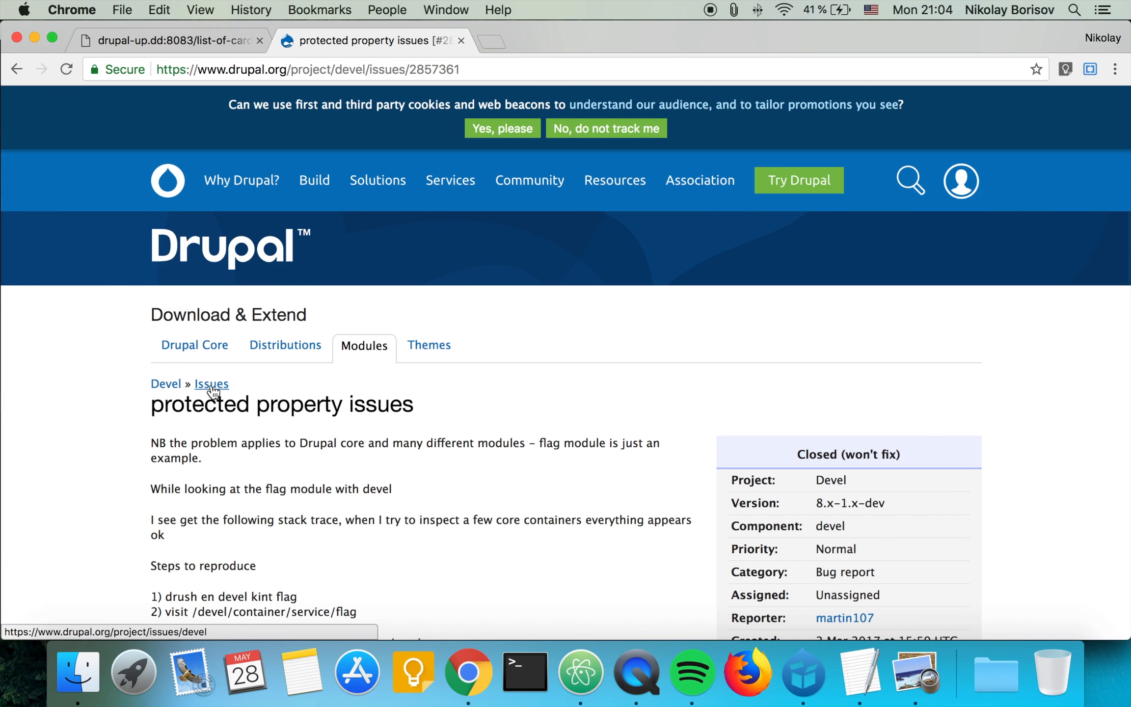
scroll("down", 3)
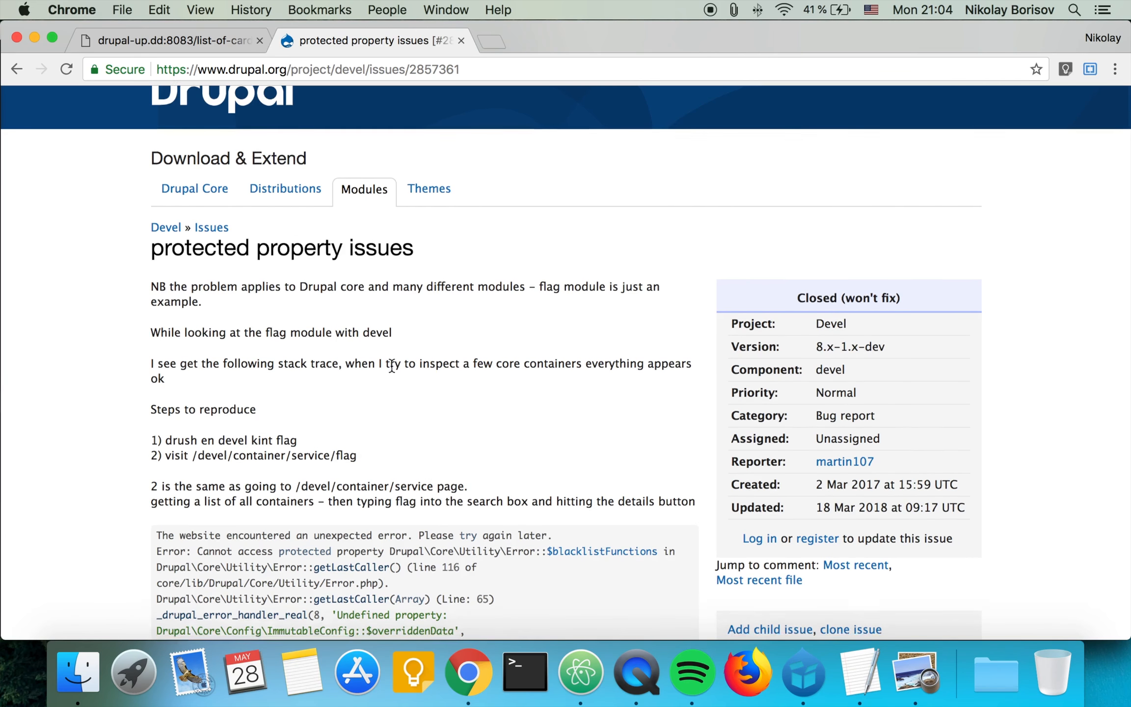
scroll("down", 3)
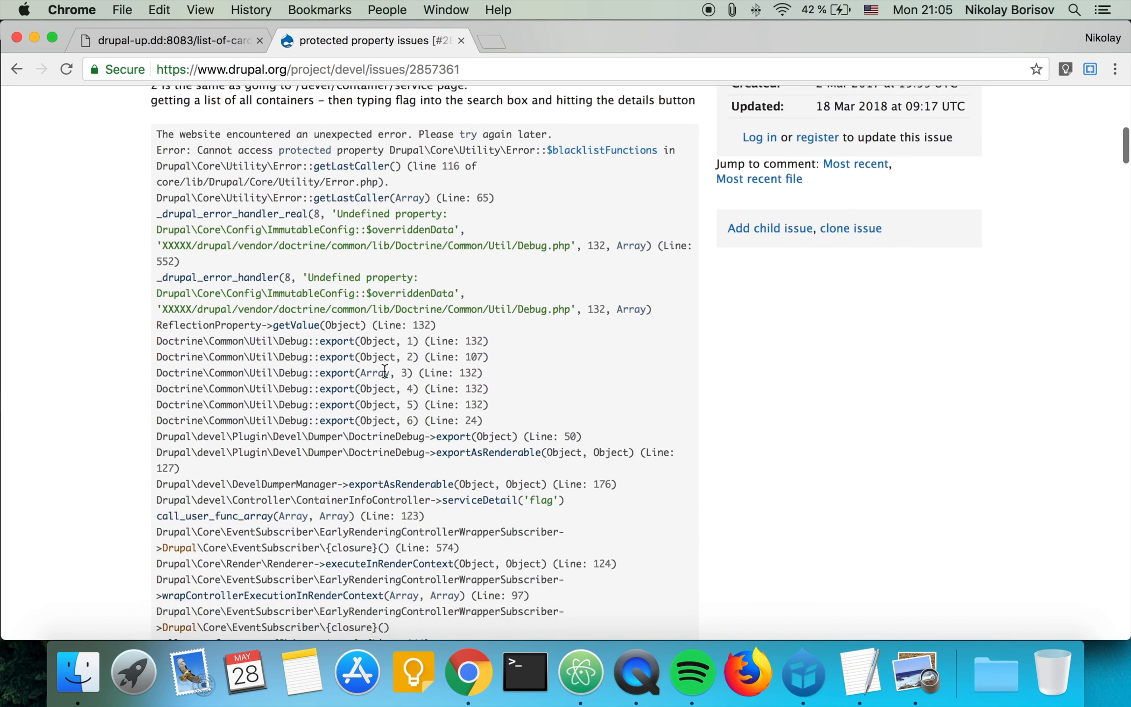
scroll("down", 3)
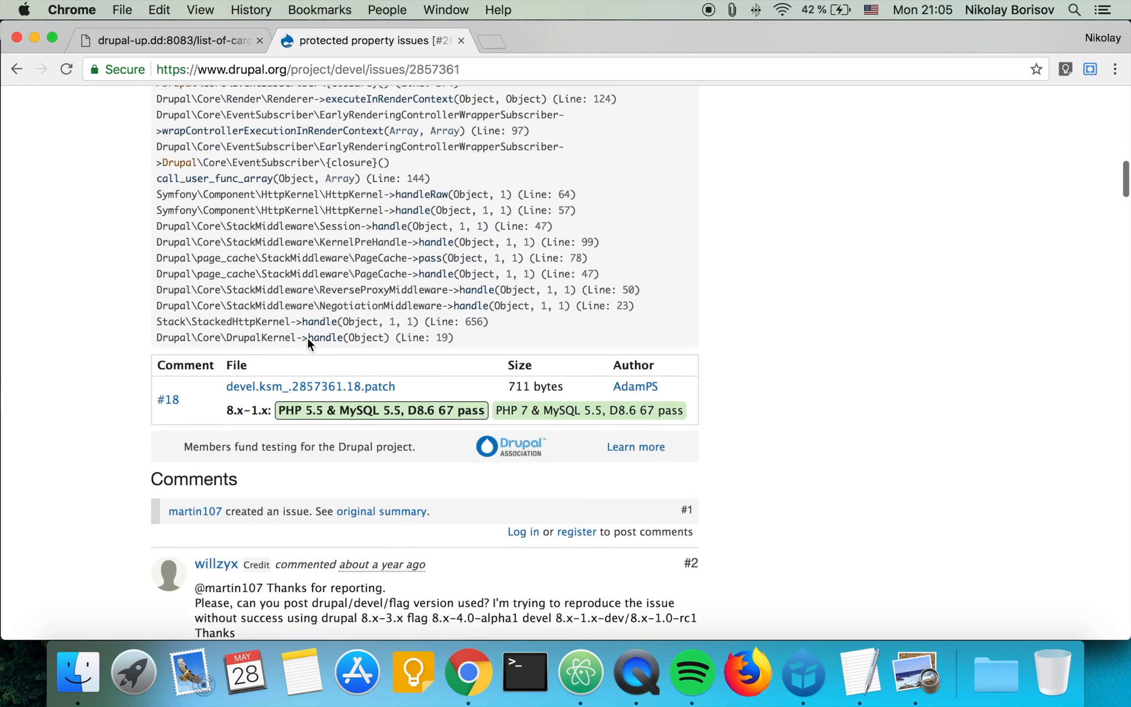
left_click(166, 40)
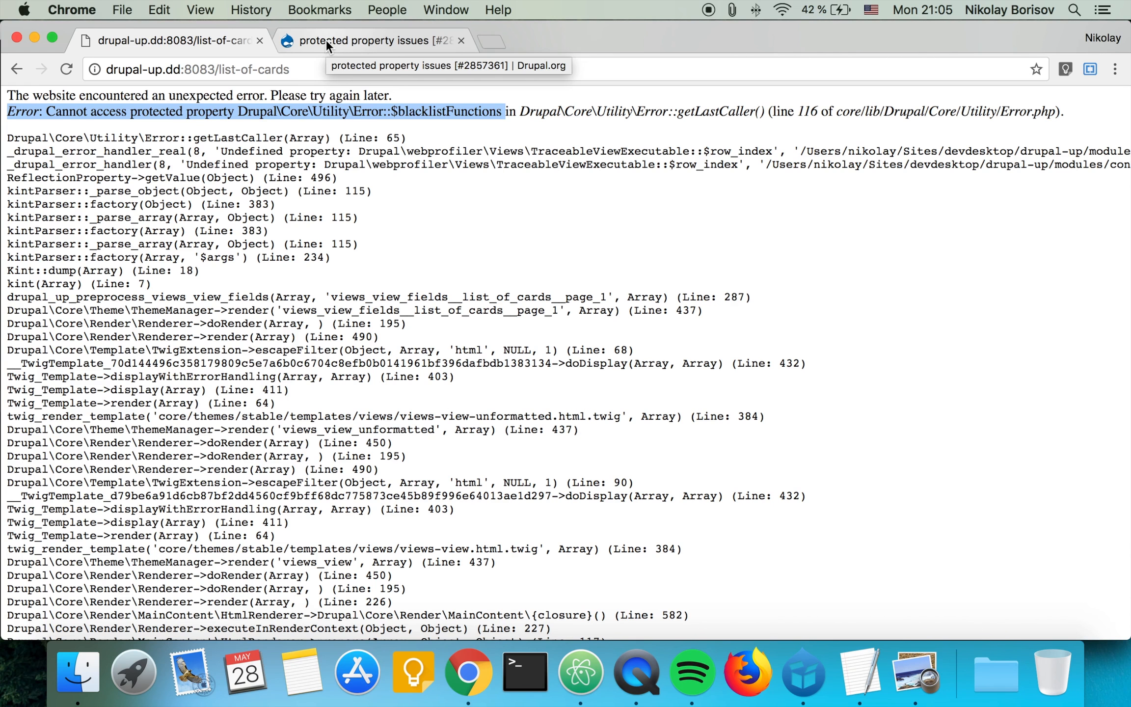
Load drupal-up.dd:8083 in a new tab and go to Manage > Extend.
left_click(199, 69)
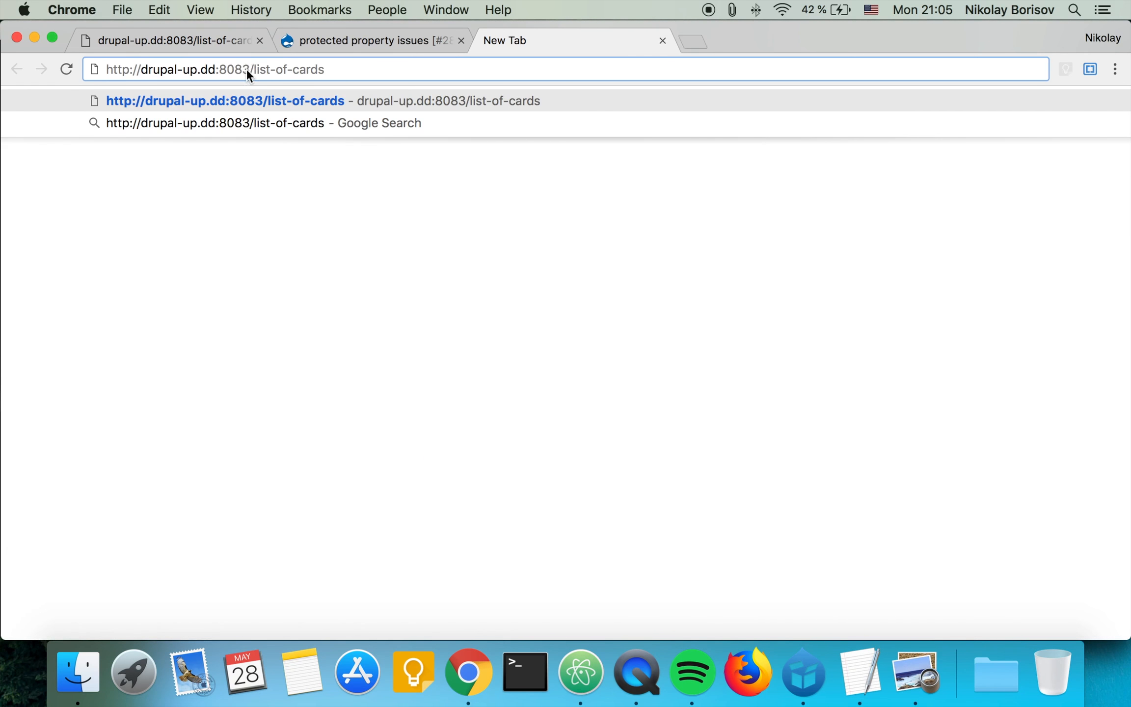
key("backspace")
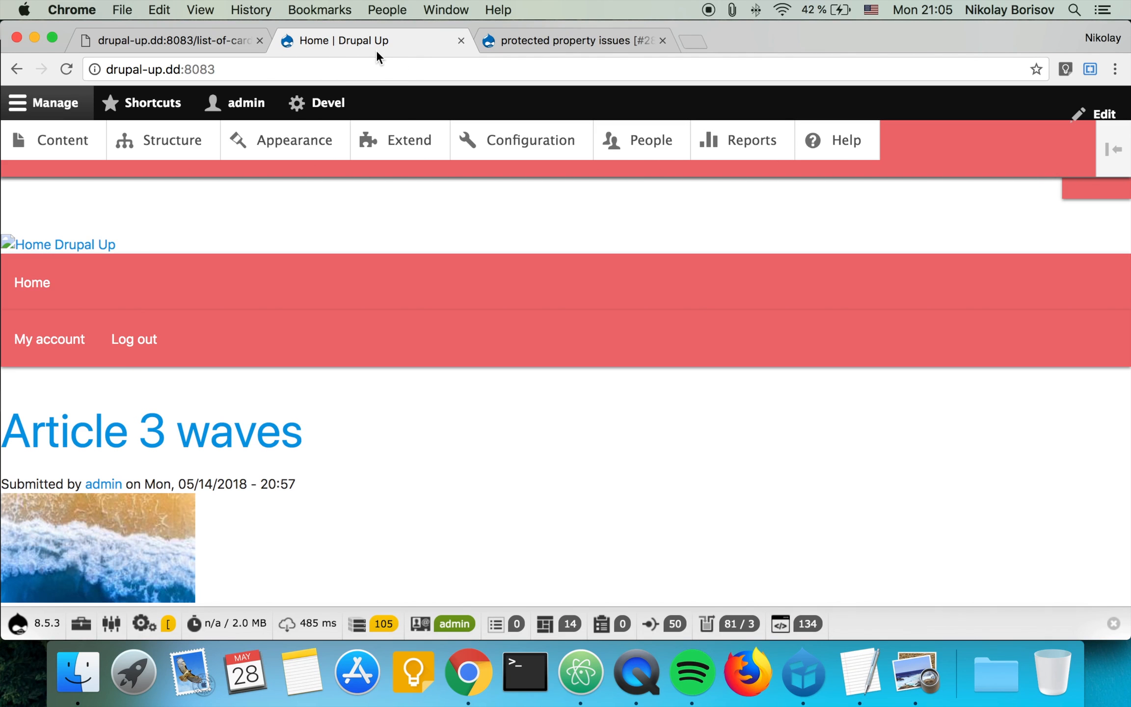
left_click(410, 141)
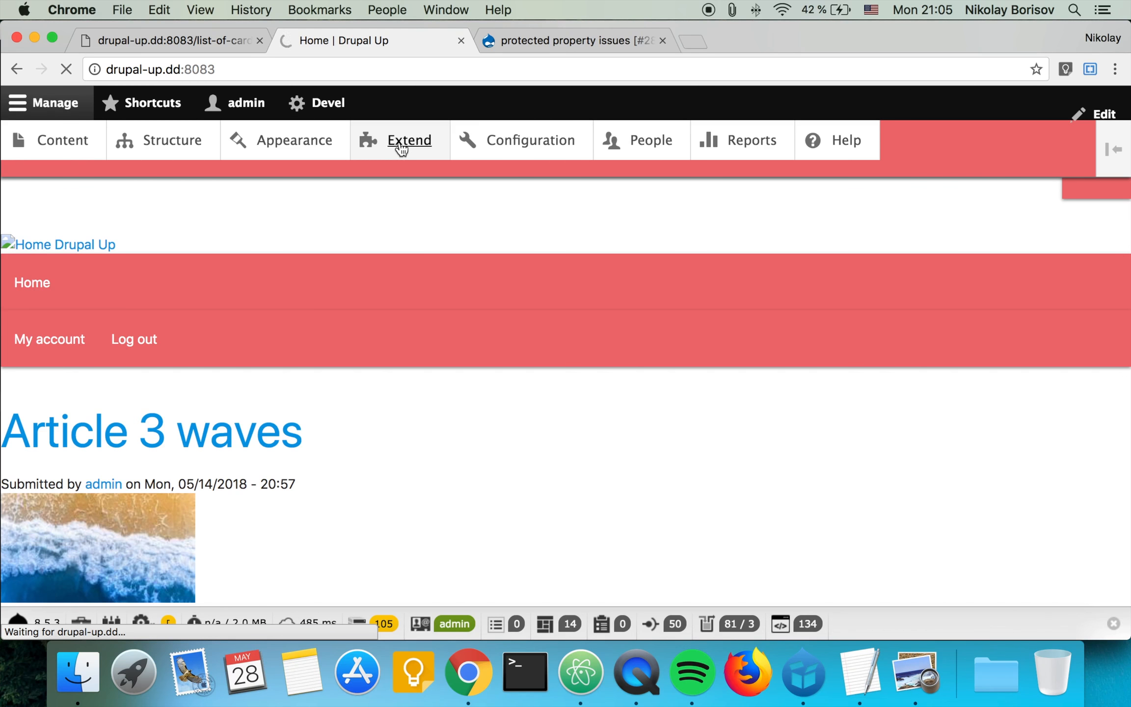
left_click(410, 141)
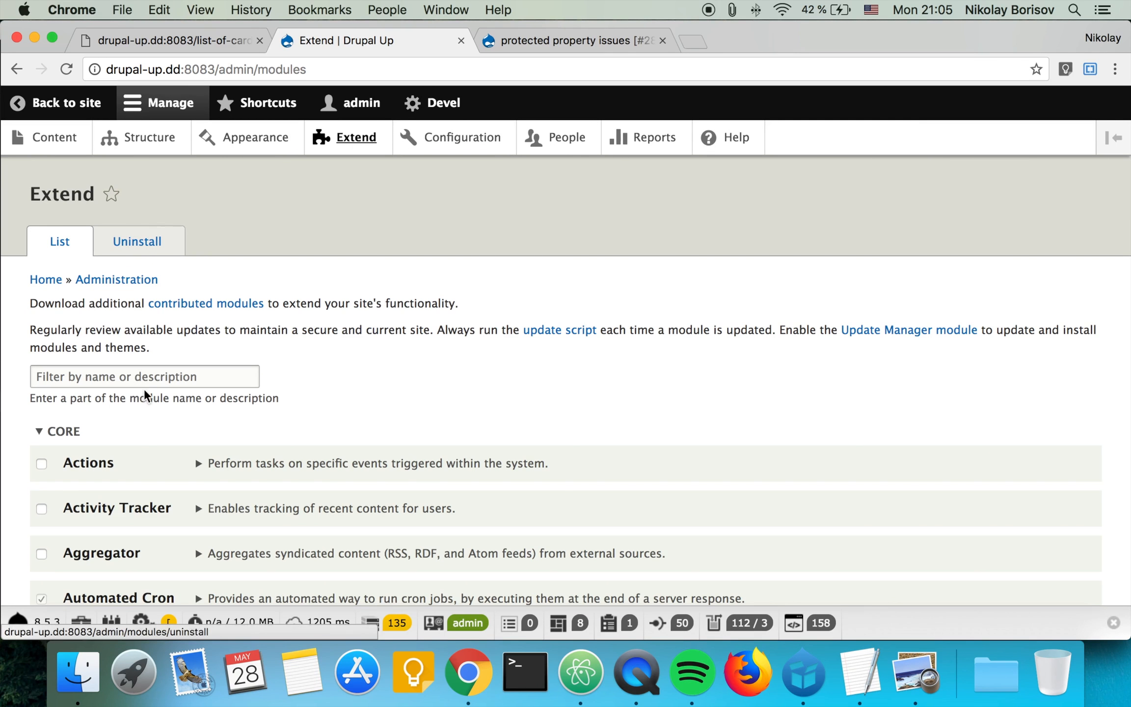
Filter the module list to devel, expand Devel showing version 8.x-1.2, then return to the issue tab.
type("devel")
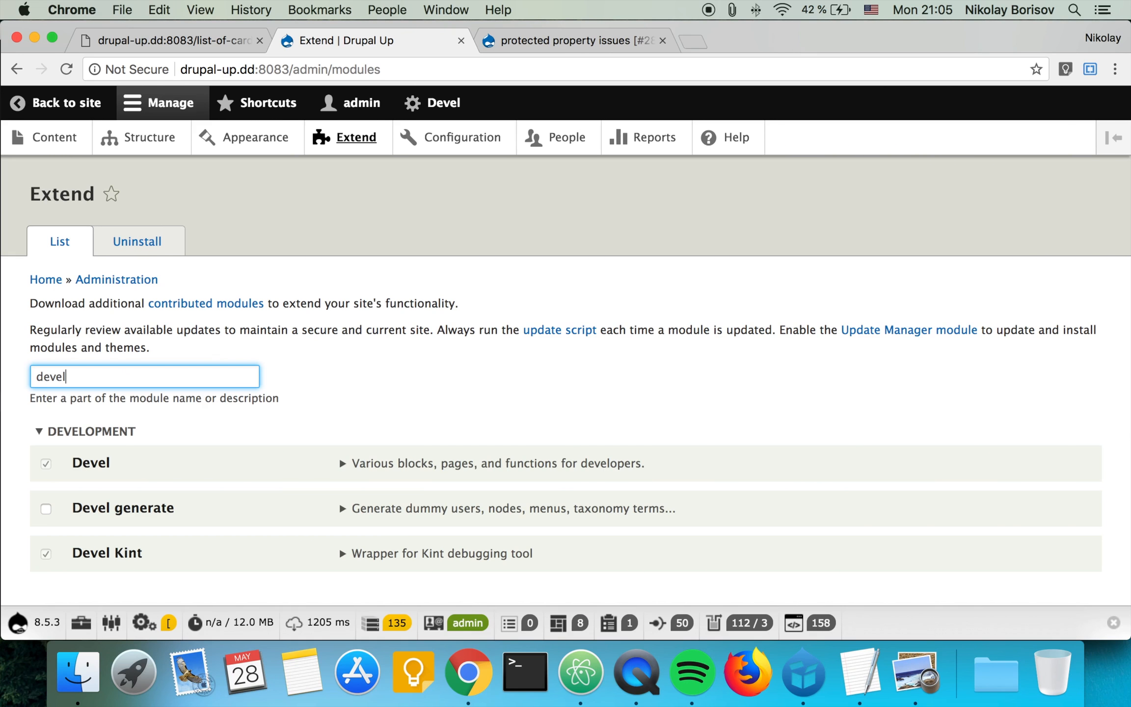
left_click(343, 464)
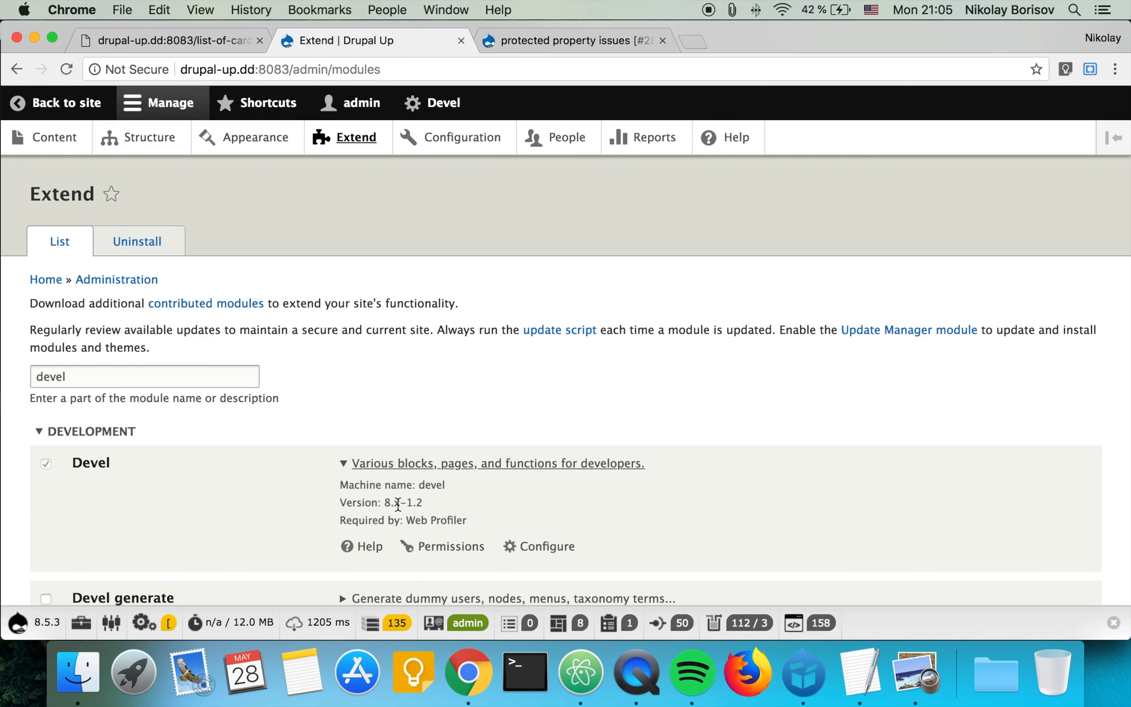
left_click(573, 40)
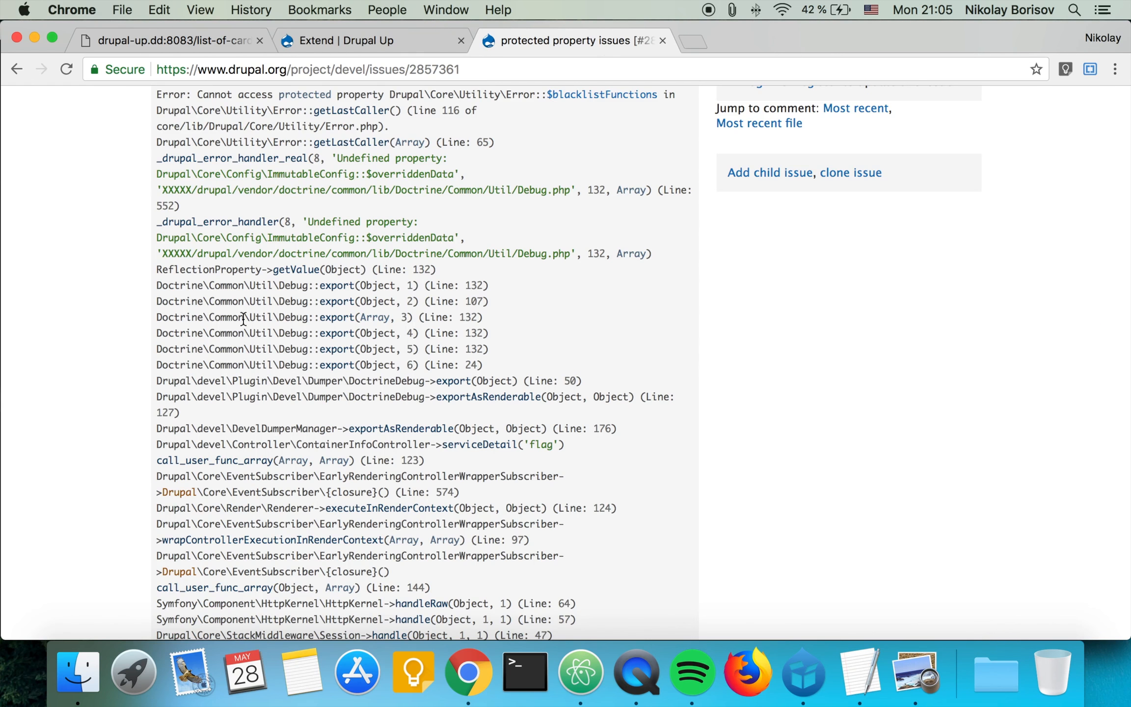
Open the Devel project page from the issue in a new tab and look down its releases.
scroll("up", 3)
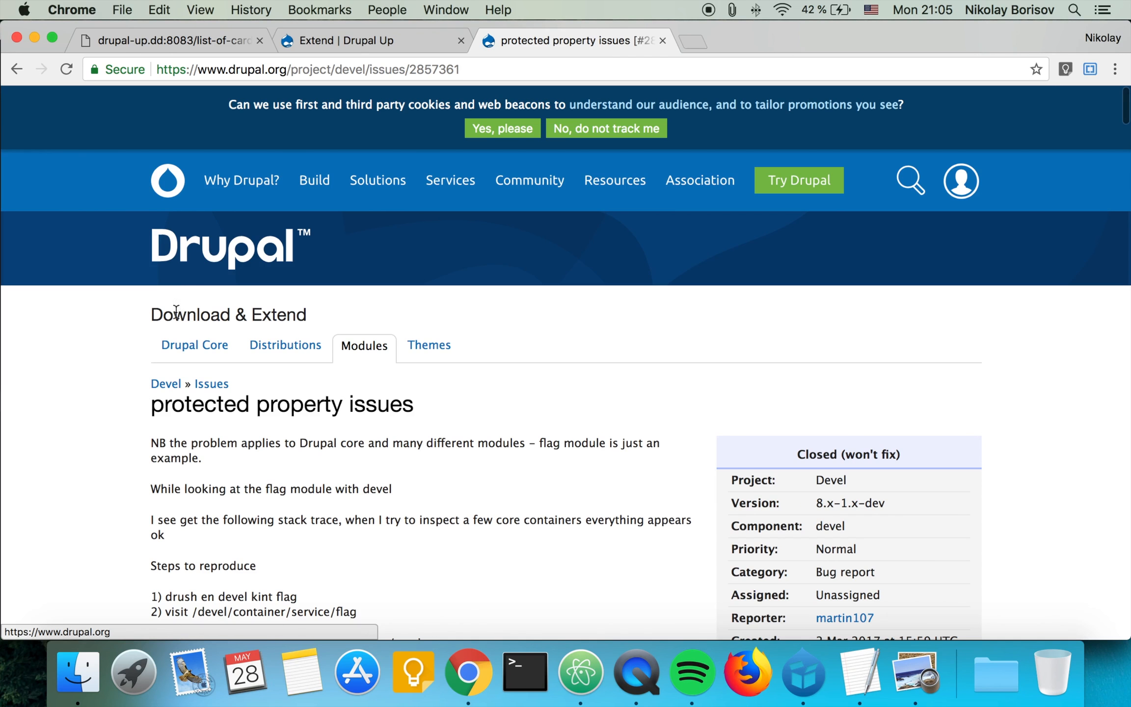
right_click(165, 383)
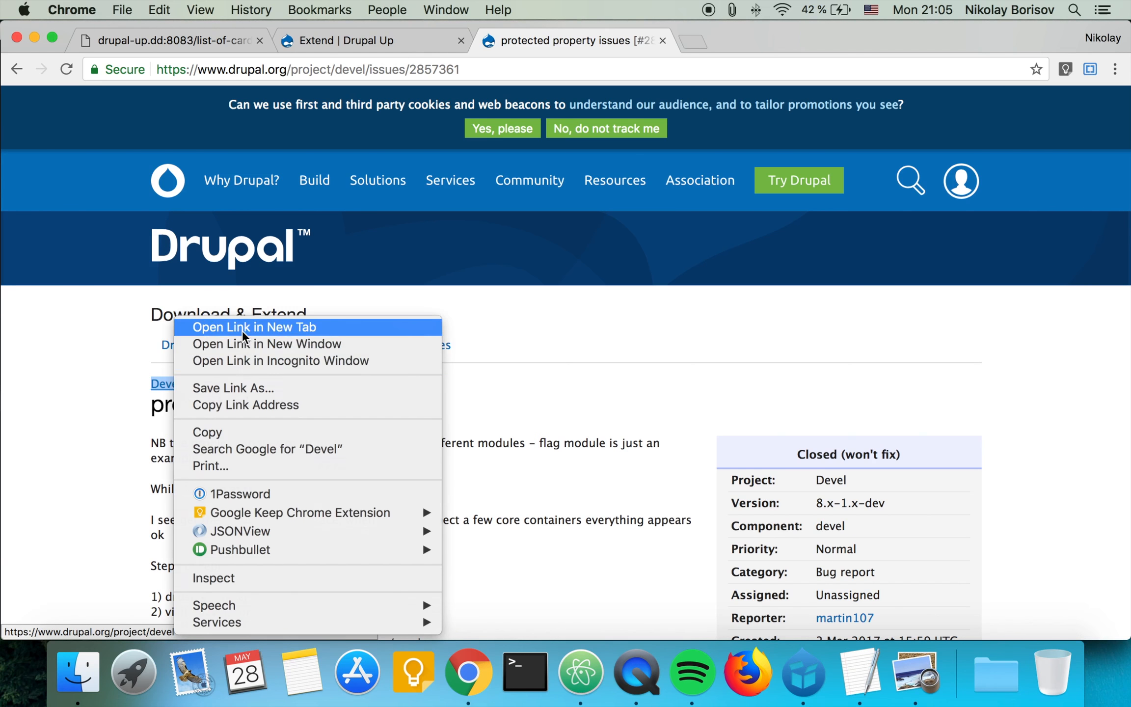
left_click(251, 327)
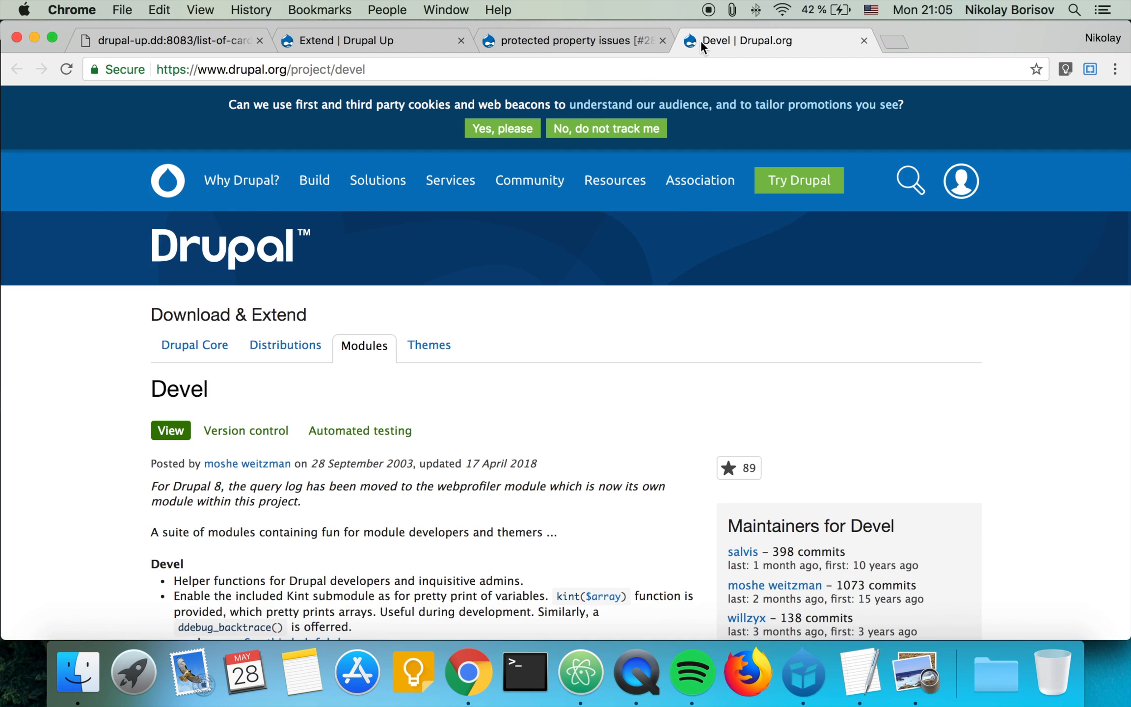
scroll("down", 3)
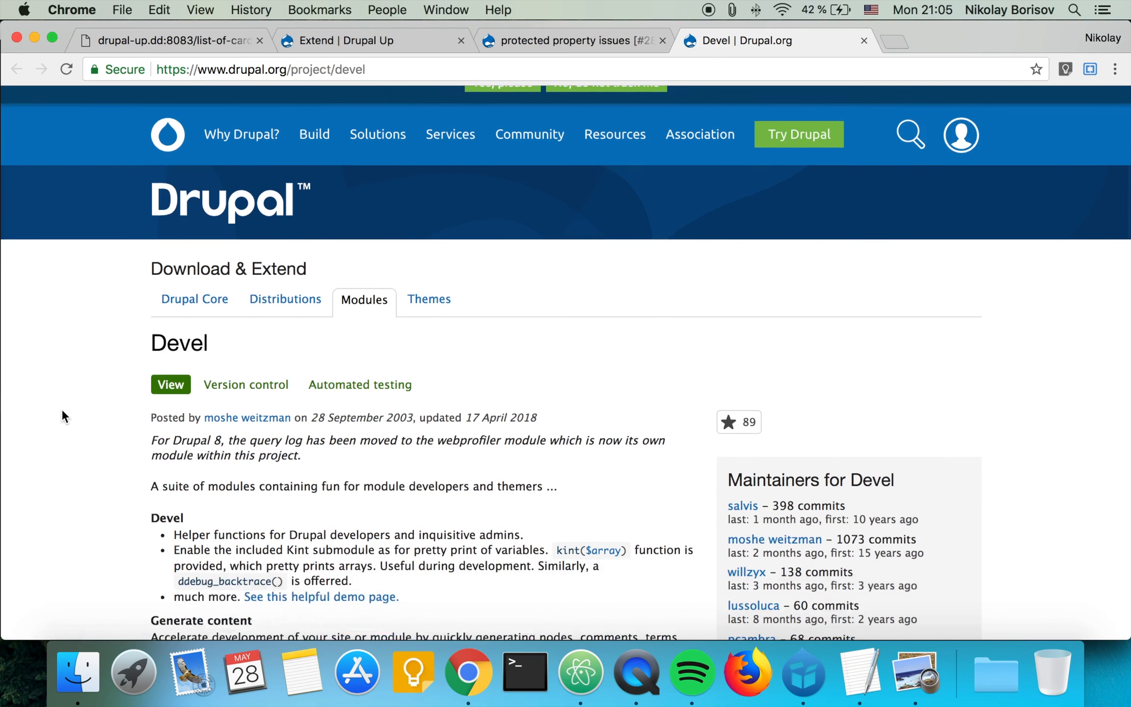
scroll("down", 3)
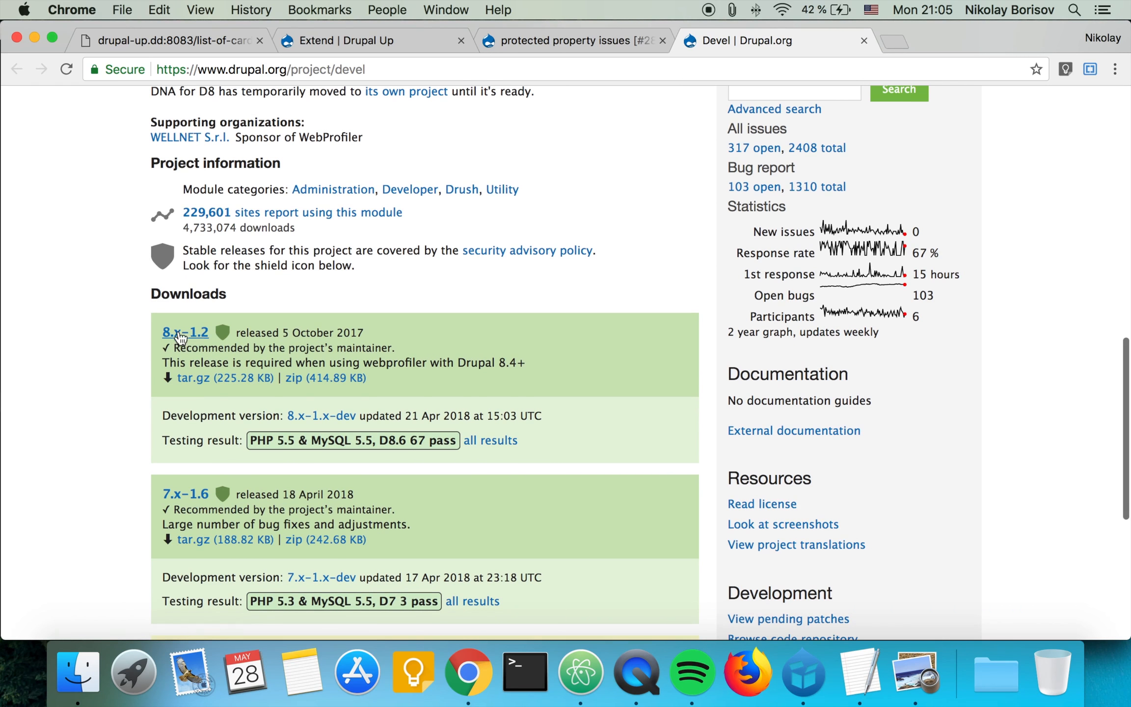
mouse_move(185, 333)
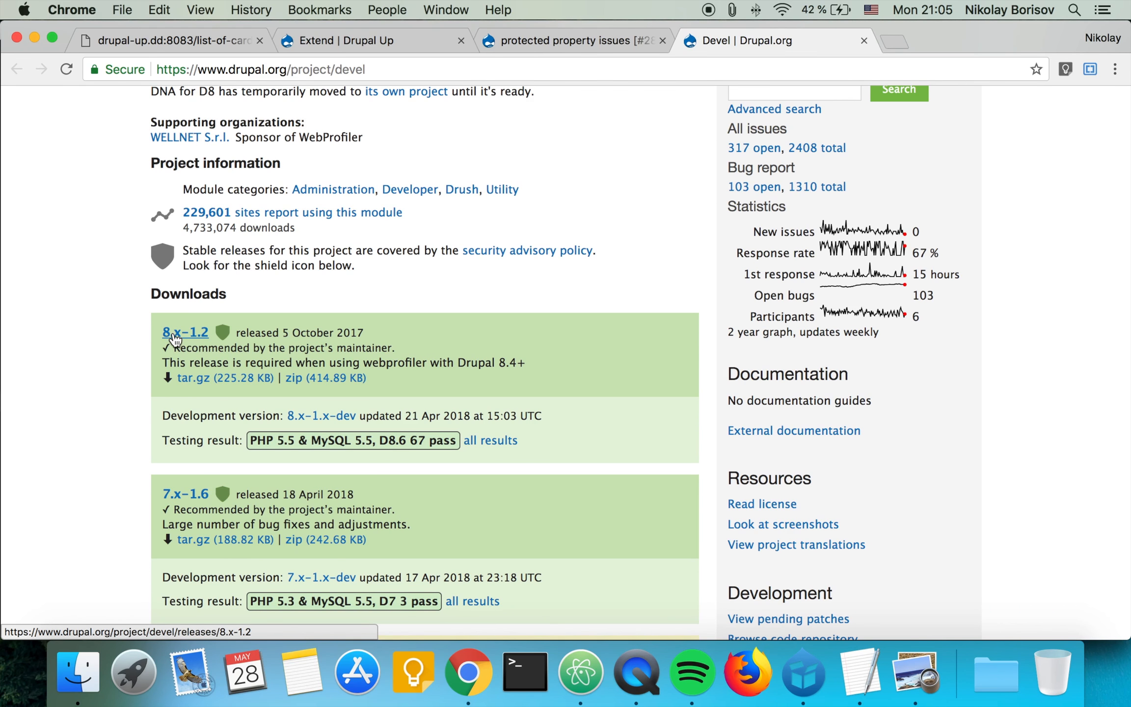
Check the issue's version field, 8.x-1.x-dev, on the protected-property issue.
left_click(570, 40)
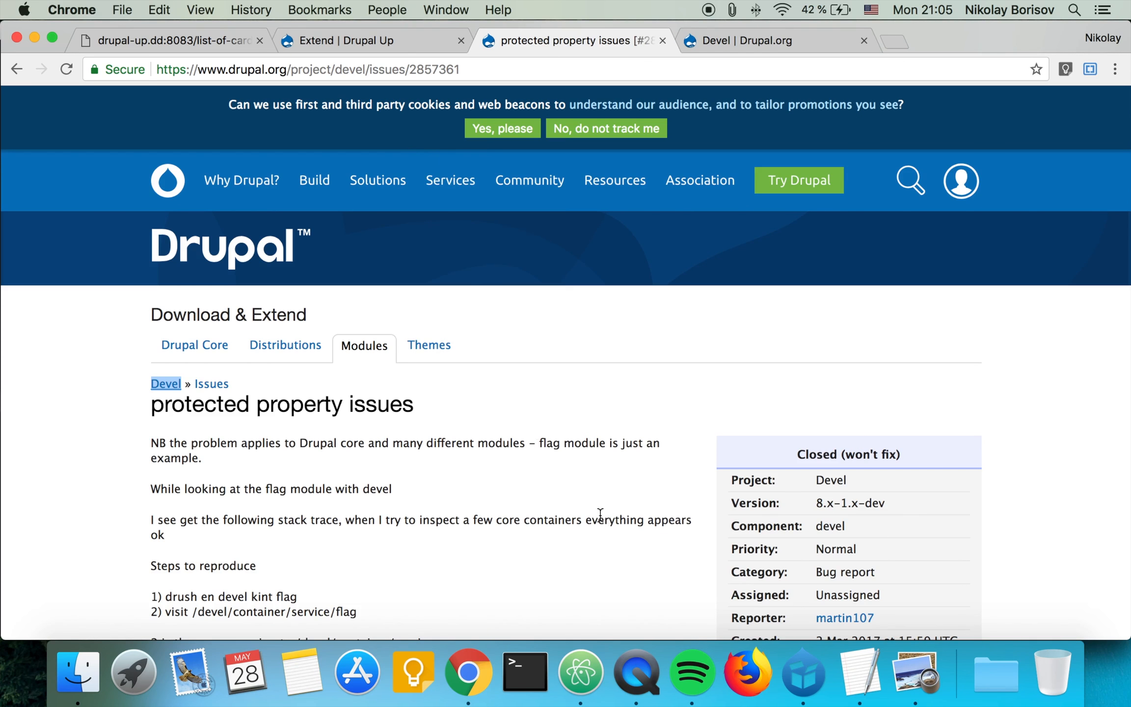
scroll("down", 3)
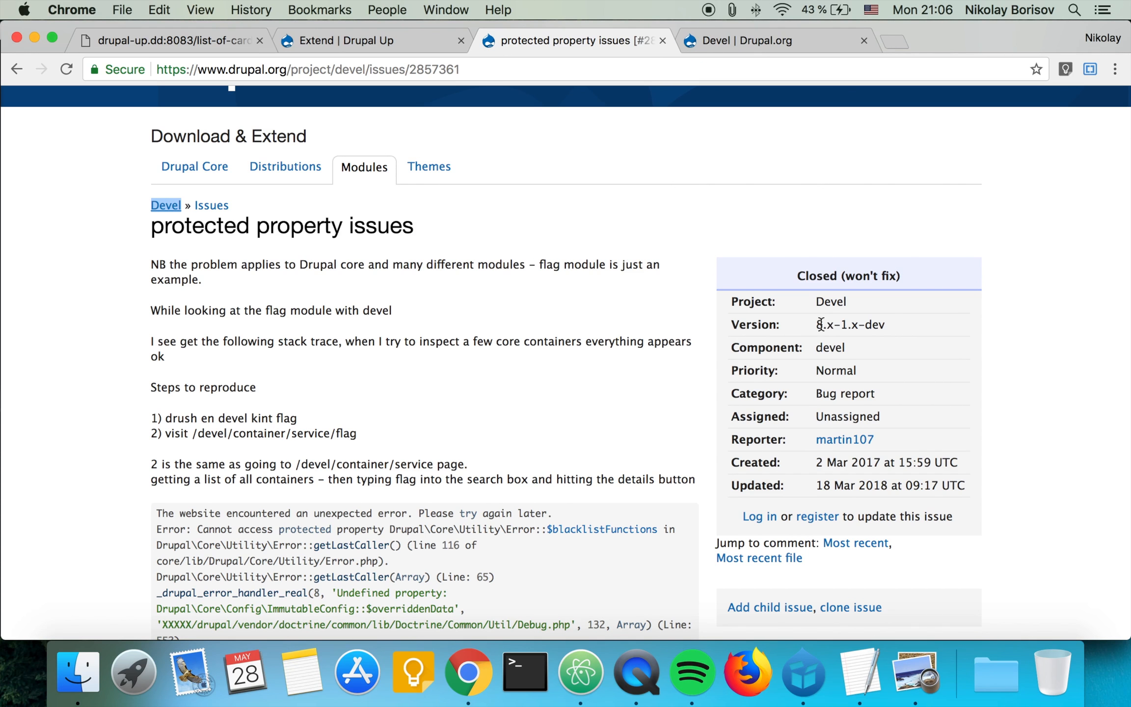
double_click(850, 324)
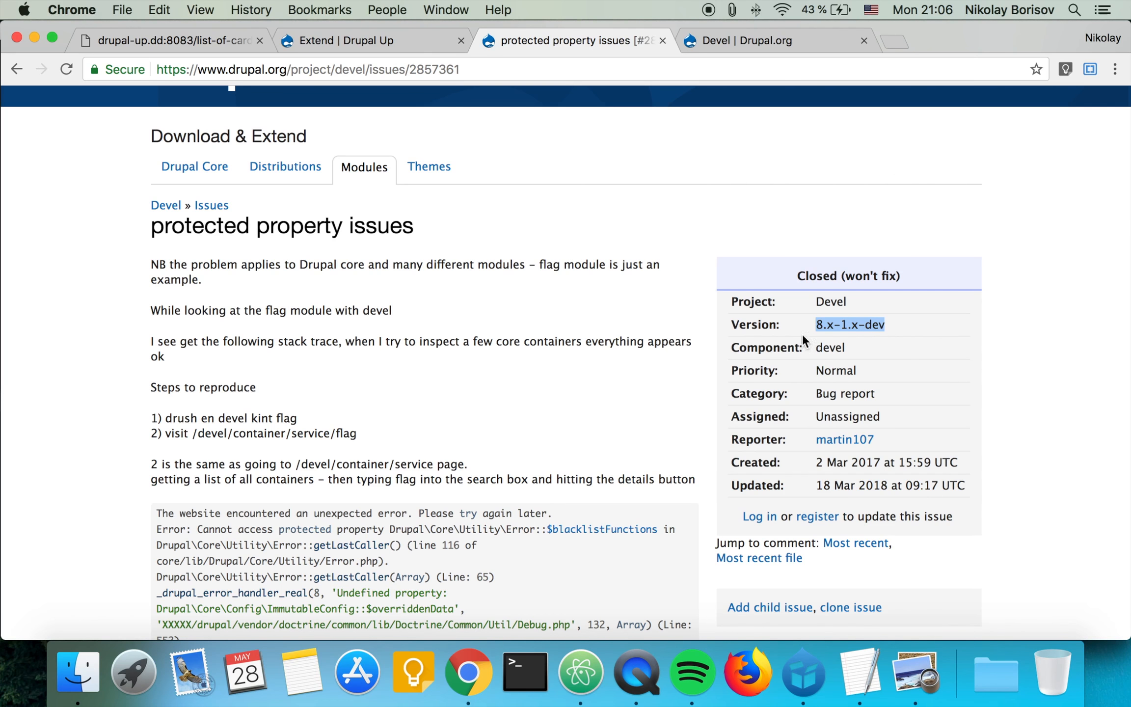
mouse_move(490, 391)
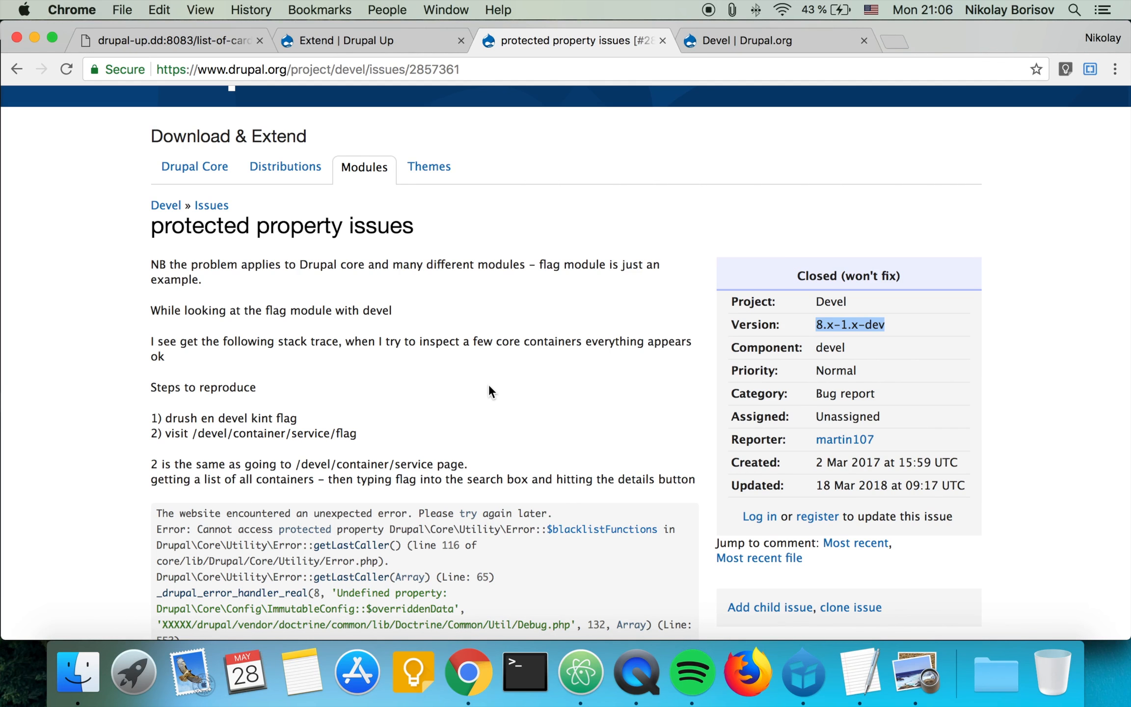
scroll("down", 3)
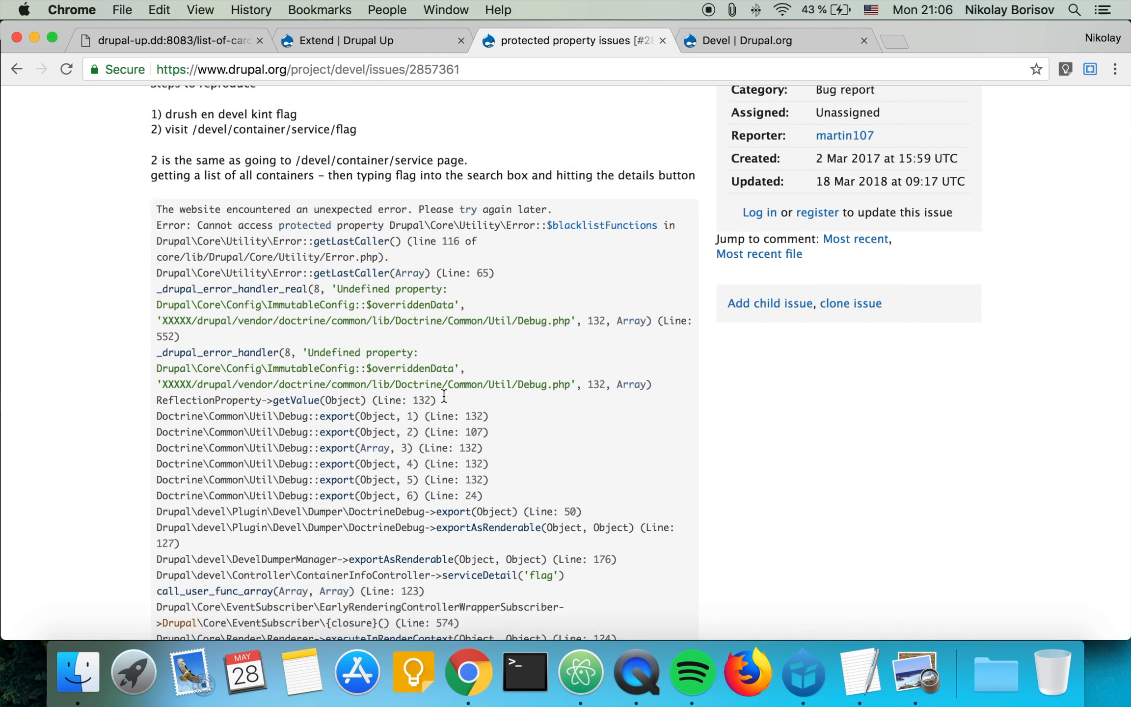
scroll("down", 3)
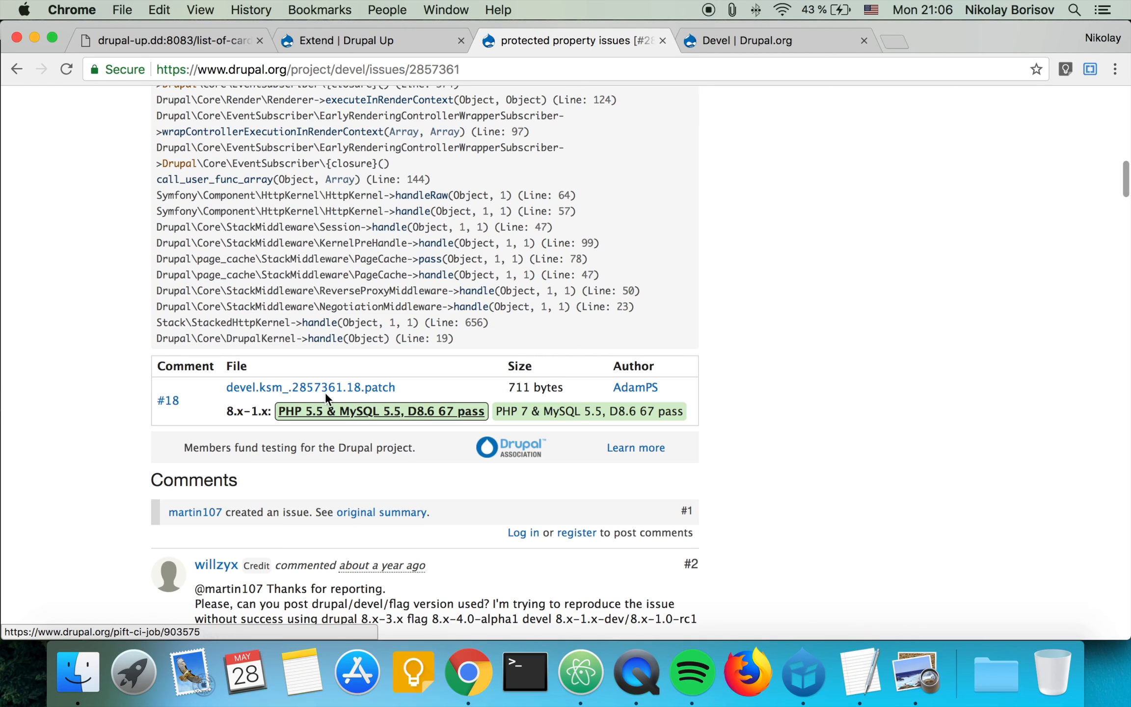
mouse_move(743, 40)
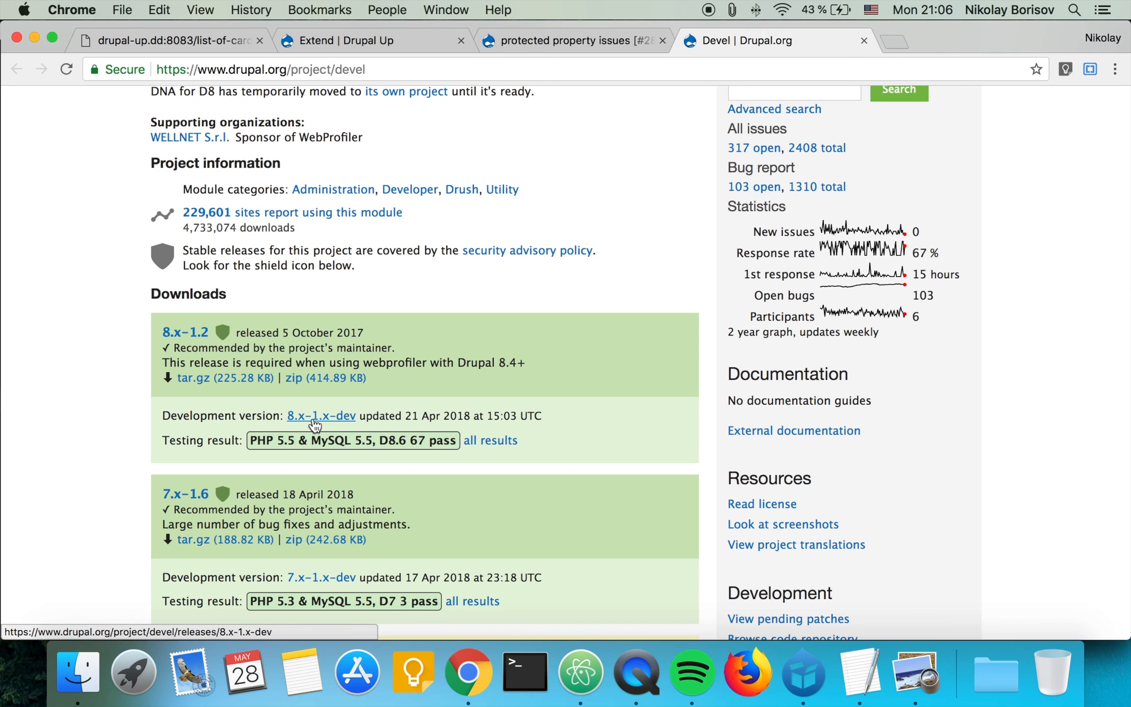
Download the Devel 8.x-1.x-dev tar.gz and save it into drupal-up's modules folder.
left_click(321, 415)
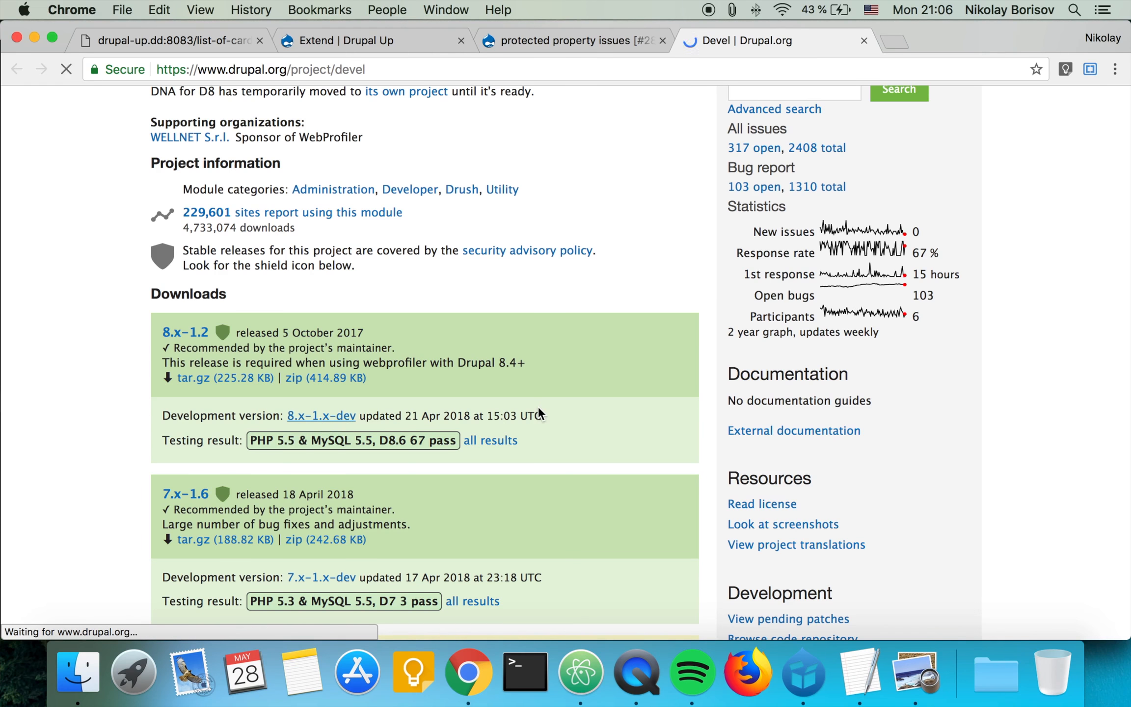
left_click(319, 415)
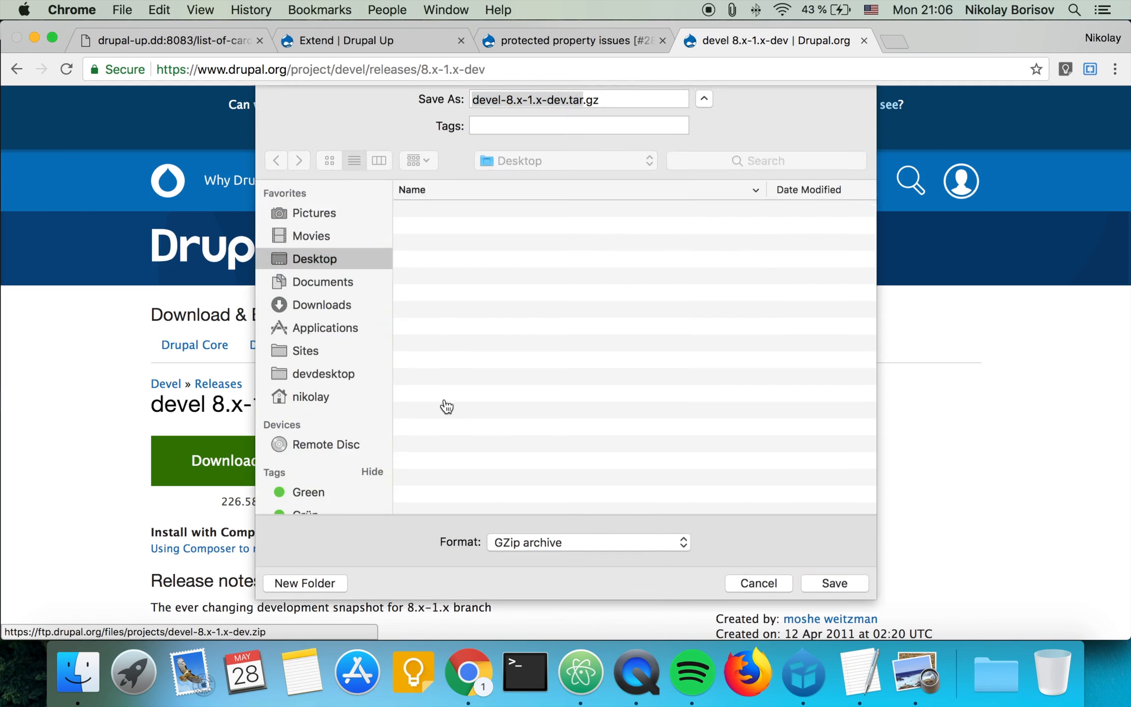
left_click(324, 374)
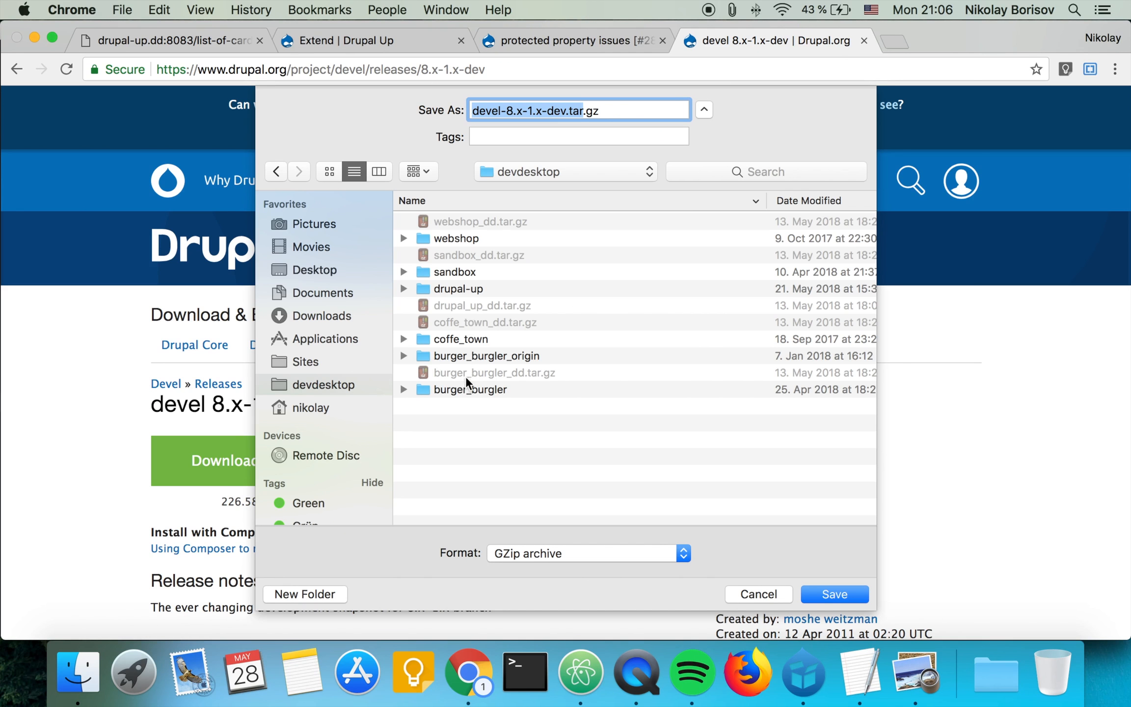
double_click(458, 289)
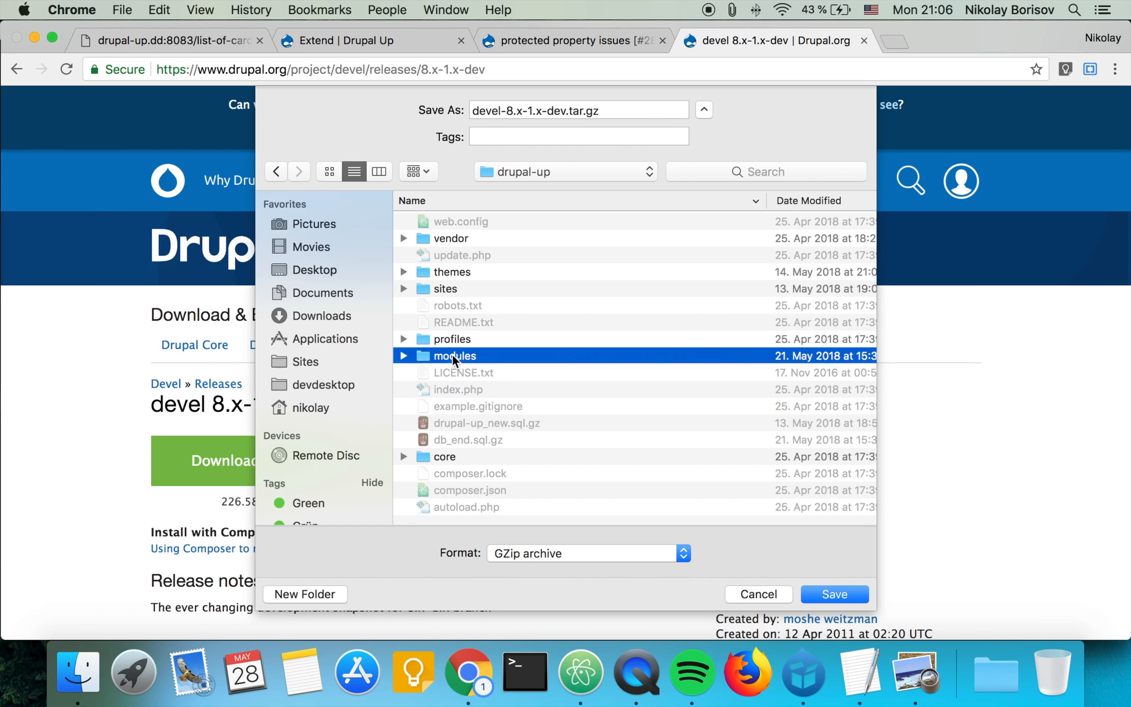
left_click(833, 594)
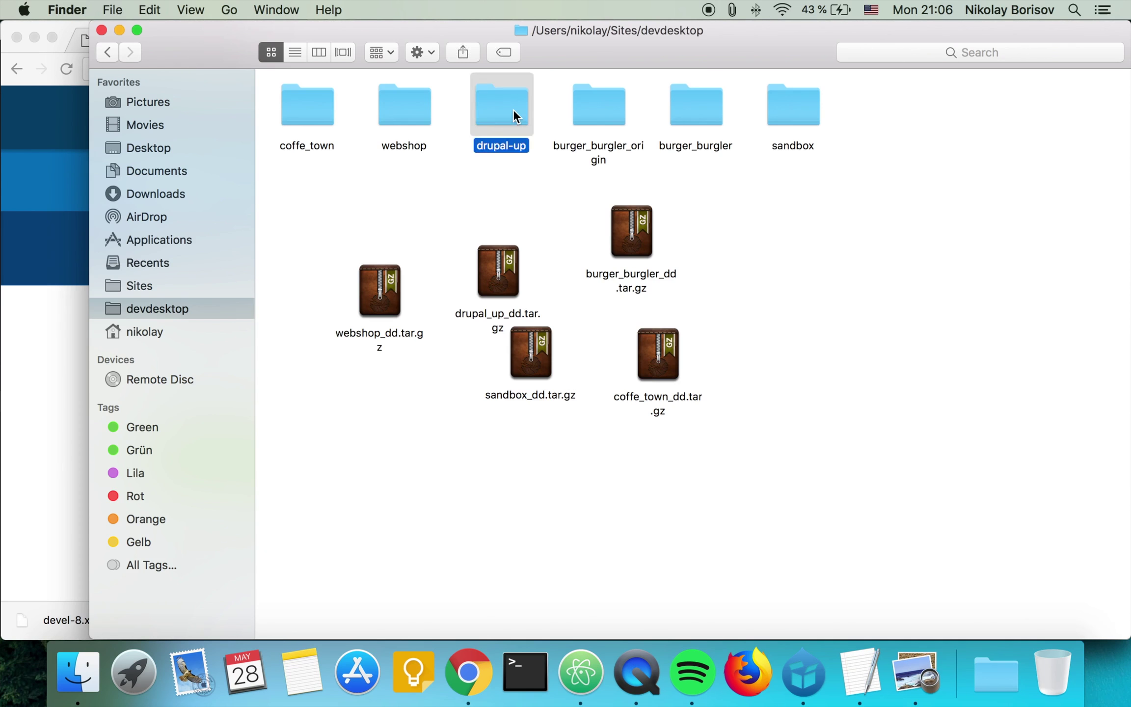
In drupal-up's contrib folder, trash the old devel folder and extract the downloaded archive into a new one.
double_click(501, 105)
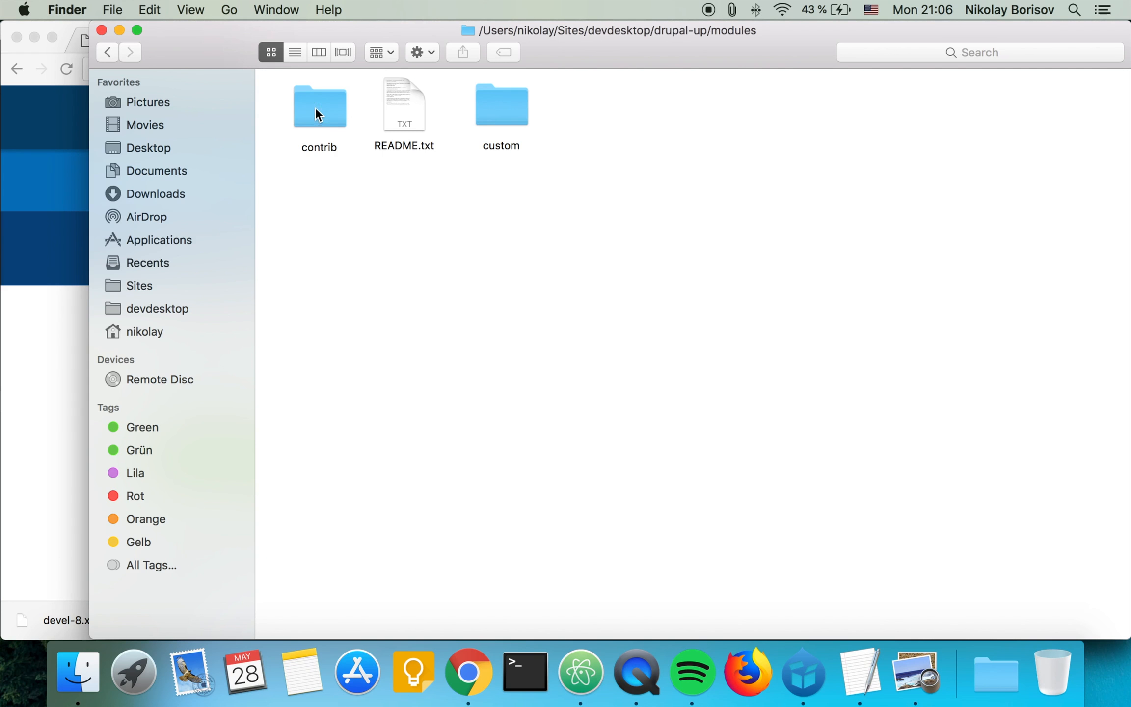
double_click(320, 104)
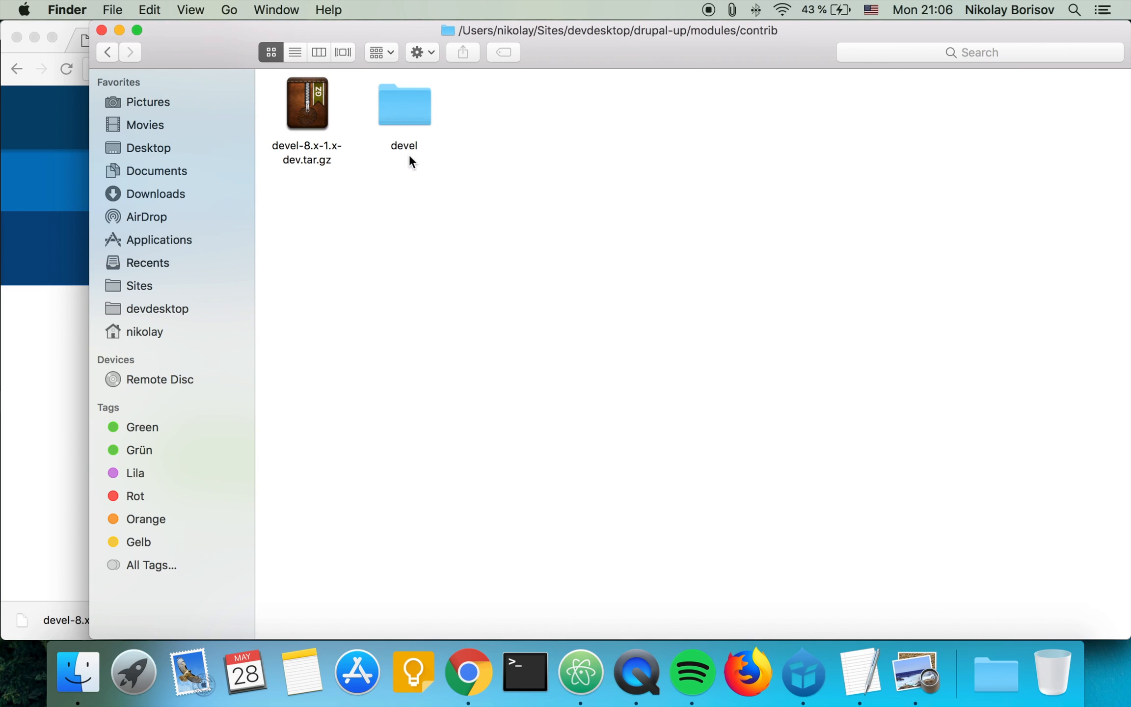
mouse_move(409, 110)
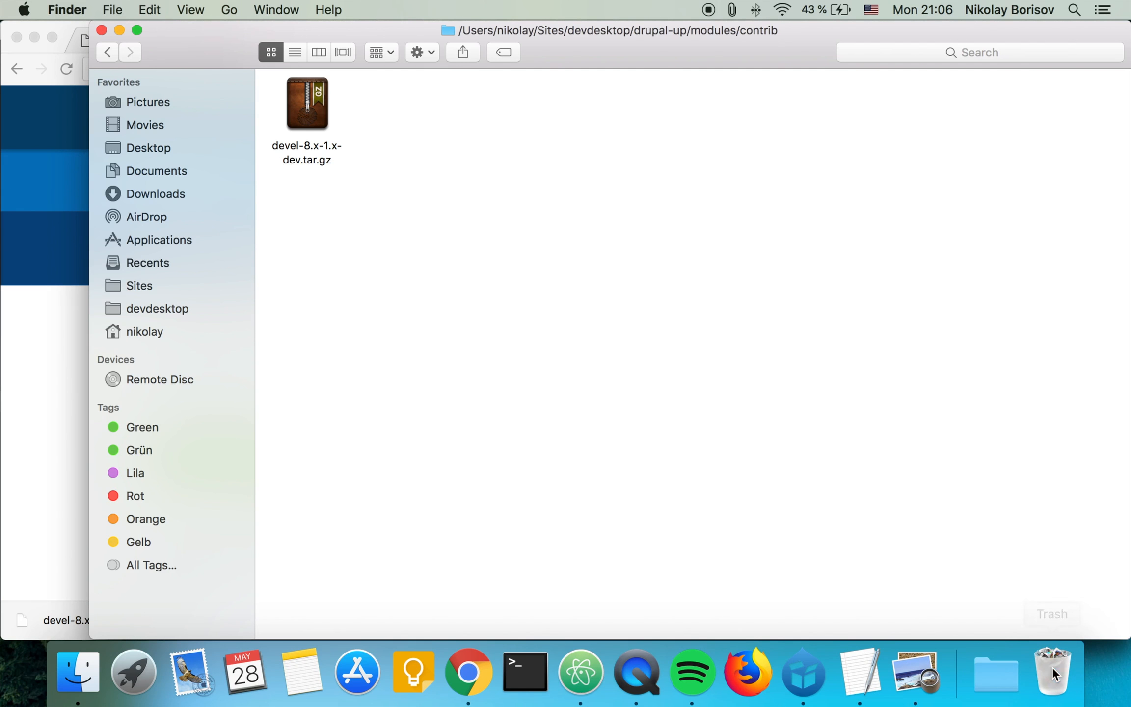
mouse_move(314, 103)
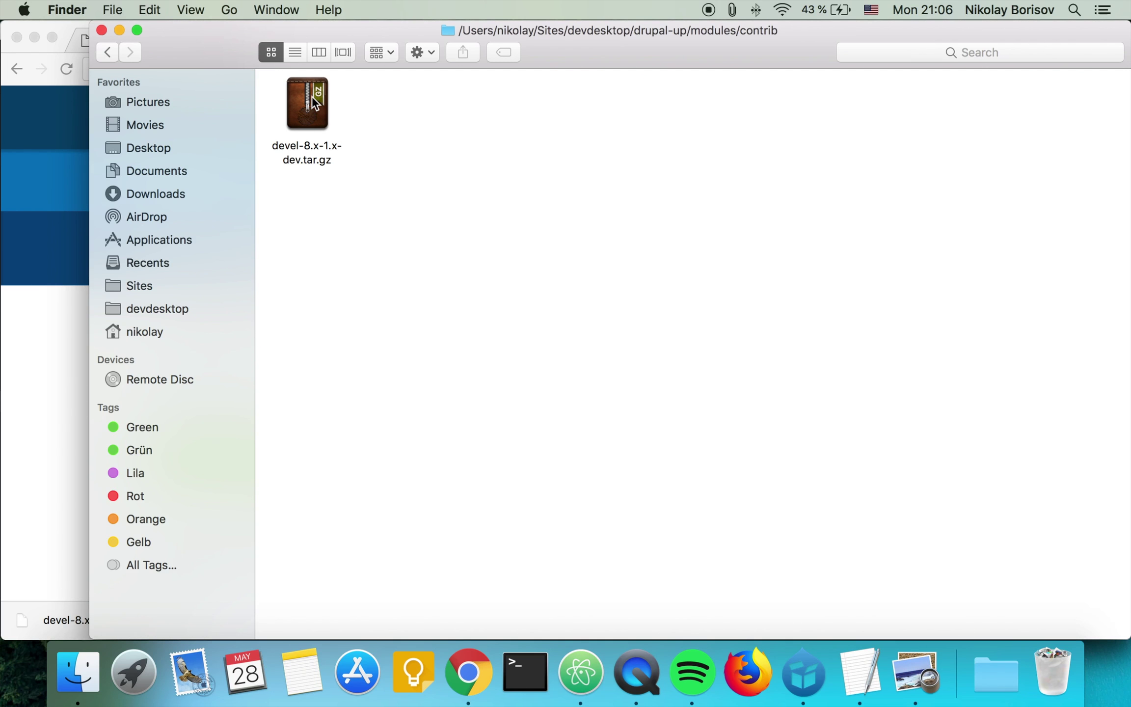
double_click(306, 103)
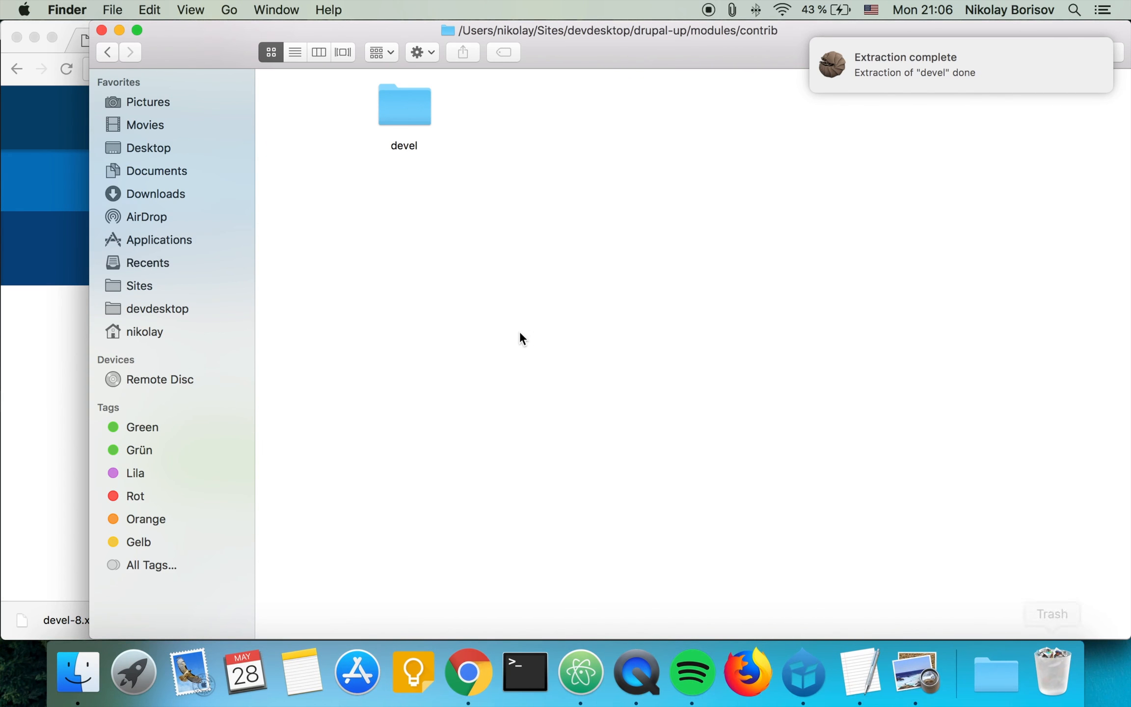
mouse_move(469, 672)
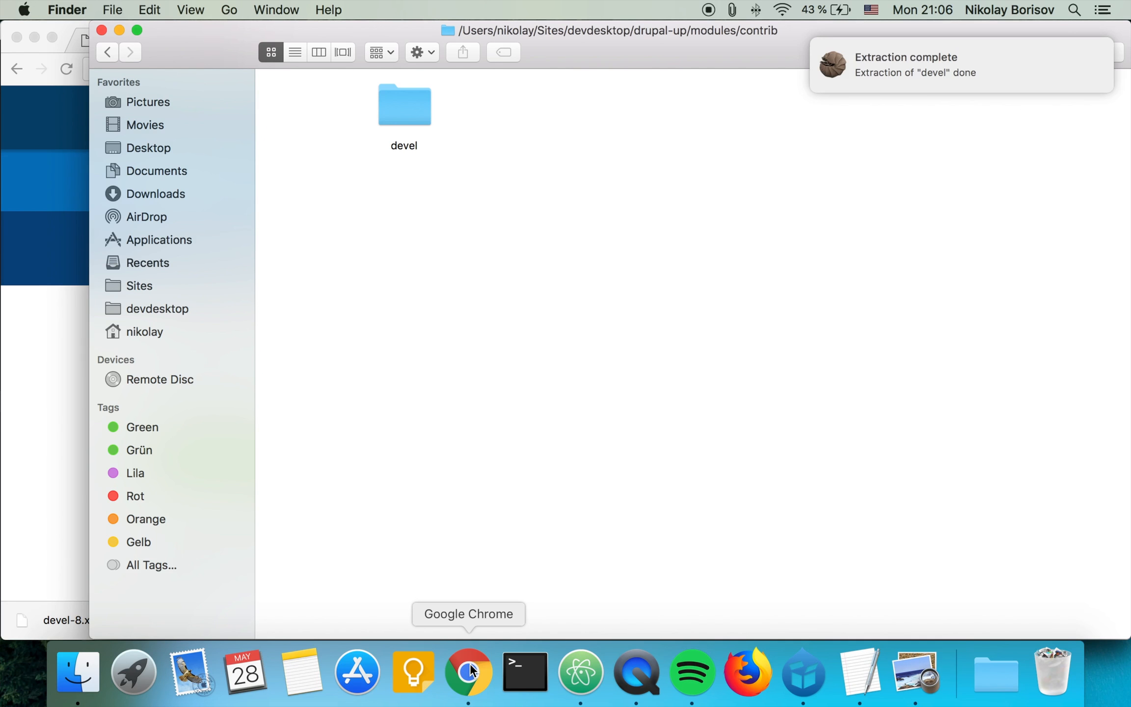
left_click(467, 673)
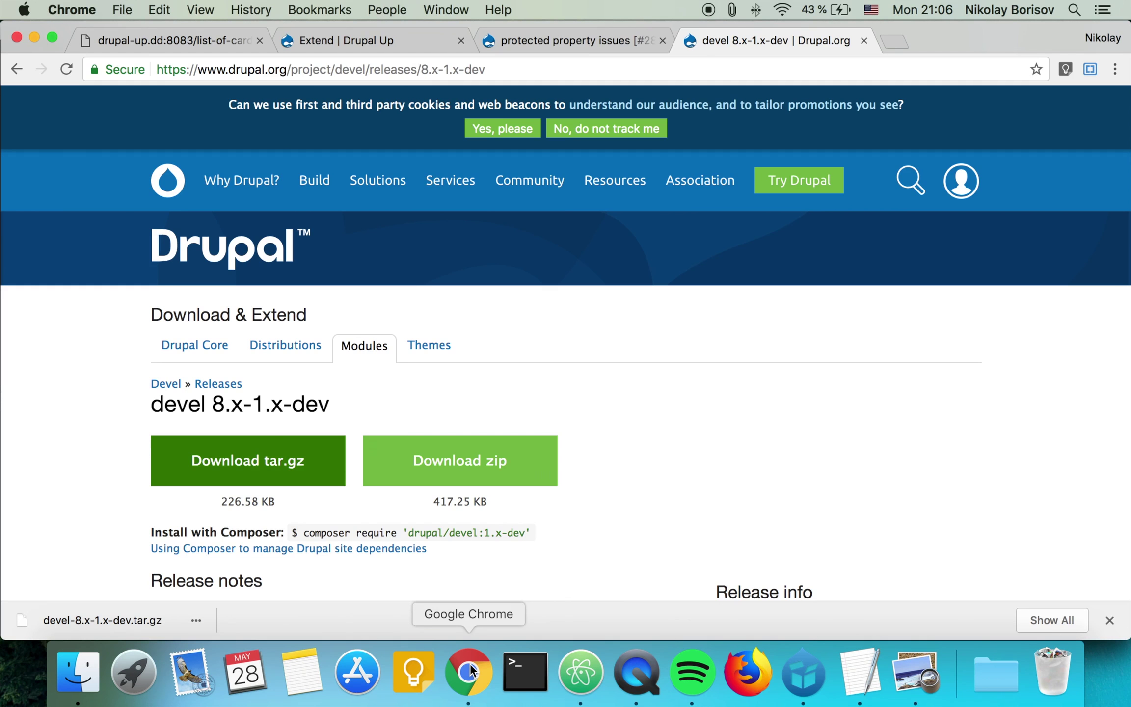
Filter the Extend list to devel and read Devel's new version 8.x-1.2+16-dev.
left_click(354, 40)
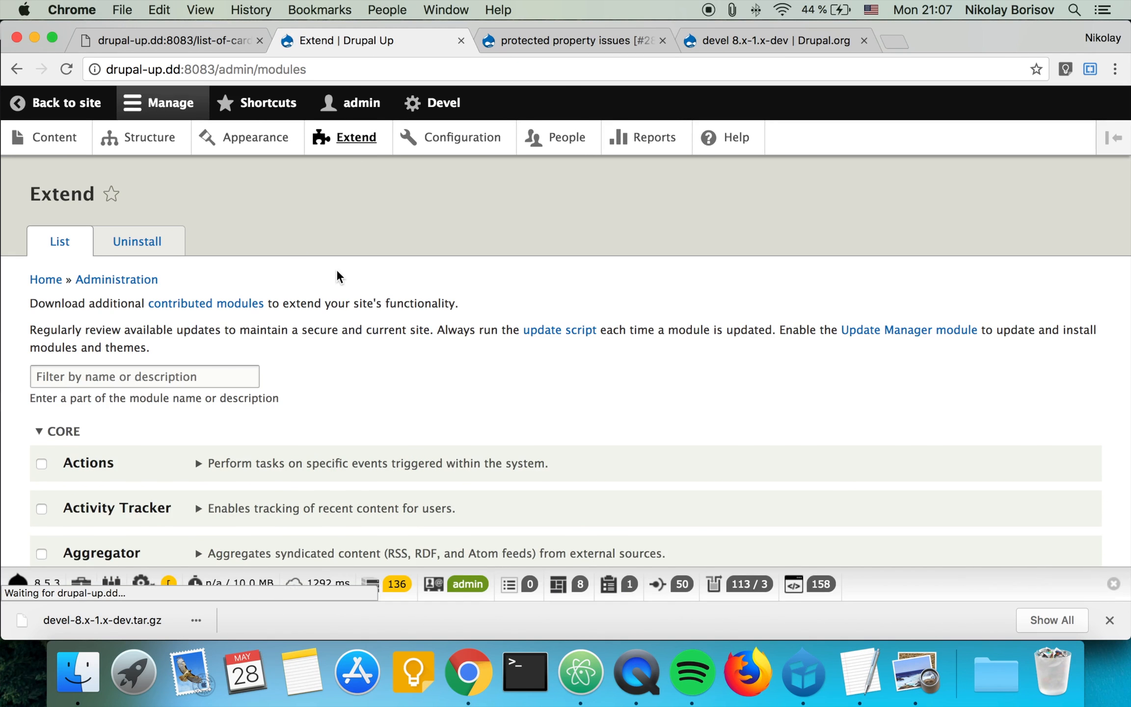
type("dev")
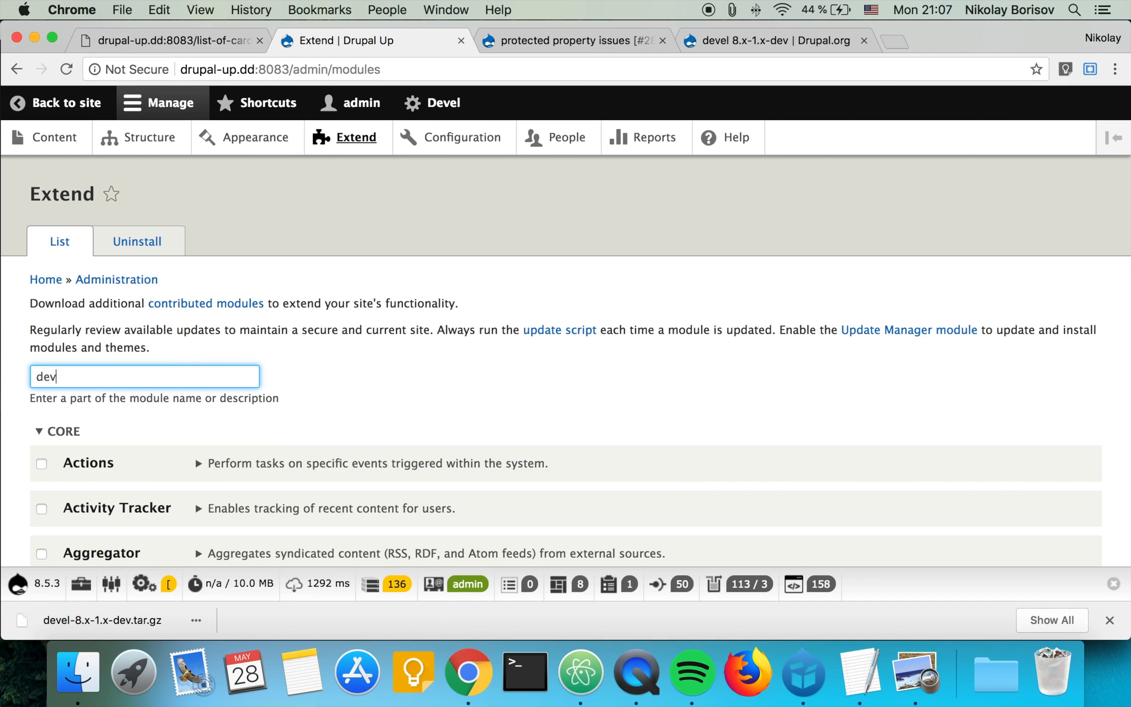
type("el")
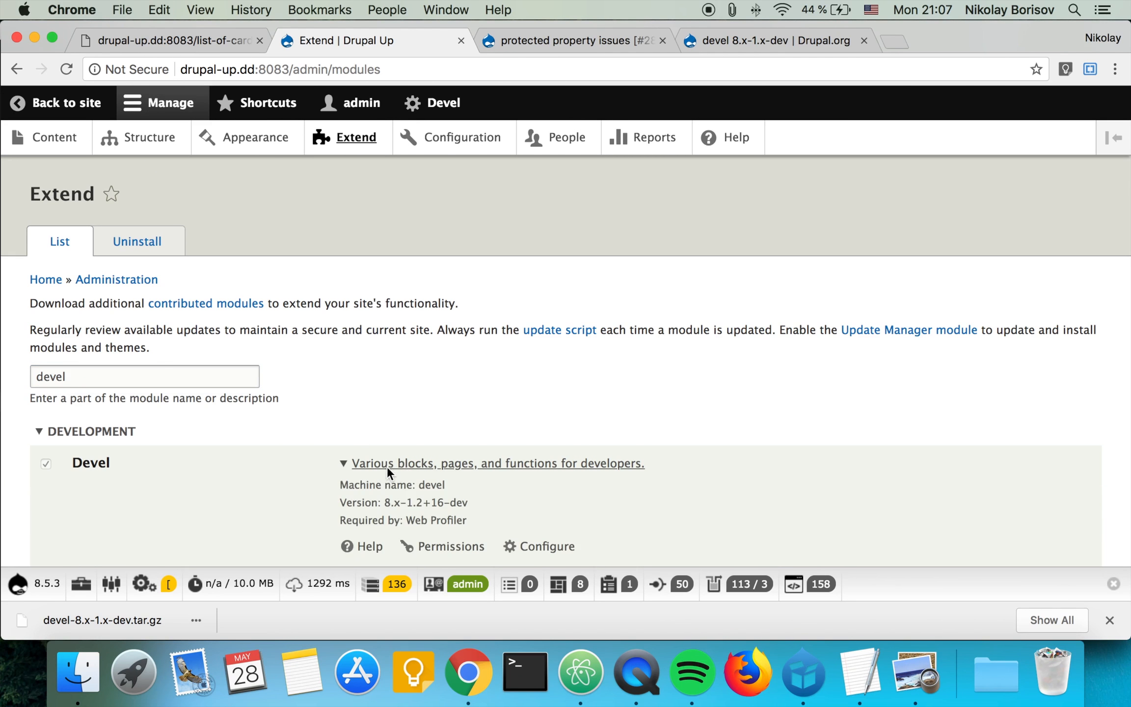
mouse_move(419, 497)
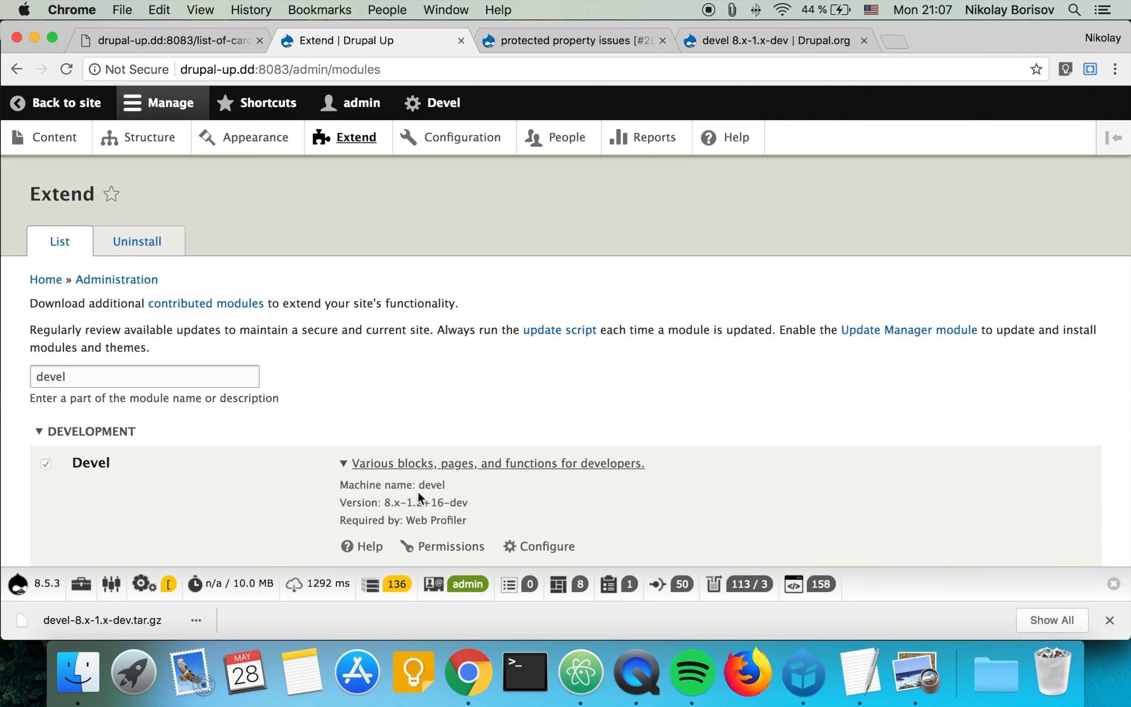
mouse_move(360, 393)
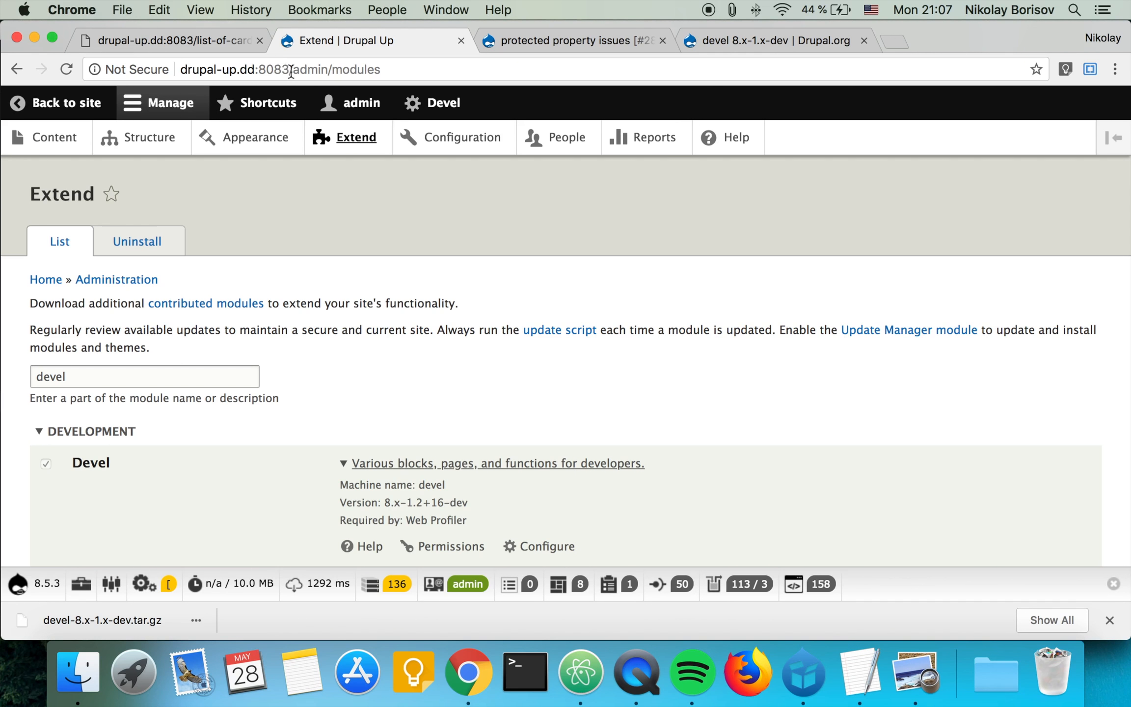
type("user")
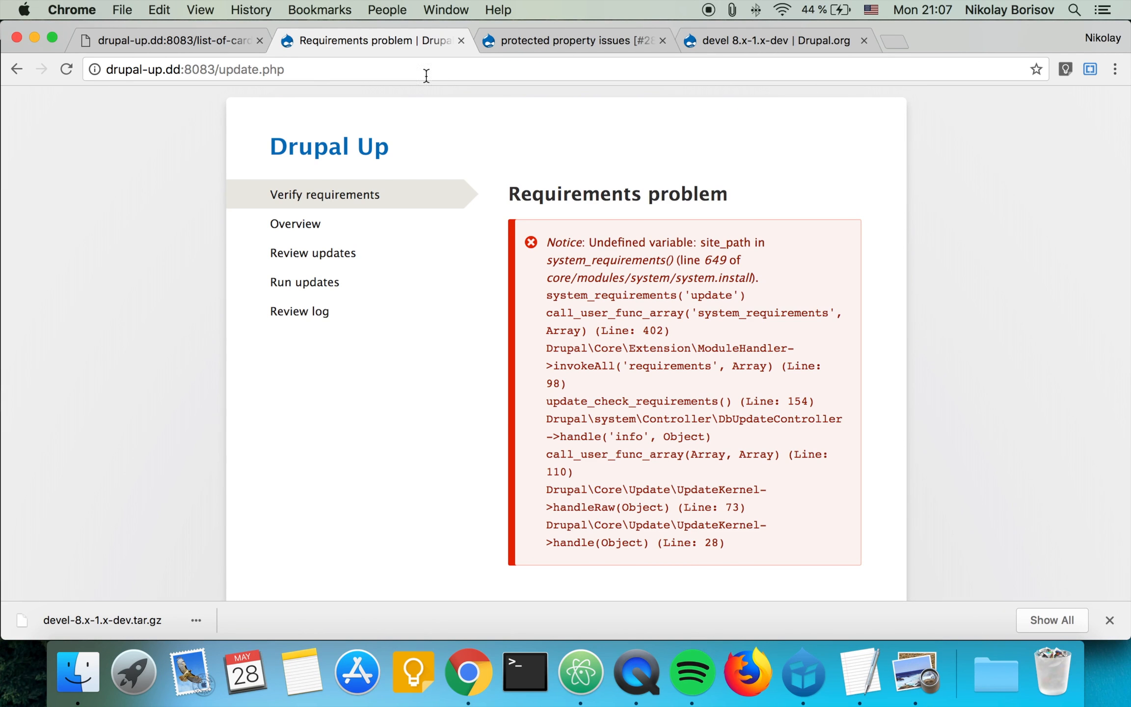
Use the 'try again' link on update.php, landing back on the unfiltered Extend list.
scroll("down", 3)
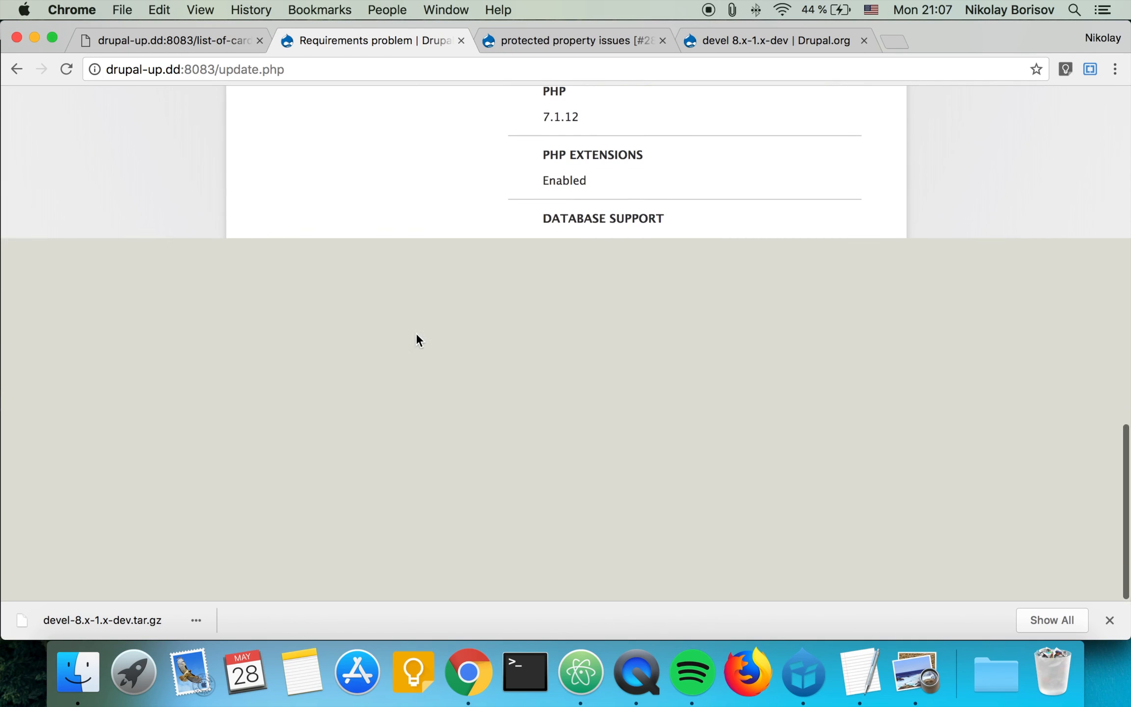
scroll("down", 3)
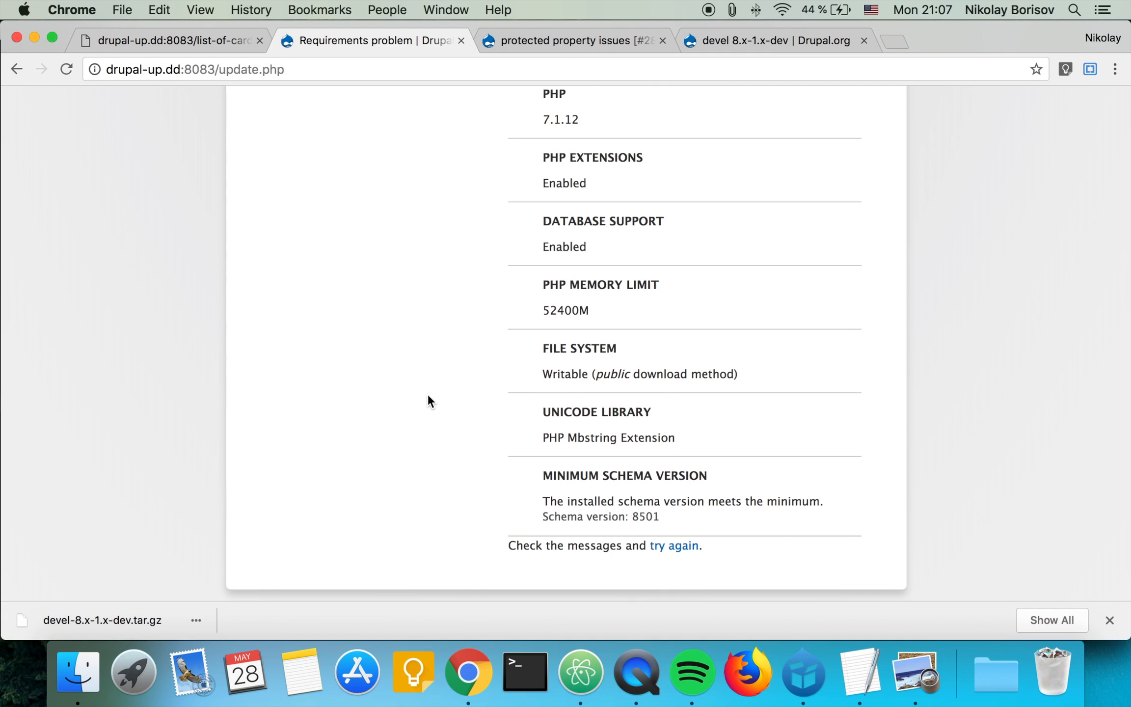
mouse_move(674, 544)
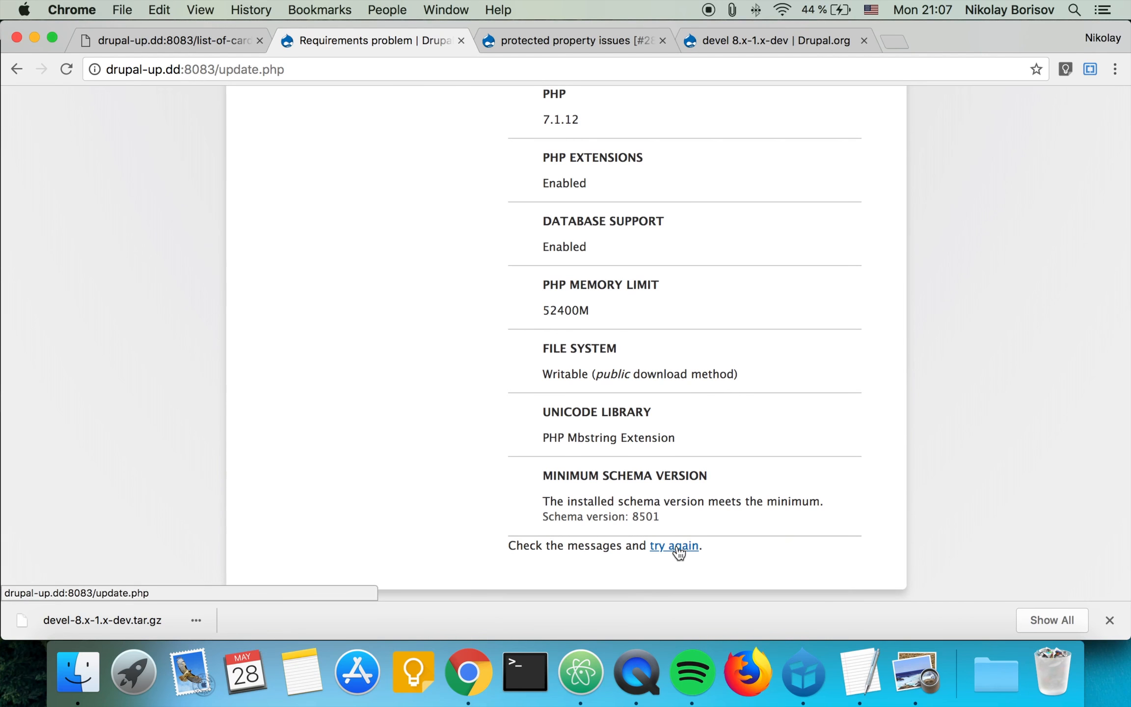
left_click(672, 544)
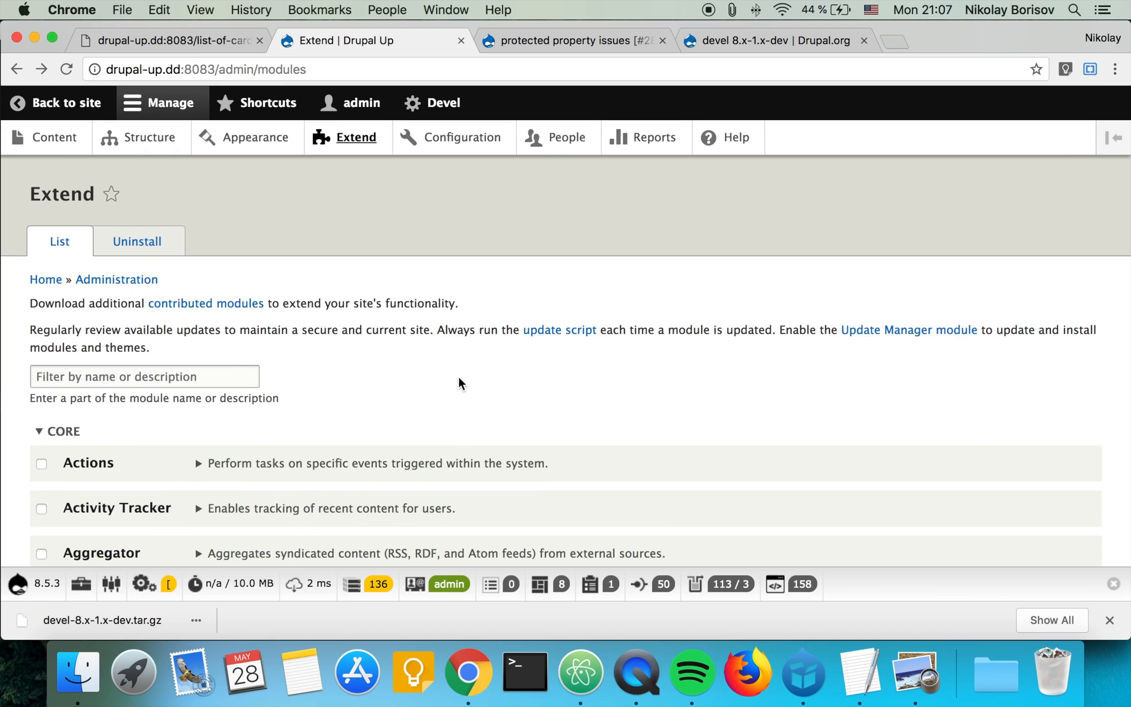
mouse_move(444, 371)
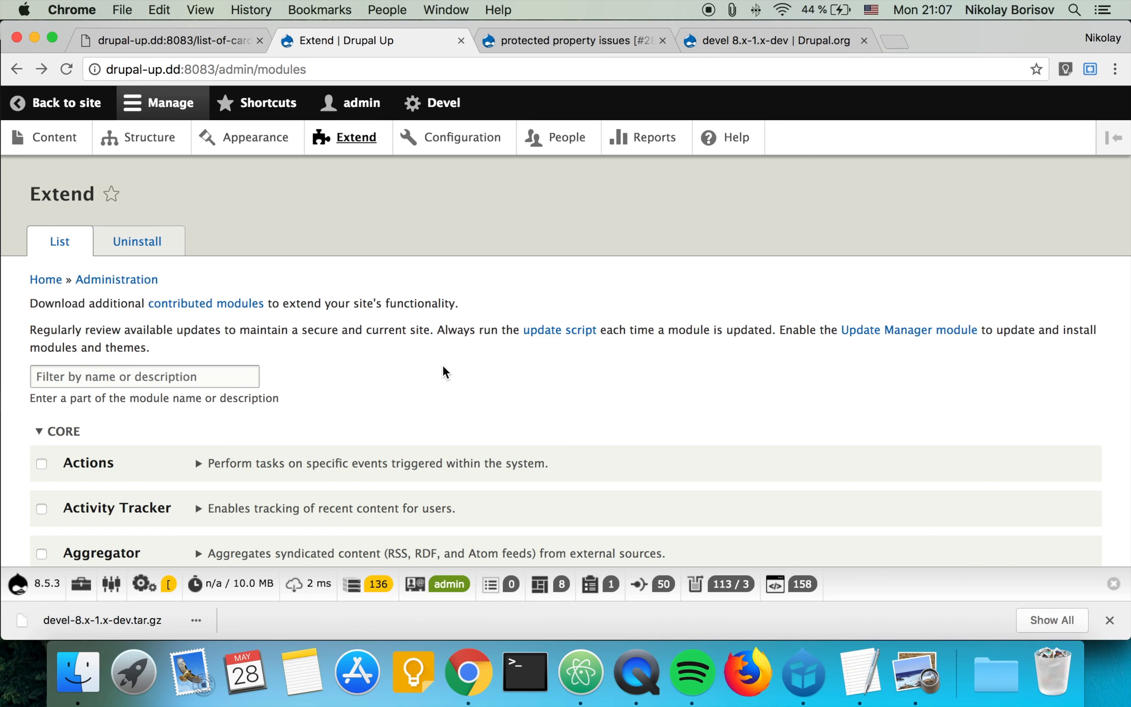
mouse_move(149, 414)
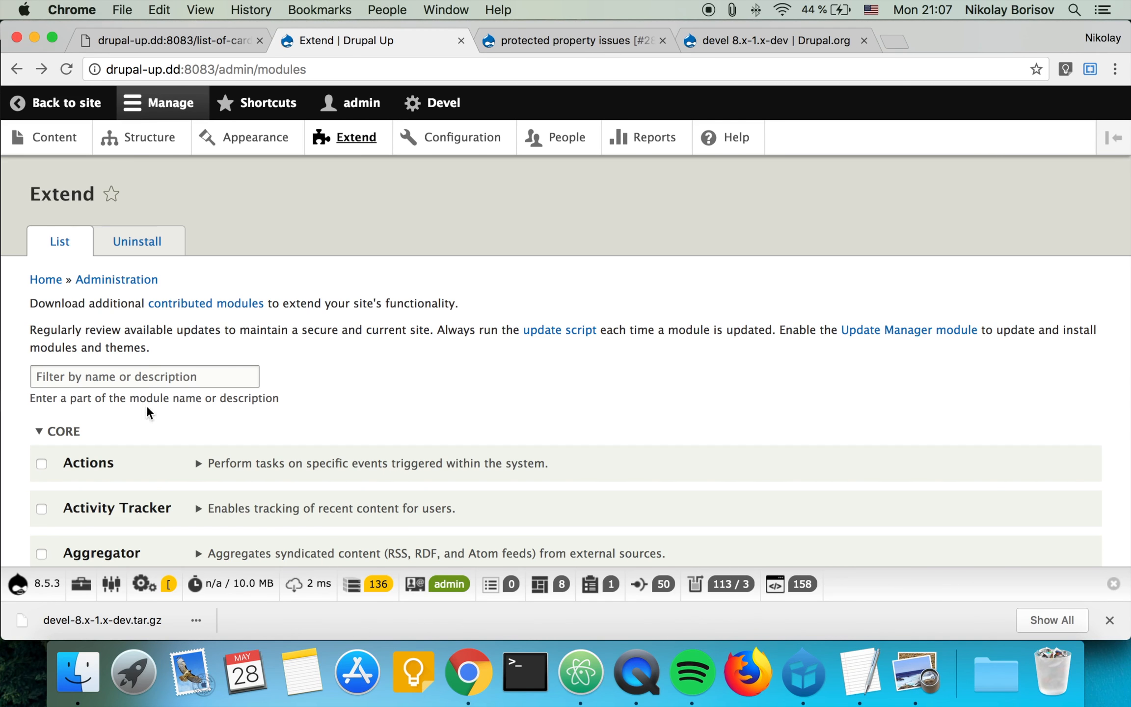
Filter the Extend list to devel confirming 8.x-1.2+16-dev, then switch to the drupal.org issue tab.
type("d")
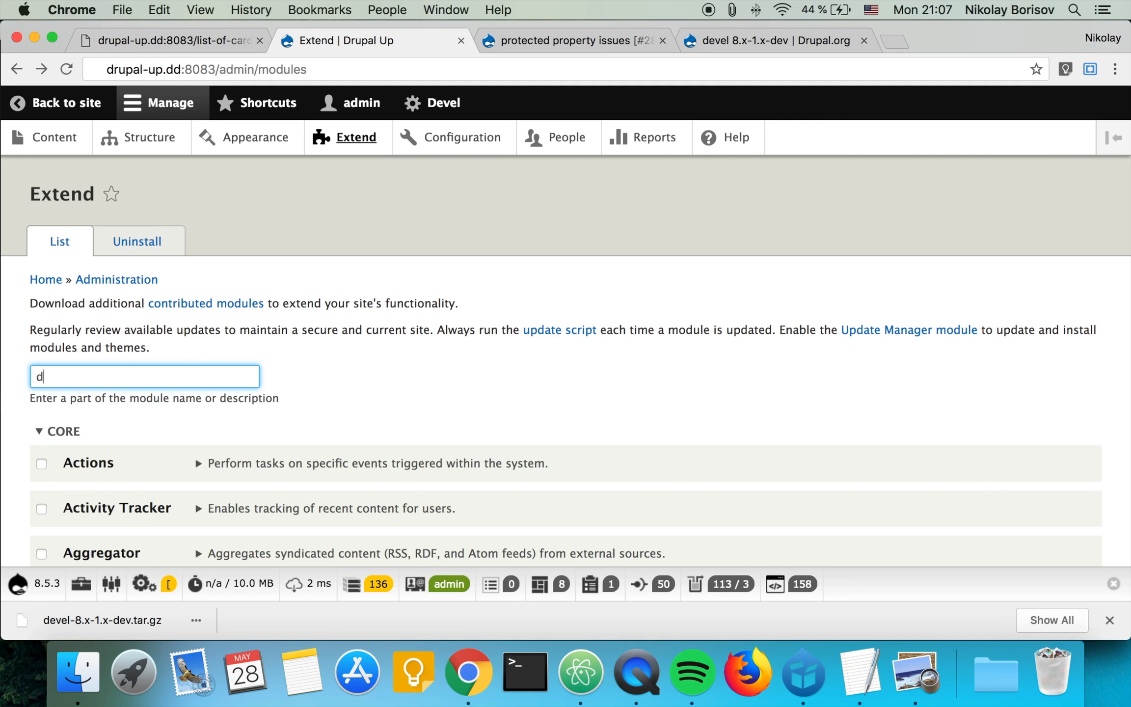
type("evel")
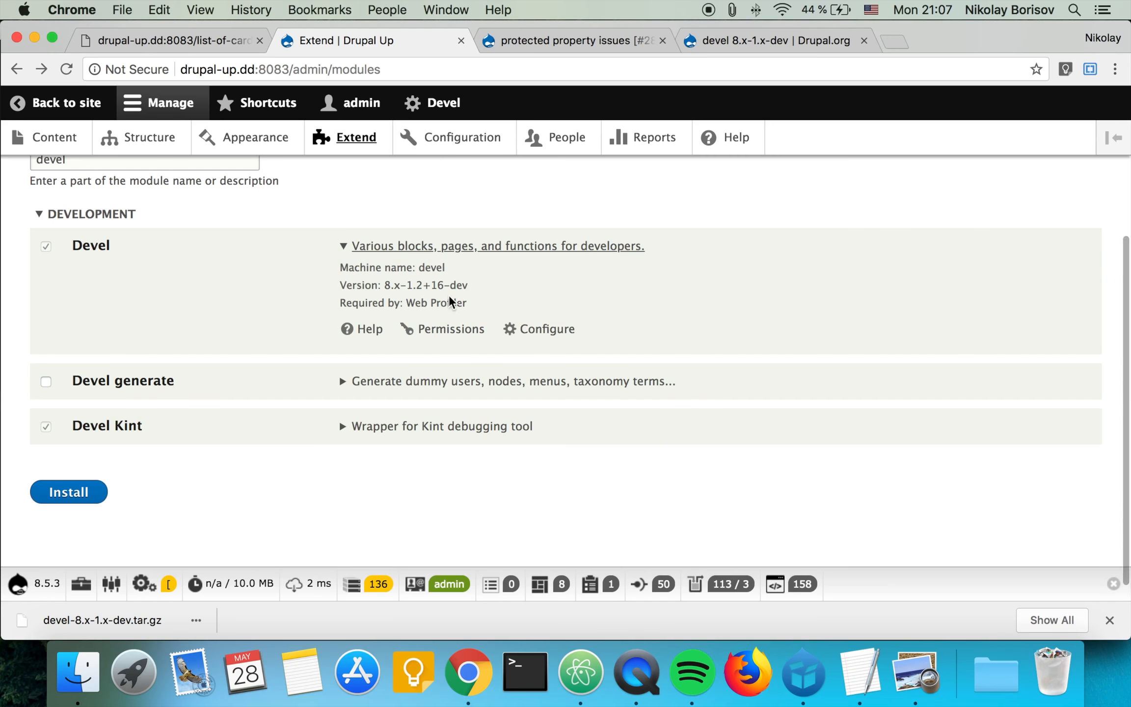
mouse_move(432, 290)
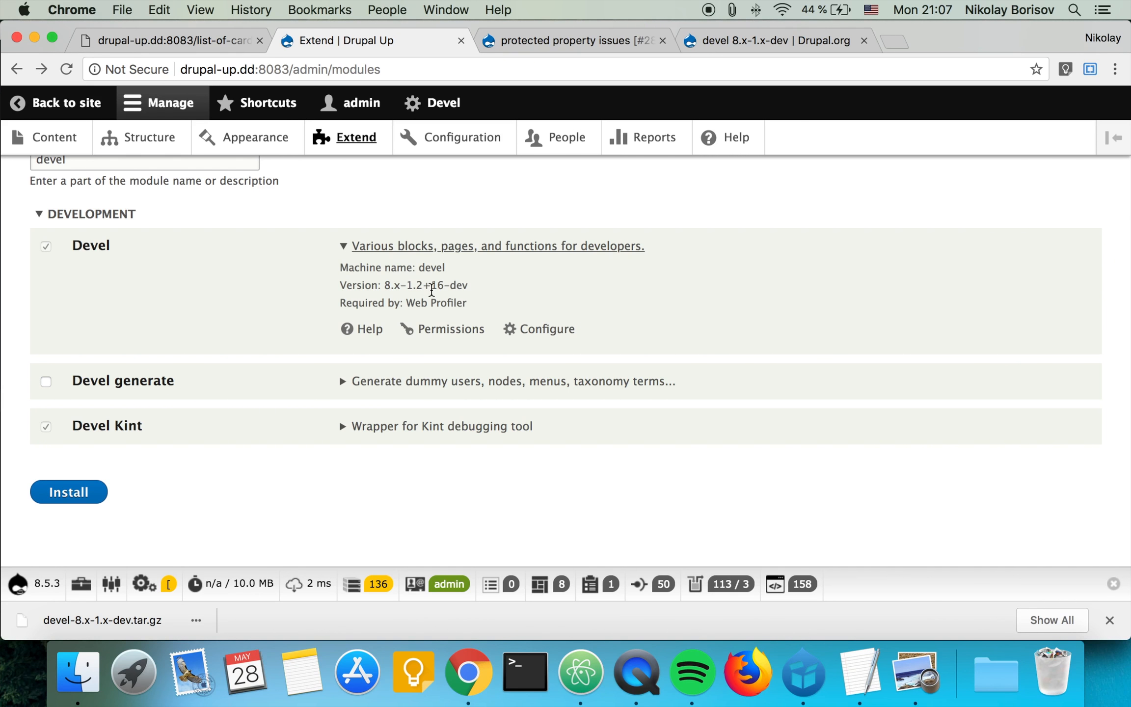
scroll("up", 3)
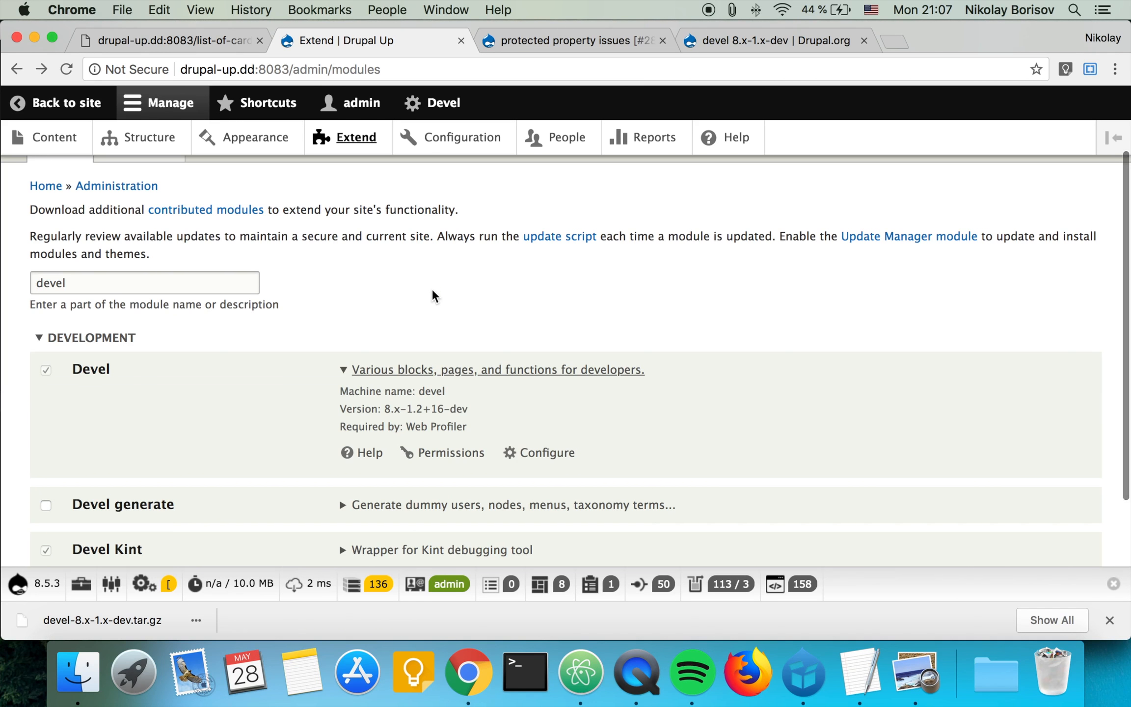
left_click(573, 40)
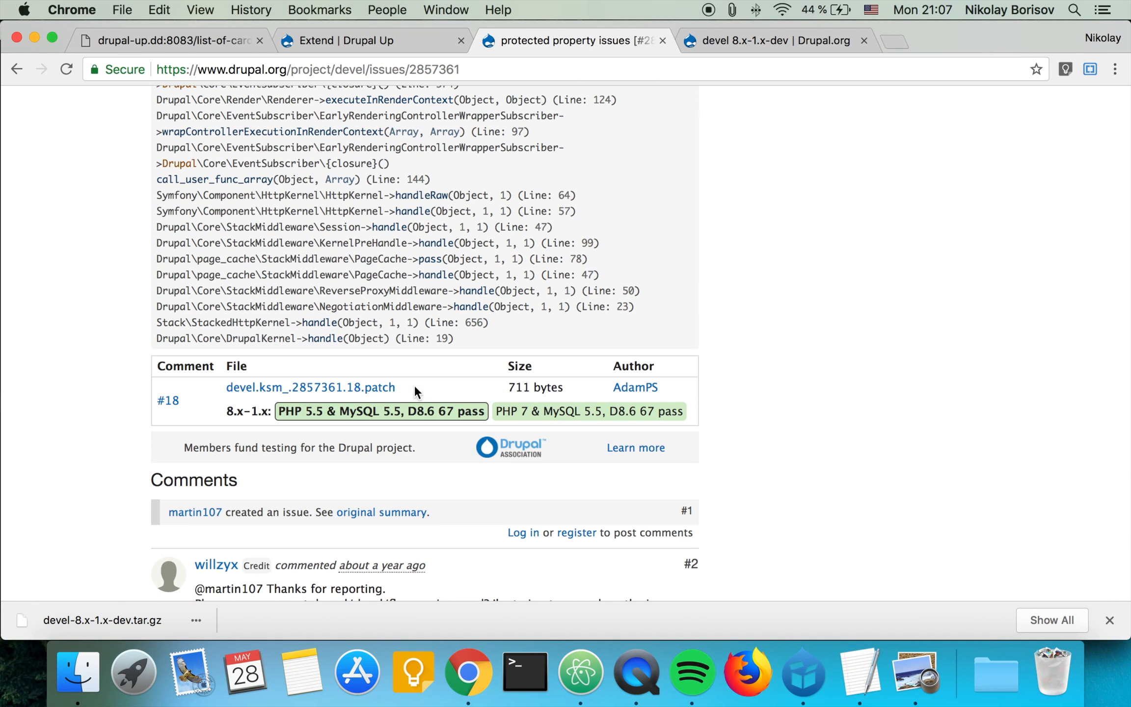
Save devel.ksm_.2857361.18.patch from comment #18 into the devel module folder without the .txt suffix.
left_click(311, 388)
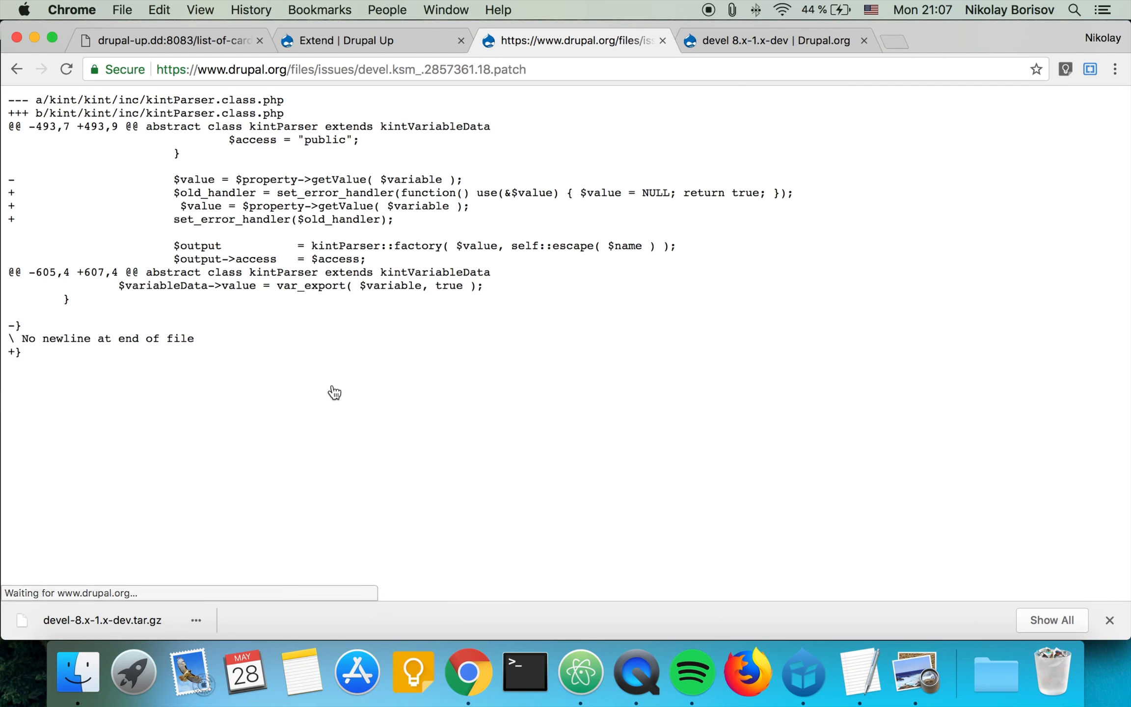
right_click(334, 392)
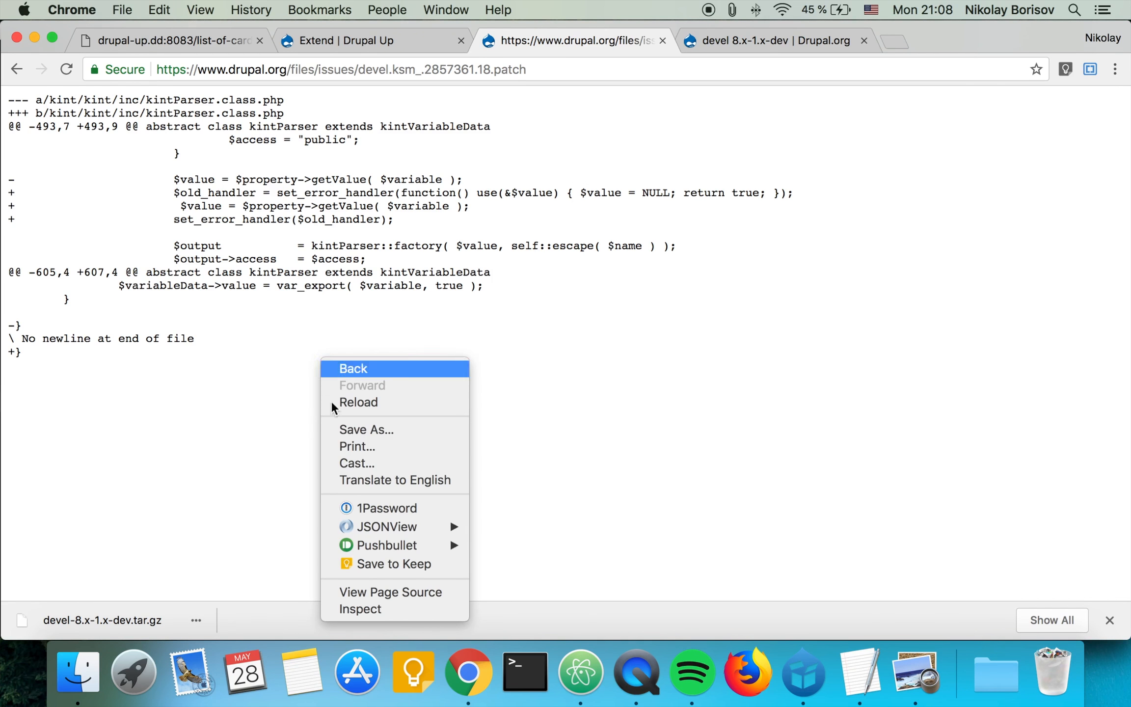
left_click(367, 429)
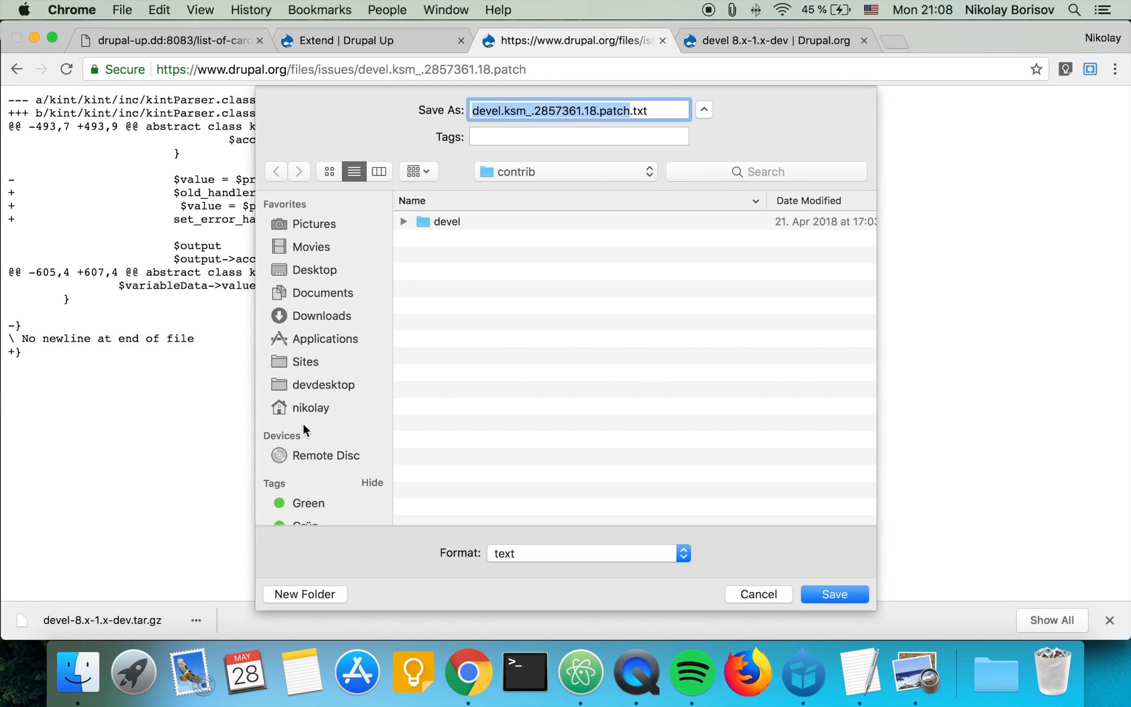
double_click(447, 222)
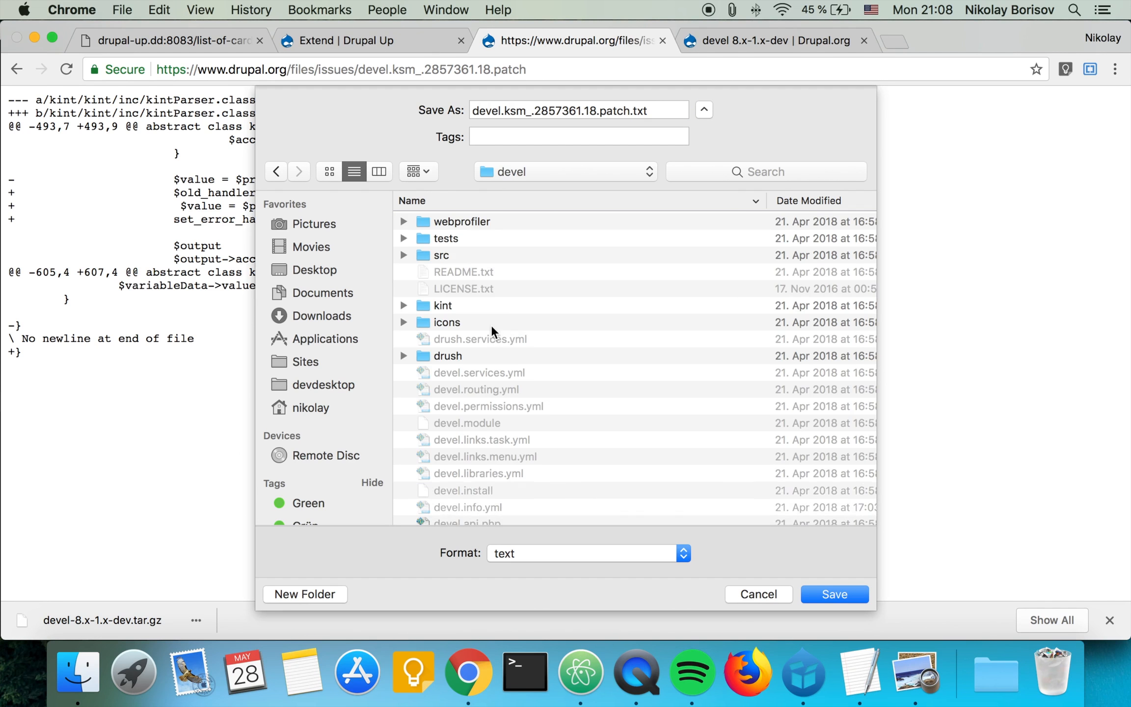
mouse_move(614, 339)
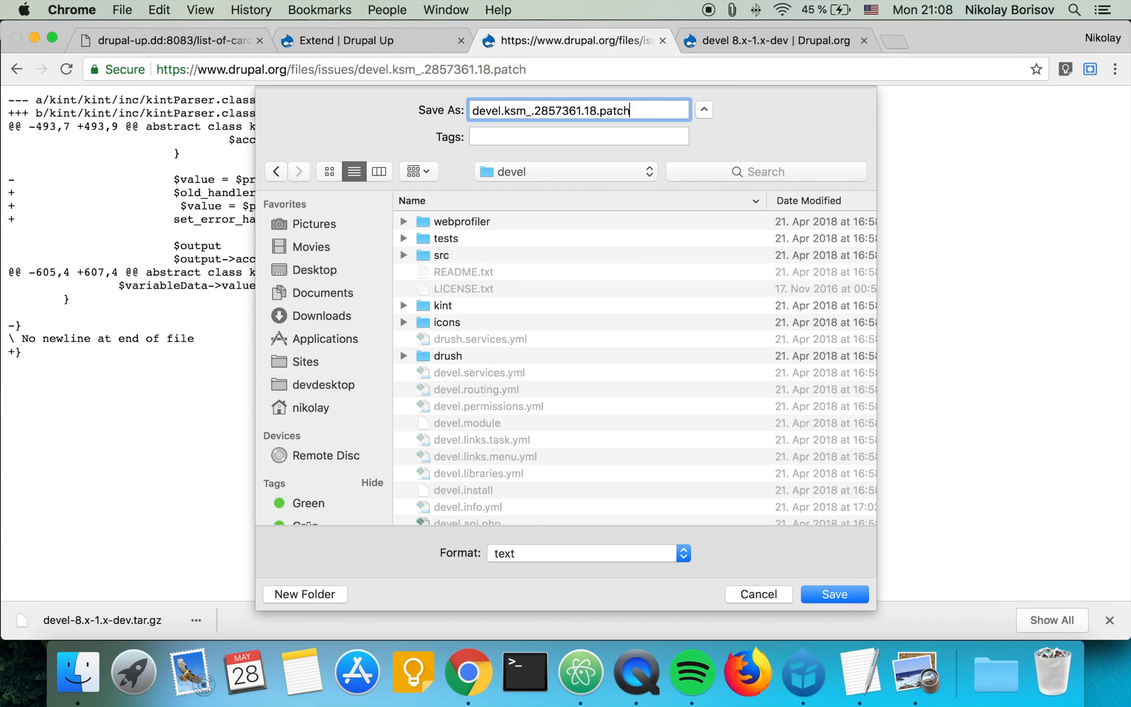
left_click(834, 594)
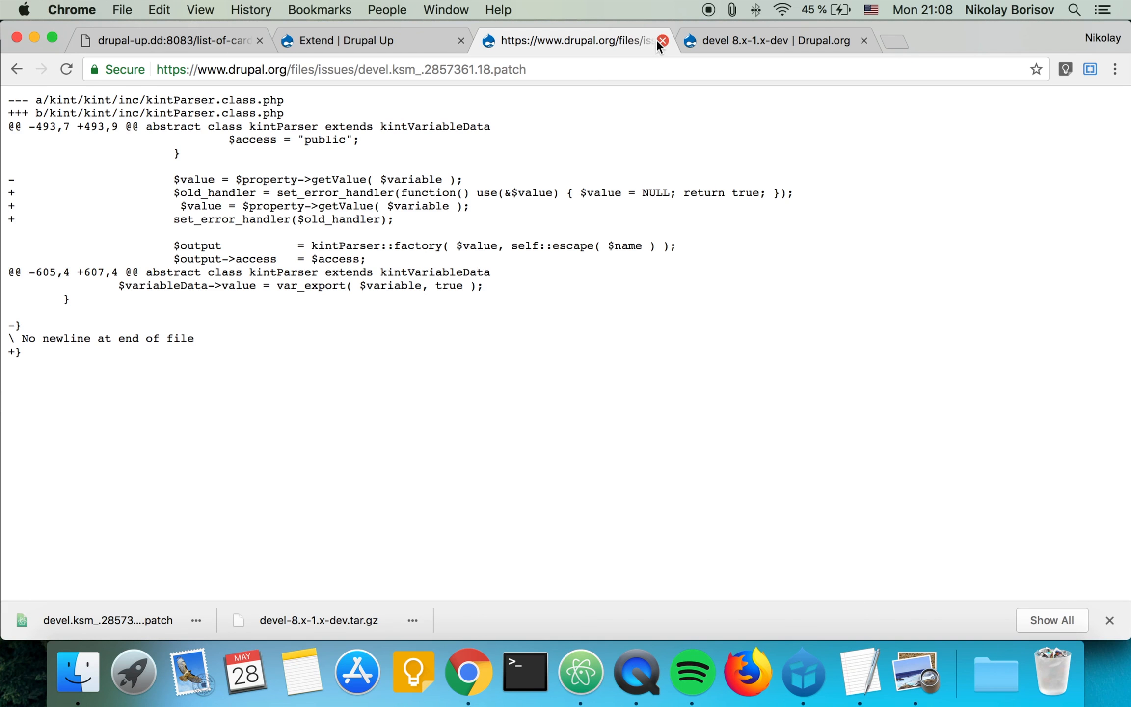
Close the patch tab and bring the Extend modules page back to the front.
left_click(661, 39)
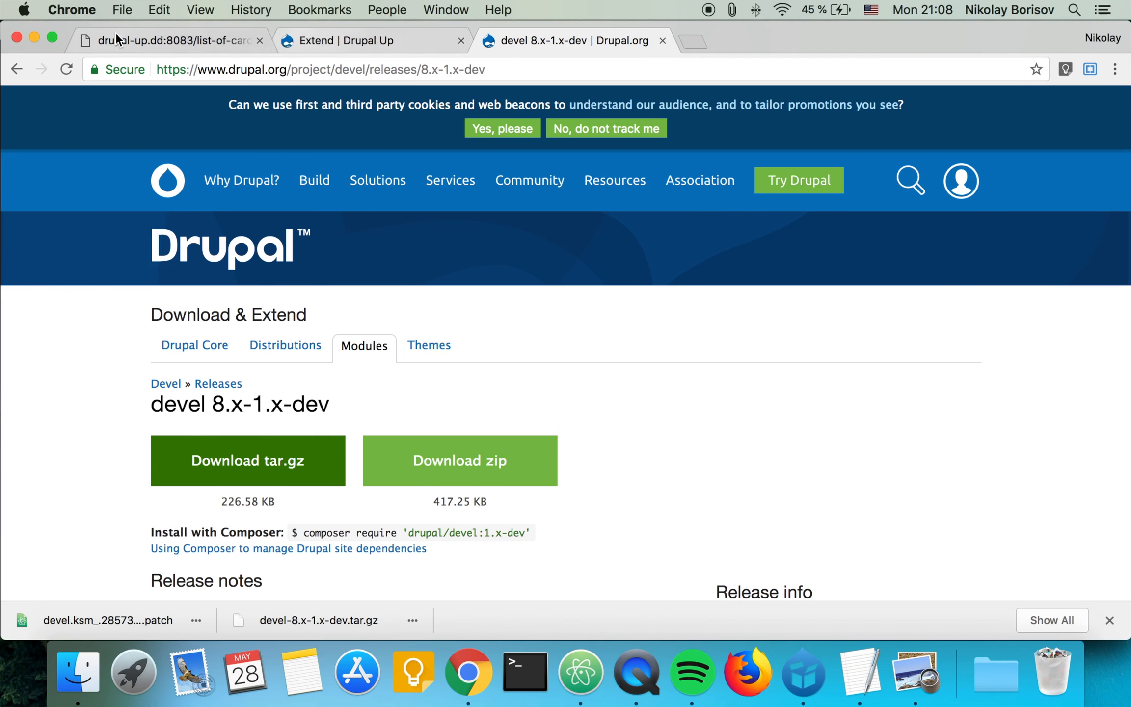
left_click(173, 39)
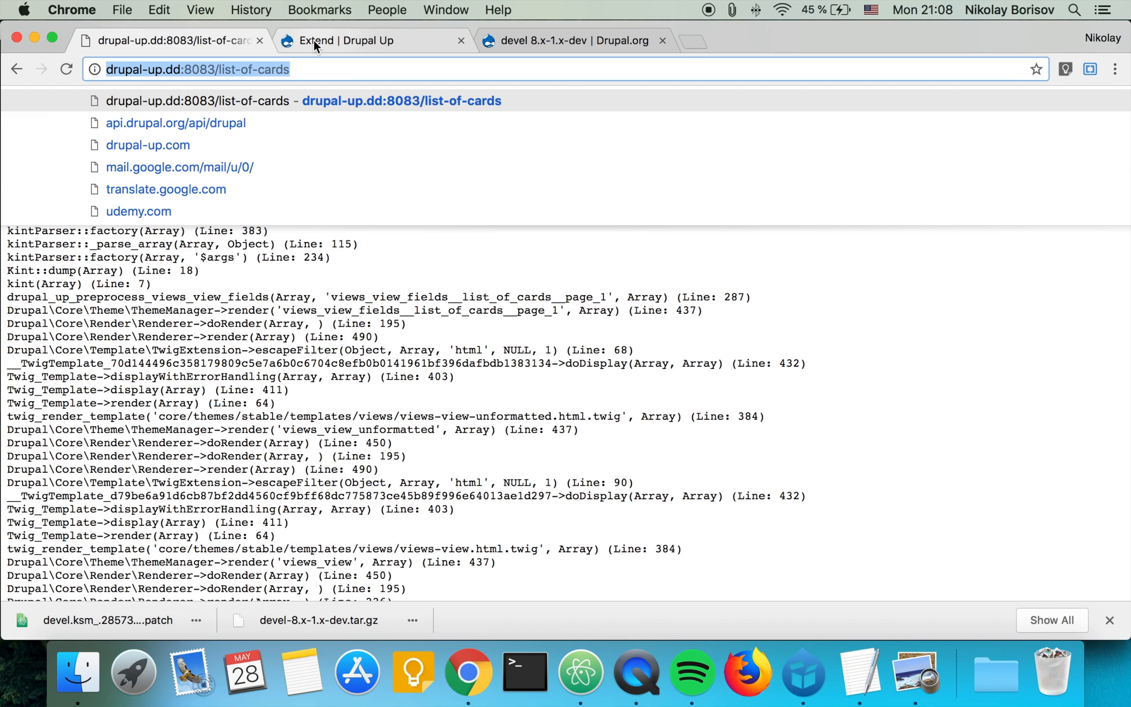
left_click(360, 41)
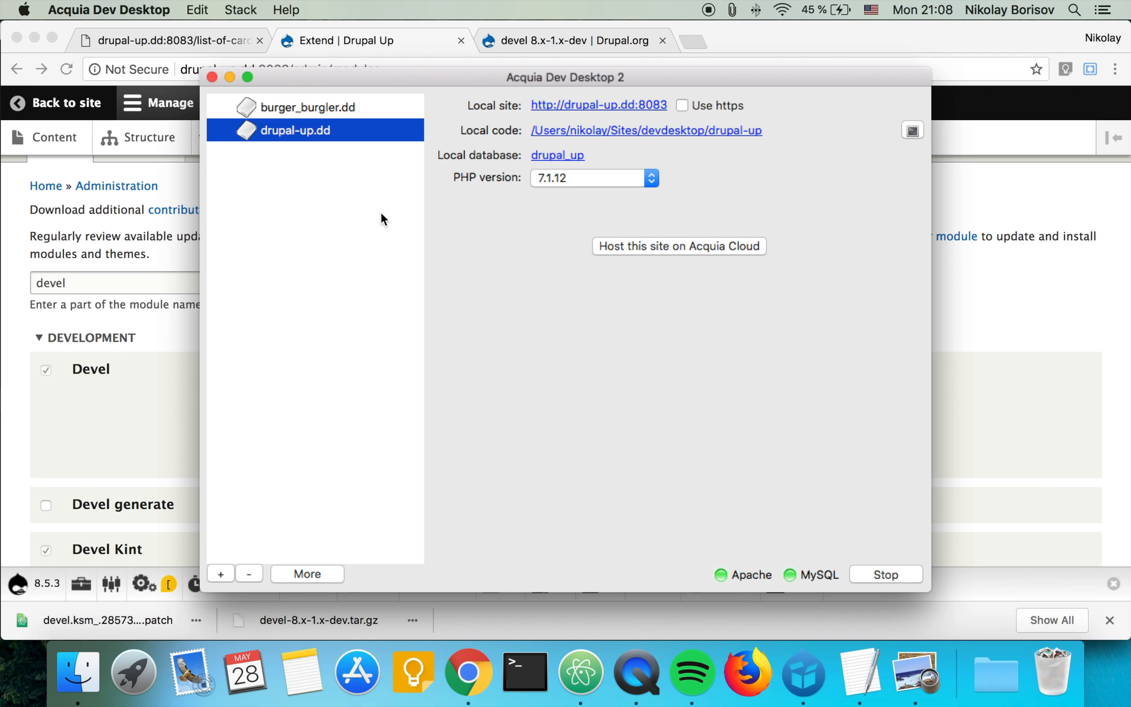
Use More > Open Console… for drupal-up.dd to get a Terminal in the site folder.
left_click(306, 573)
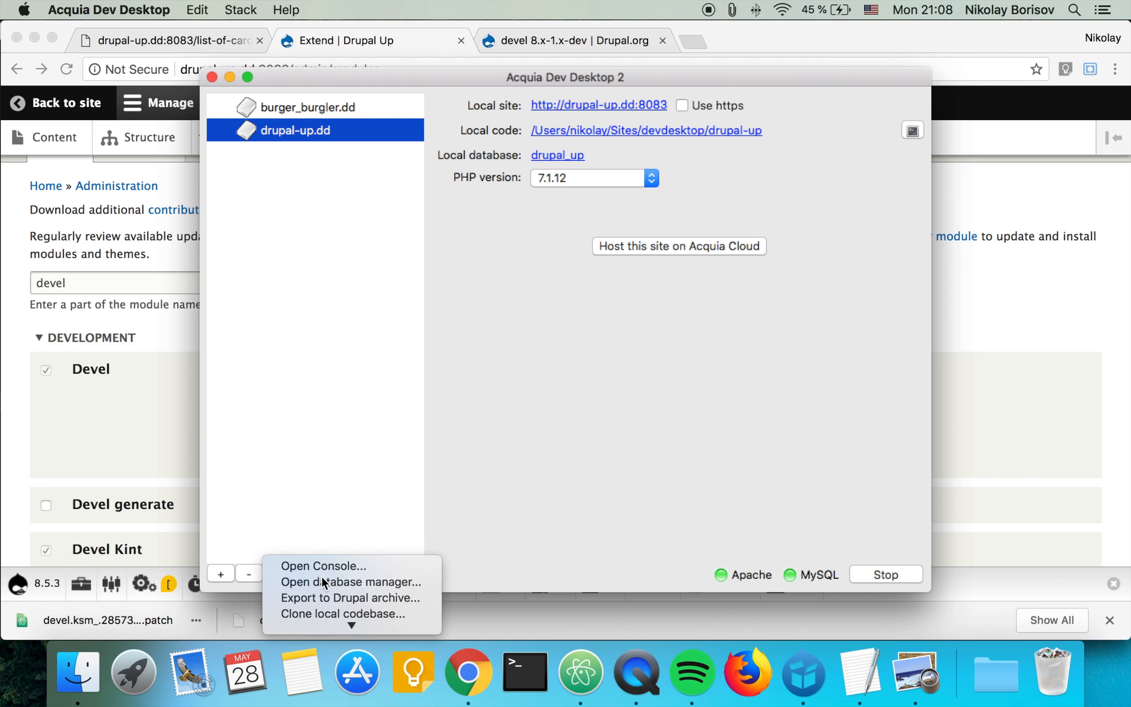
mouse_move(302, 446)
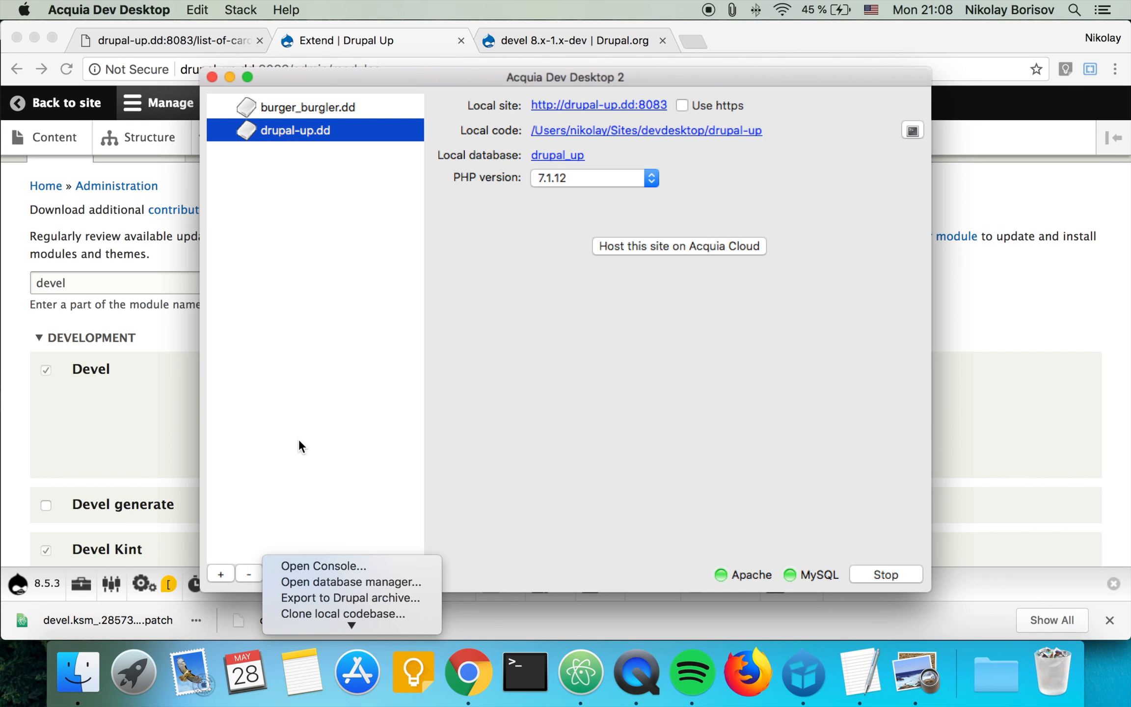
mouse_move(322, 565)
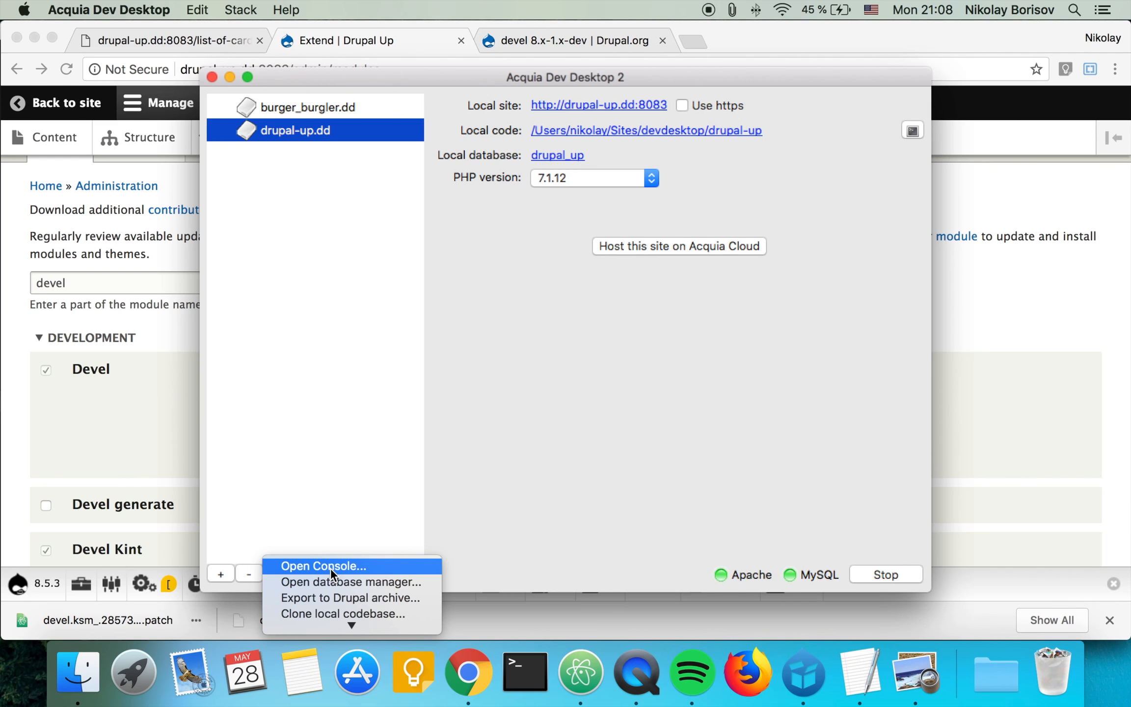
mouse_move(329, 576)
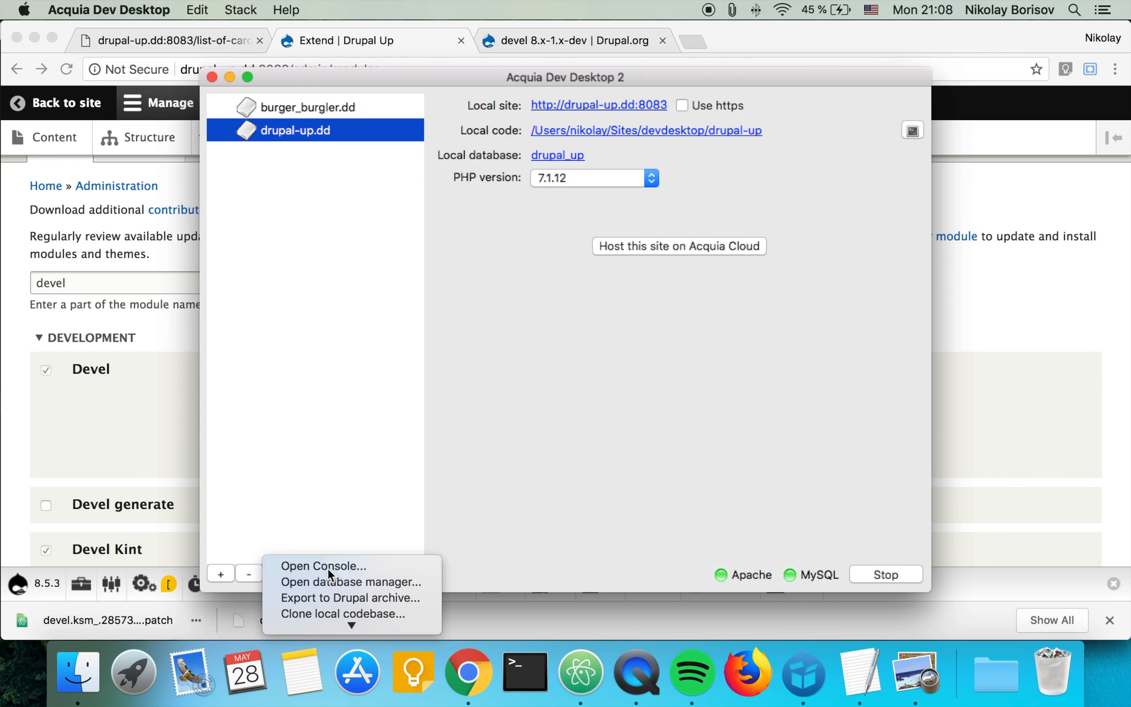
left_click(322, 565)
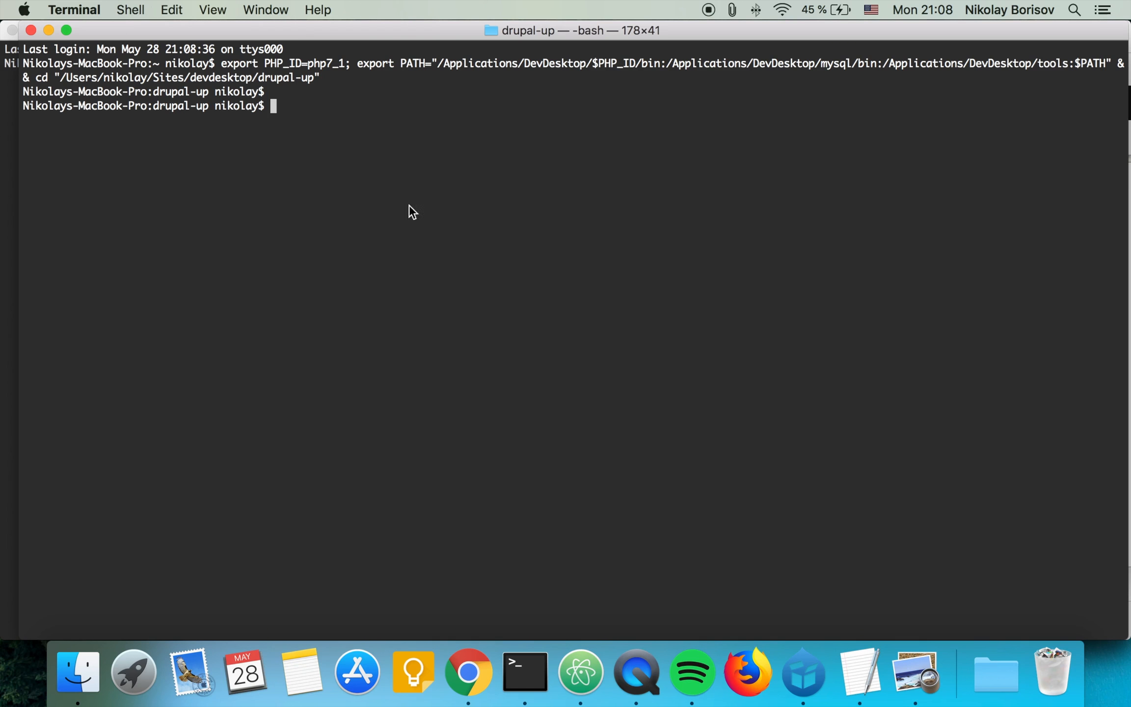
mouse_move(342, 208)
type("ls")
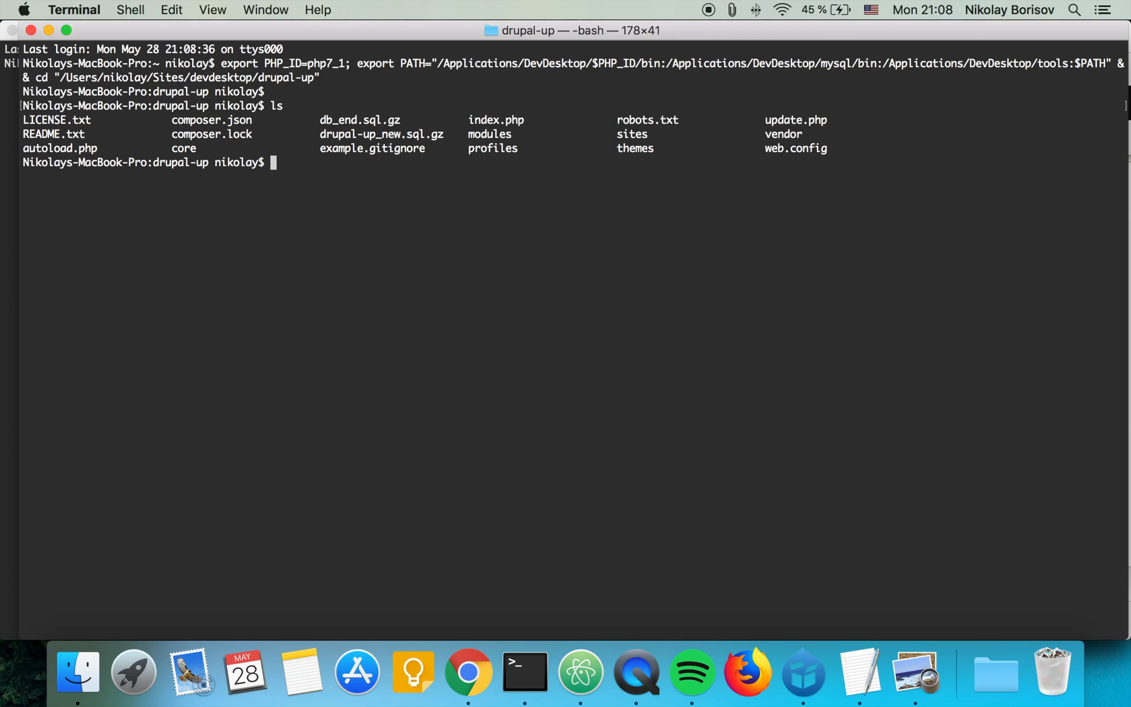
mouse_move(308, 183)
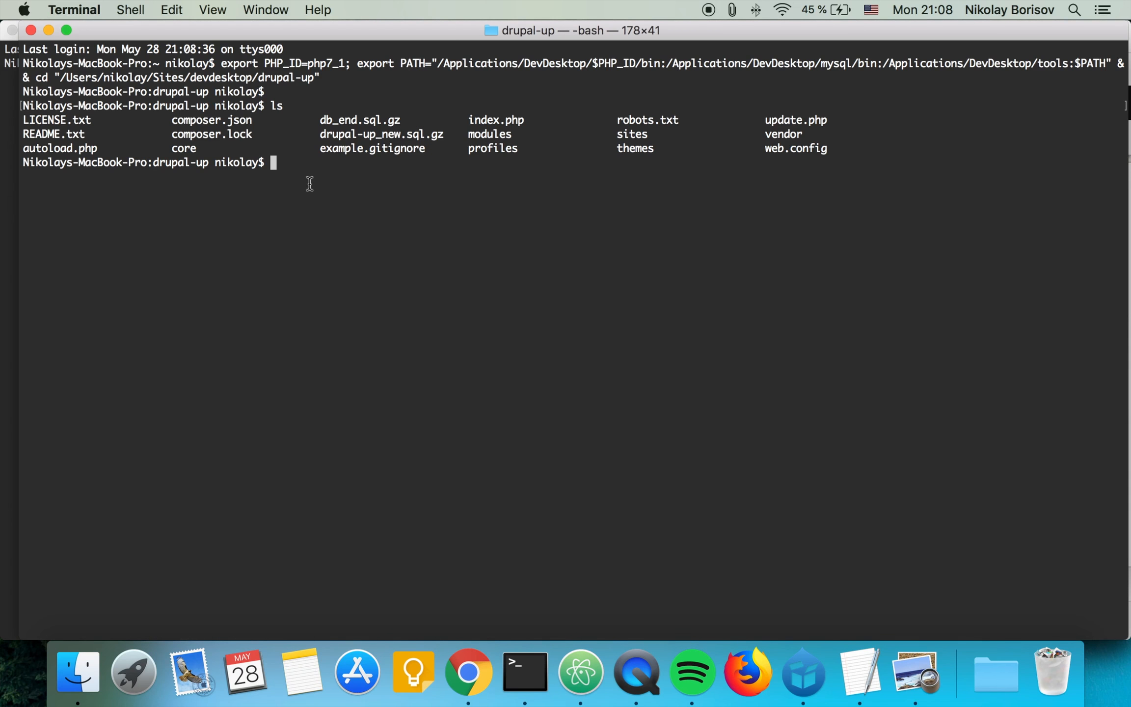
Move into modules/contrib/devel and list its files, including devel.ksm_.2857361.18.patch.
type("cd modules/")
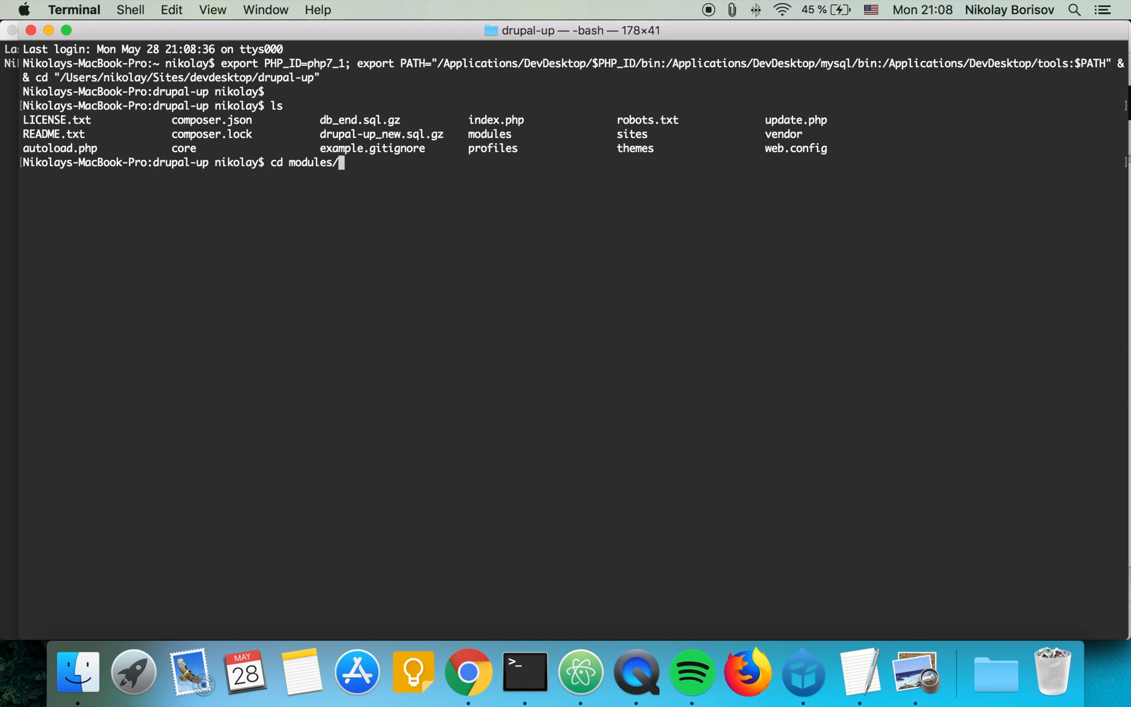
type("contrib/")
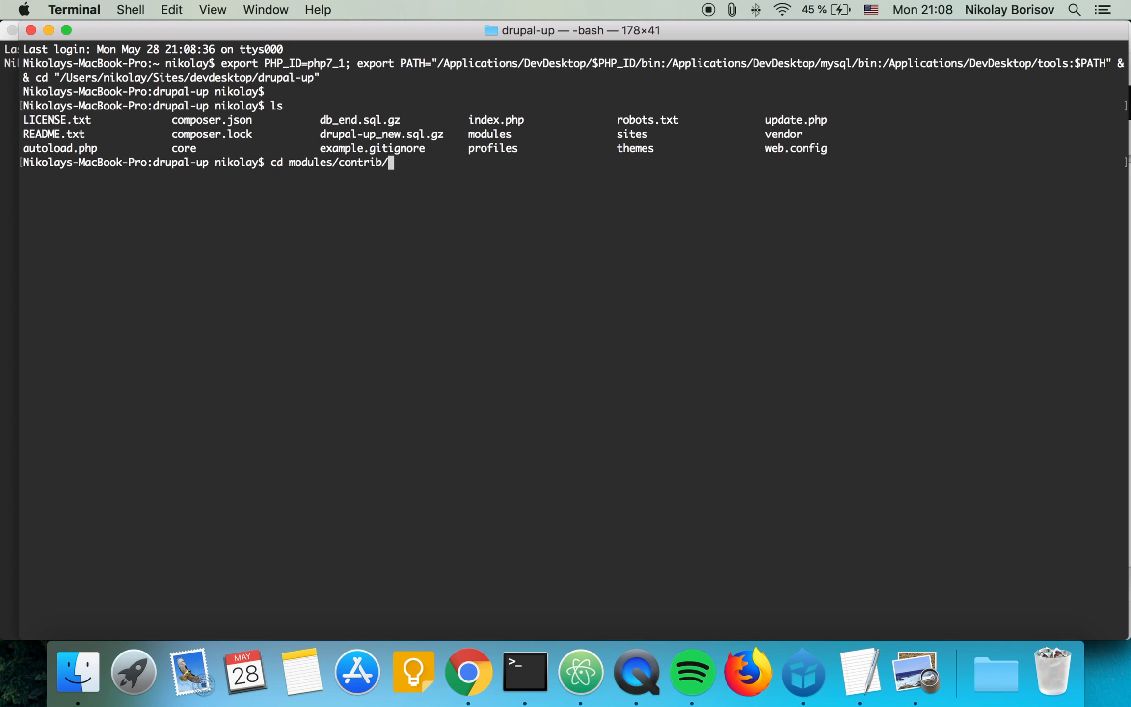
key("Return")
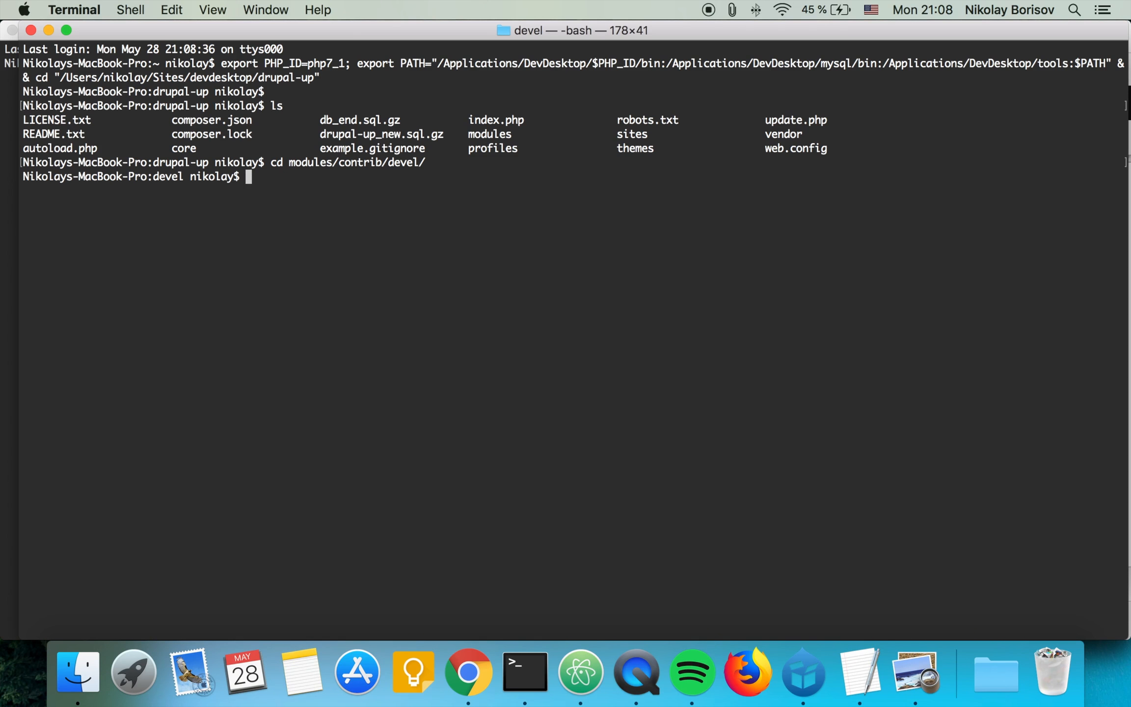
key("Return")
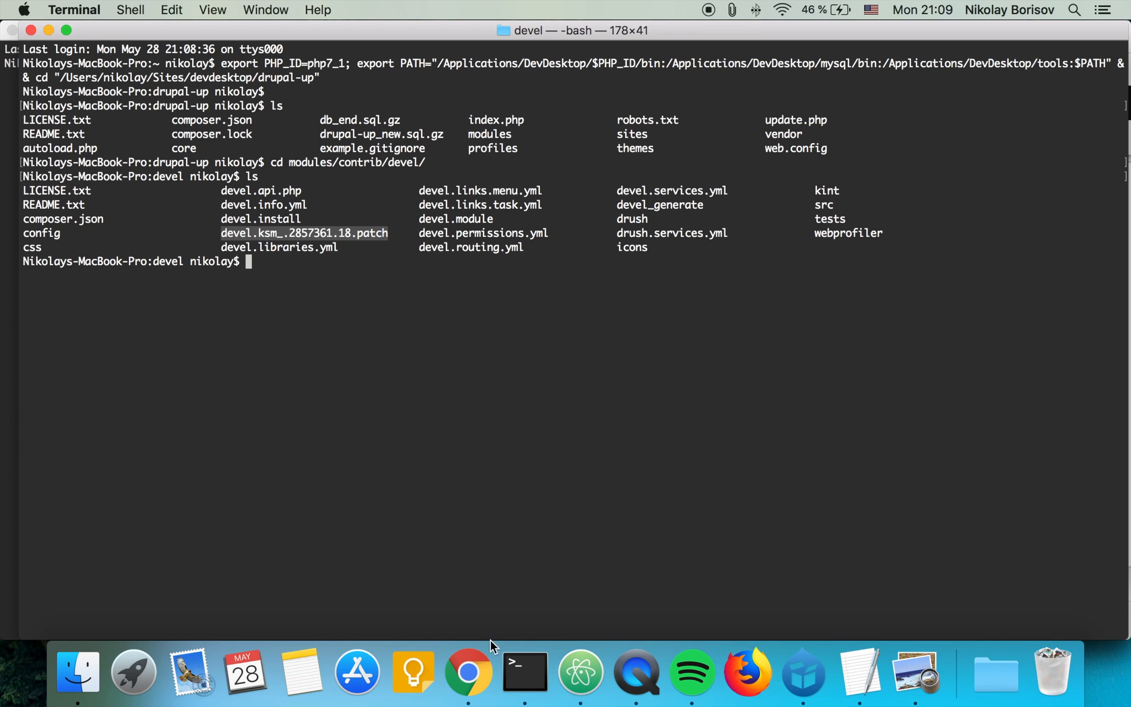
Check that drupal-up.dd:8083/list-of-cards still shows the protected-property error, then return to Terminal.
left_click(468, 673)
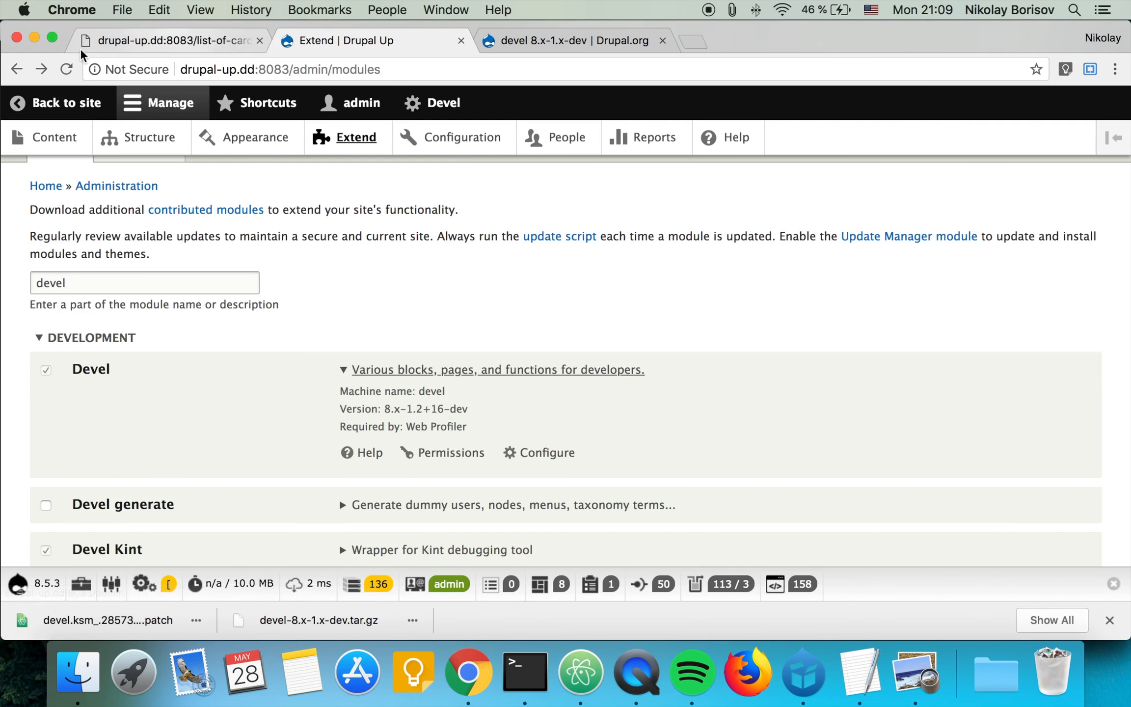
left_click(173, 40)
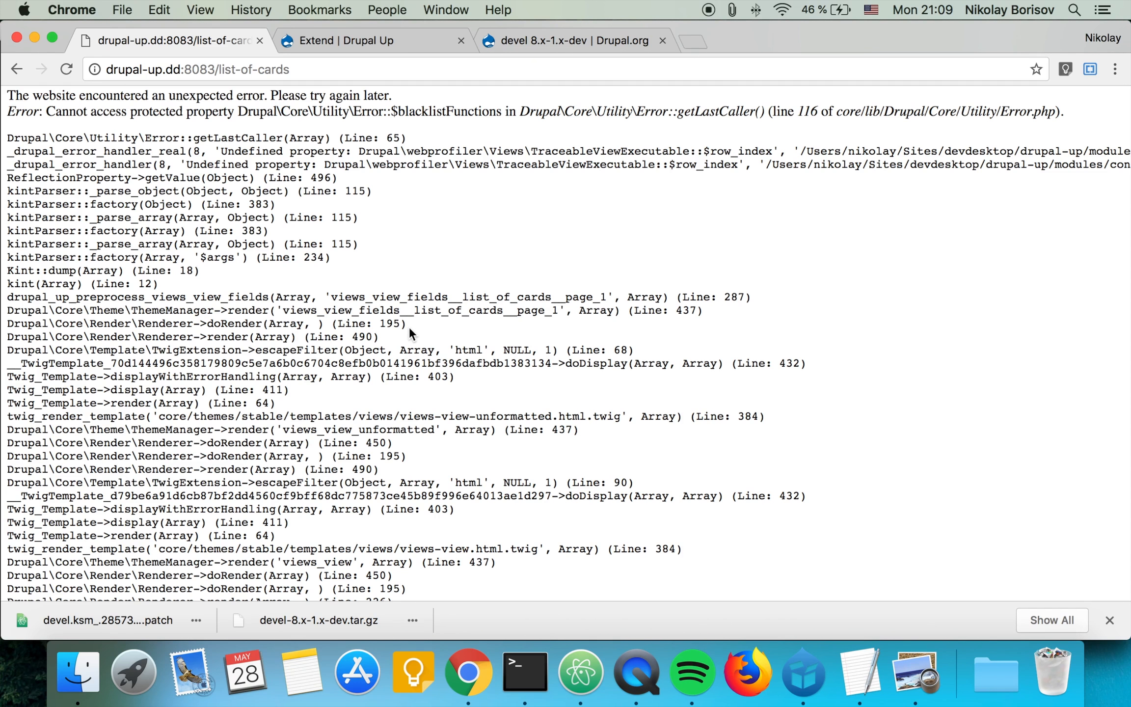
mouse_move(412, 339)
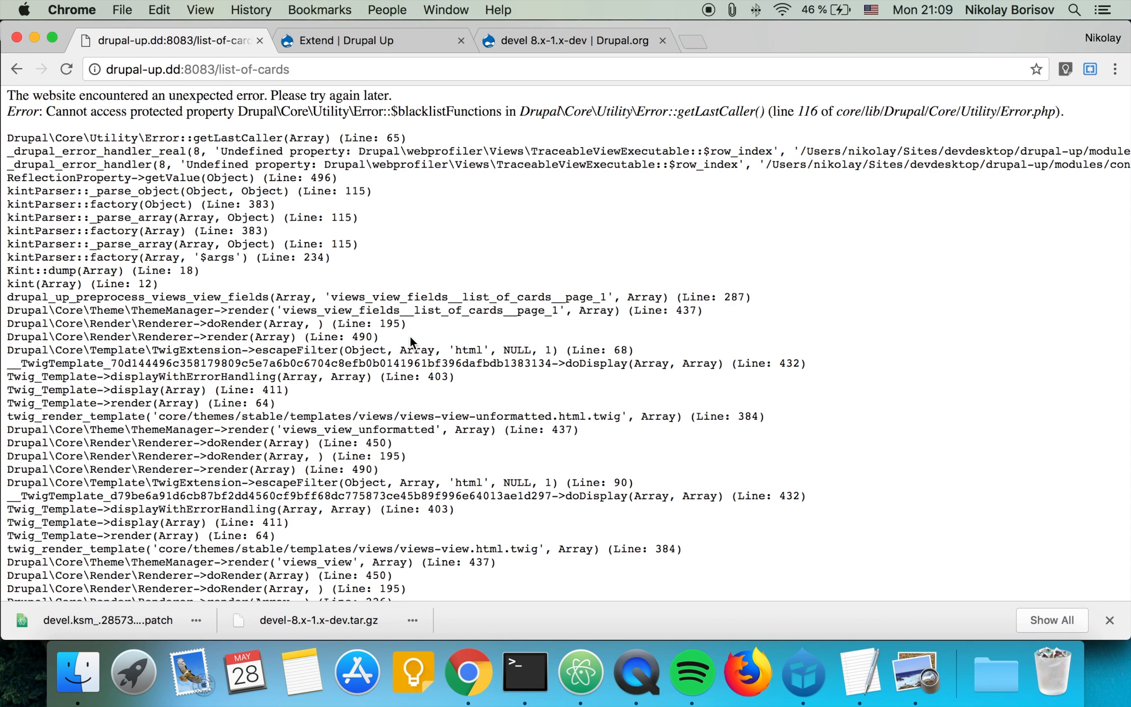
left_click(523, 671)
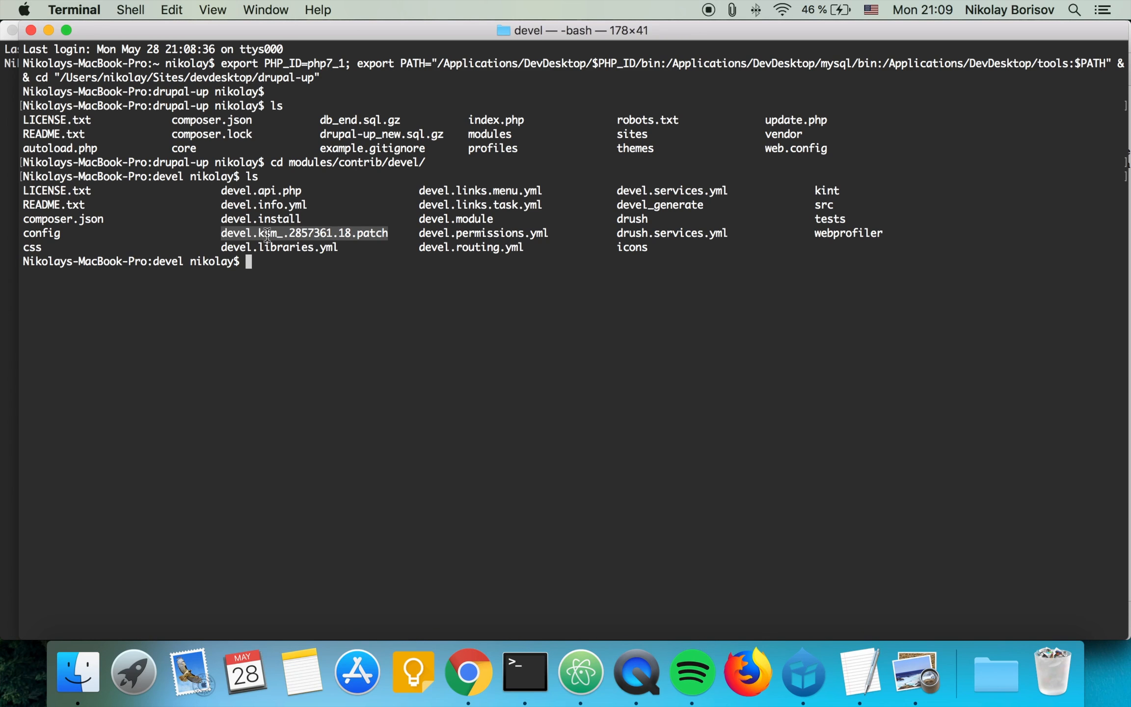
mouse_move(456, 317)
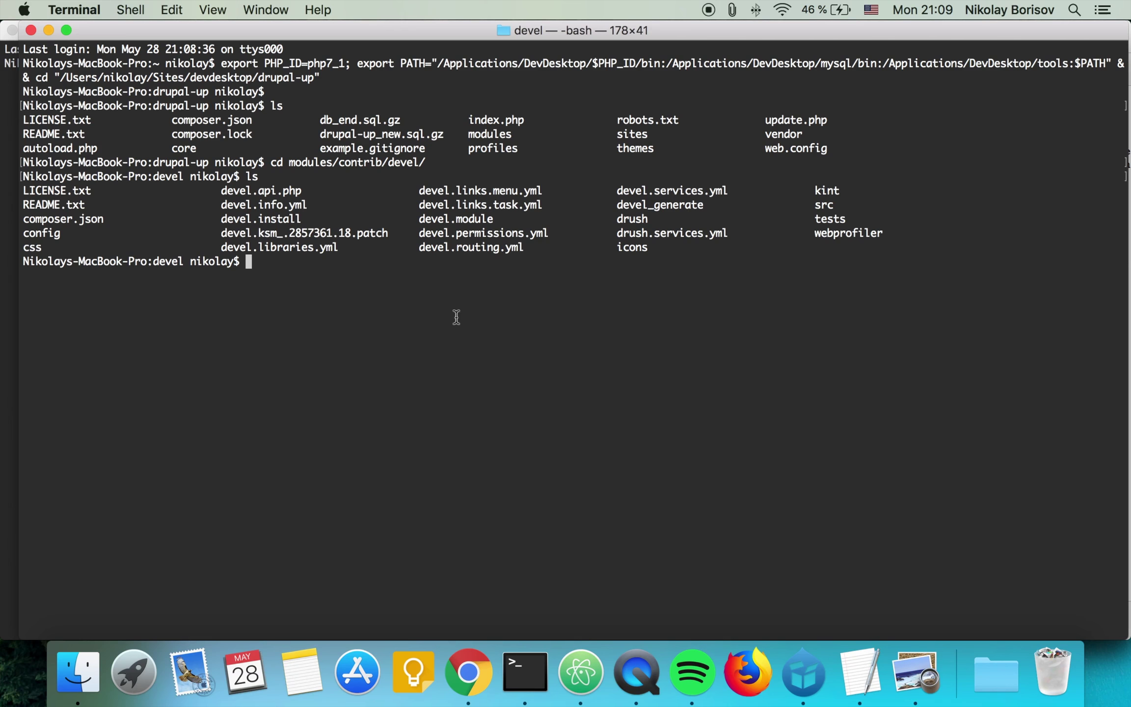
Run git apply -v devel.ksm_.2857361.18.patch so kintParser.class.php is patched cleanly.
type("git")
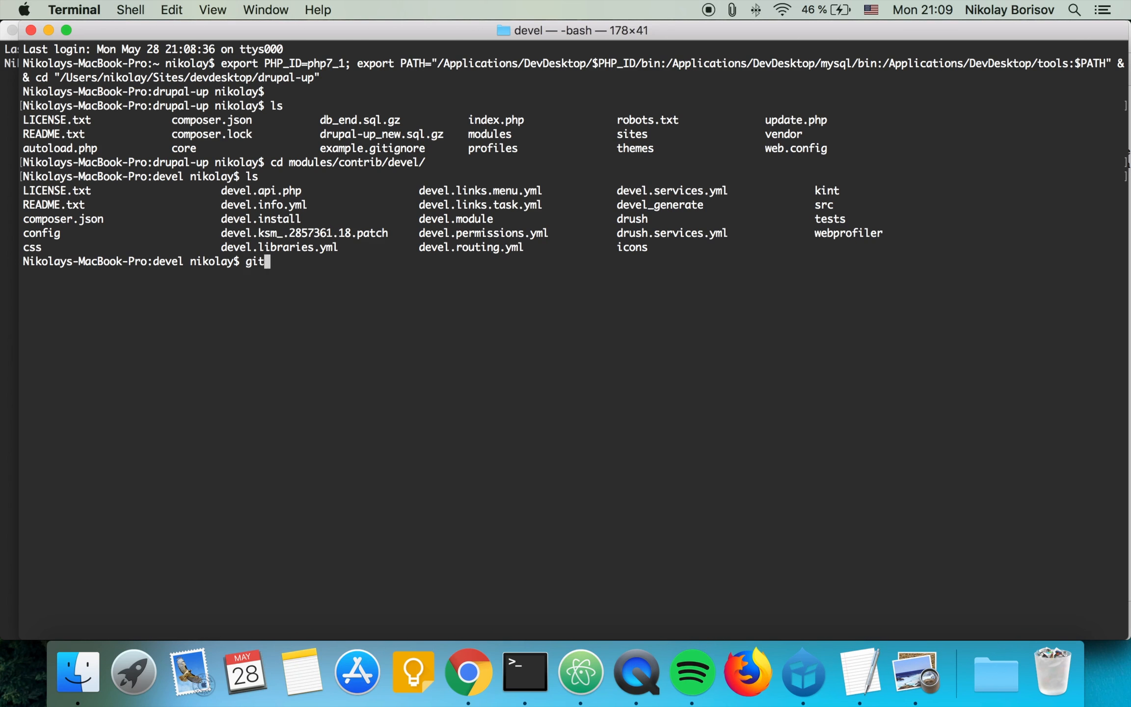
type("app")
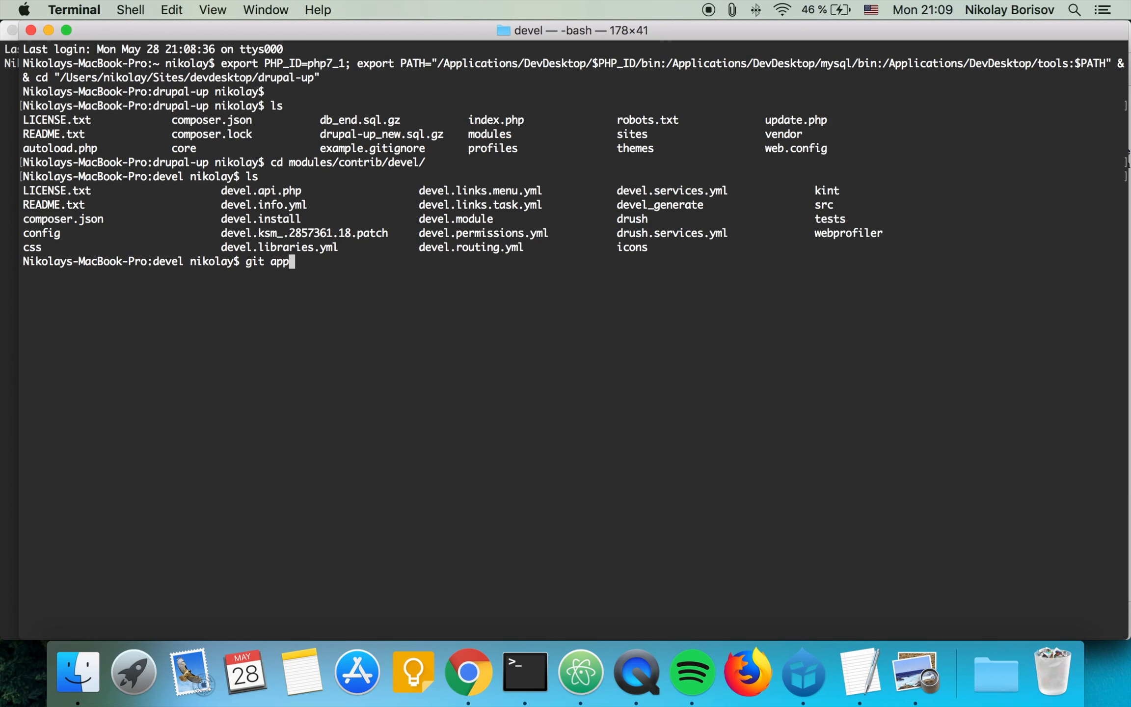
type("ly")
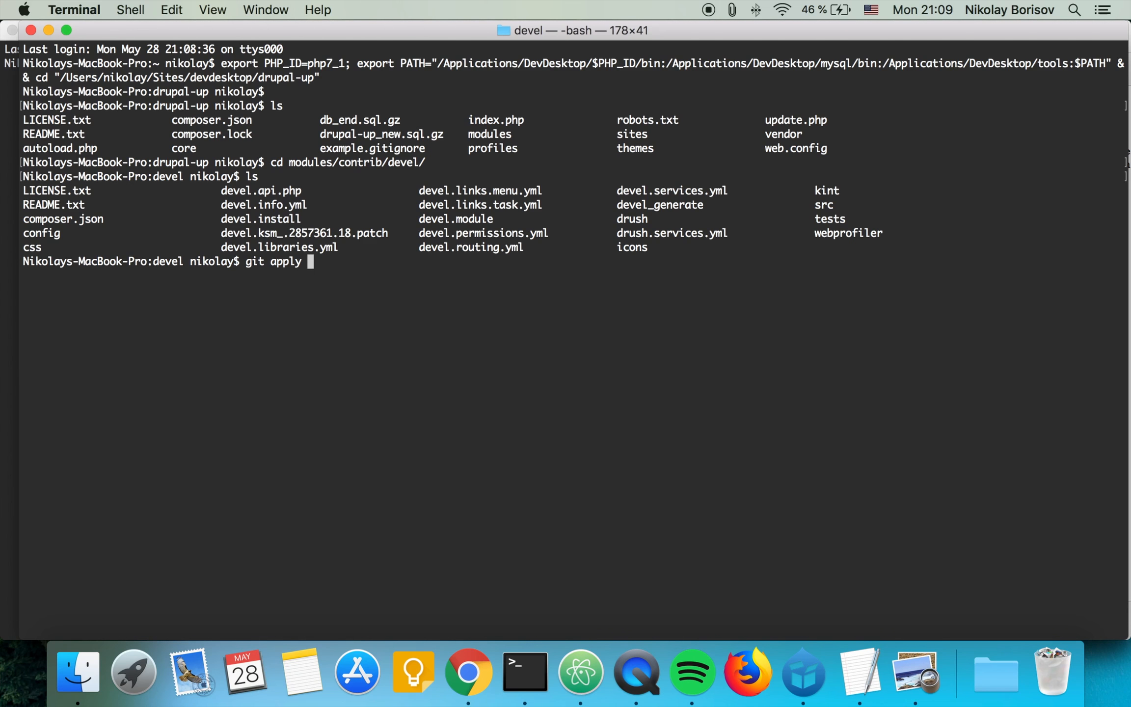
type("-v")
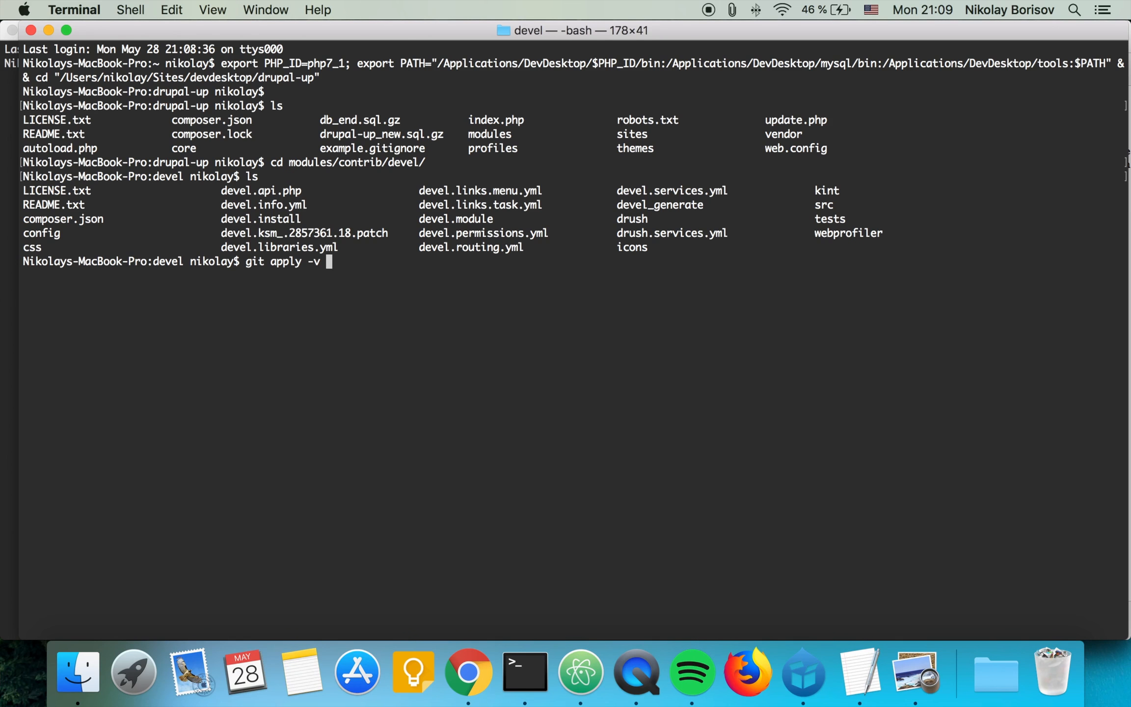
type("devel.ksm_.2857361.18.patch")
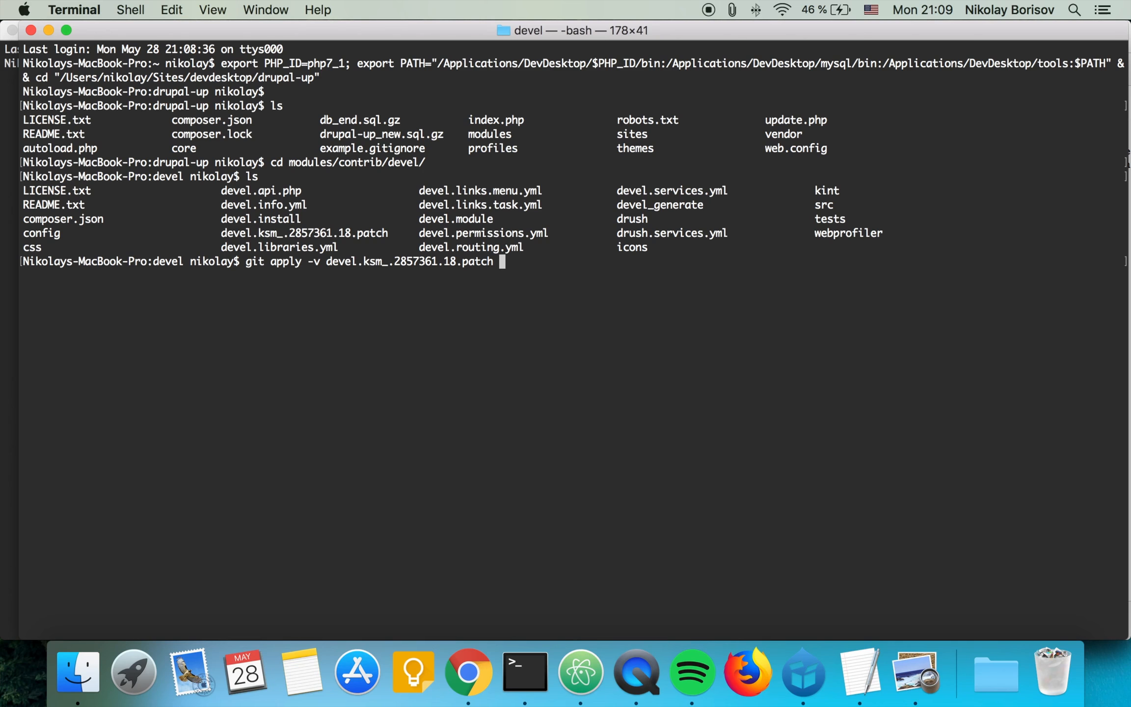
key("Return")
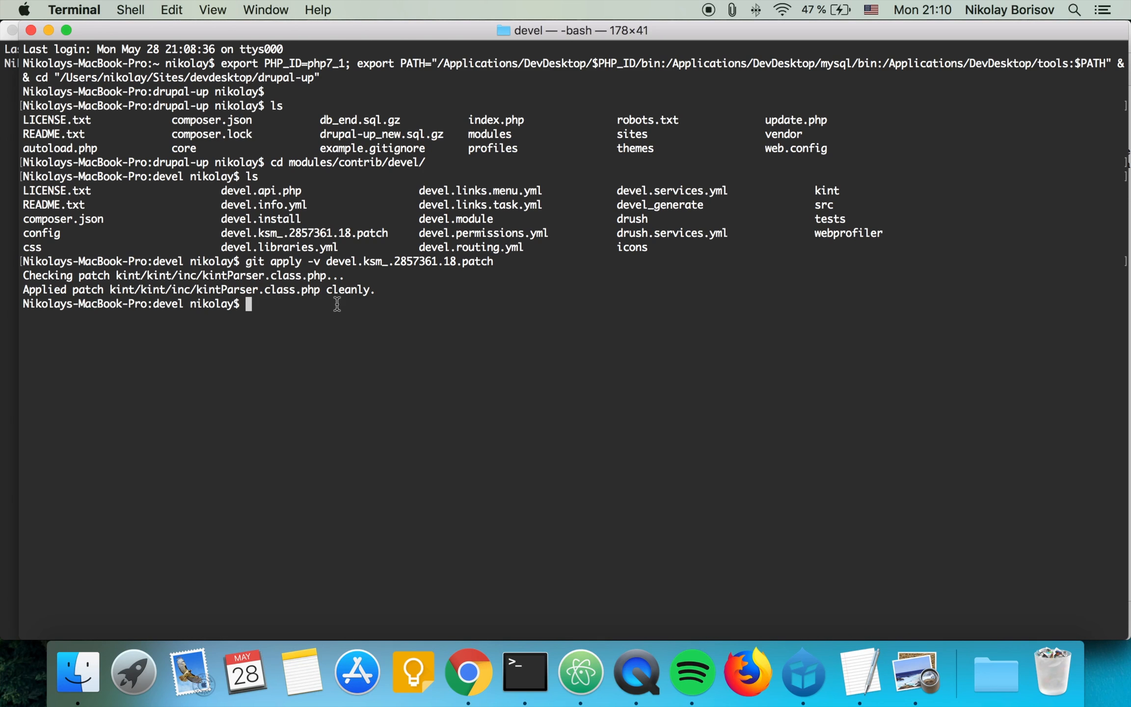
Reload list-of-cards so the kint dump renders, and expand the $args array.
left_click(467, 672)
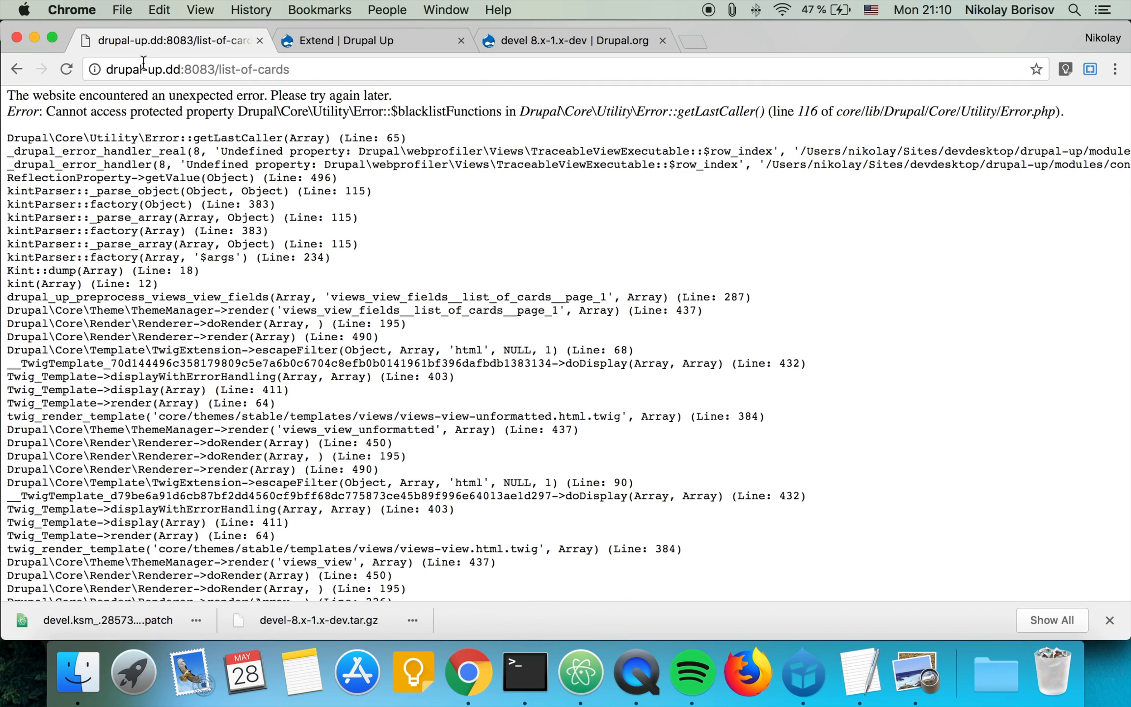
mouse_move(65, 69)
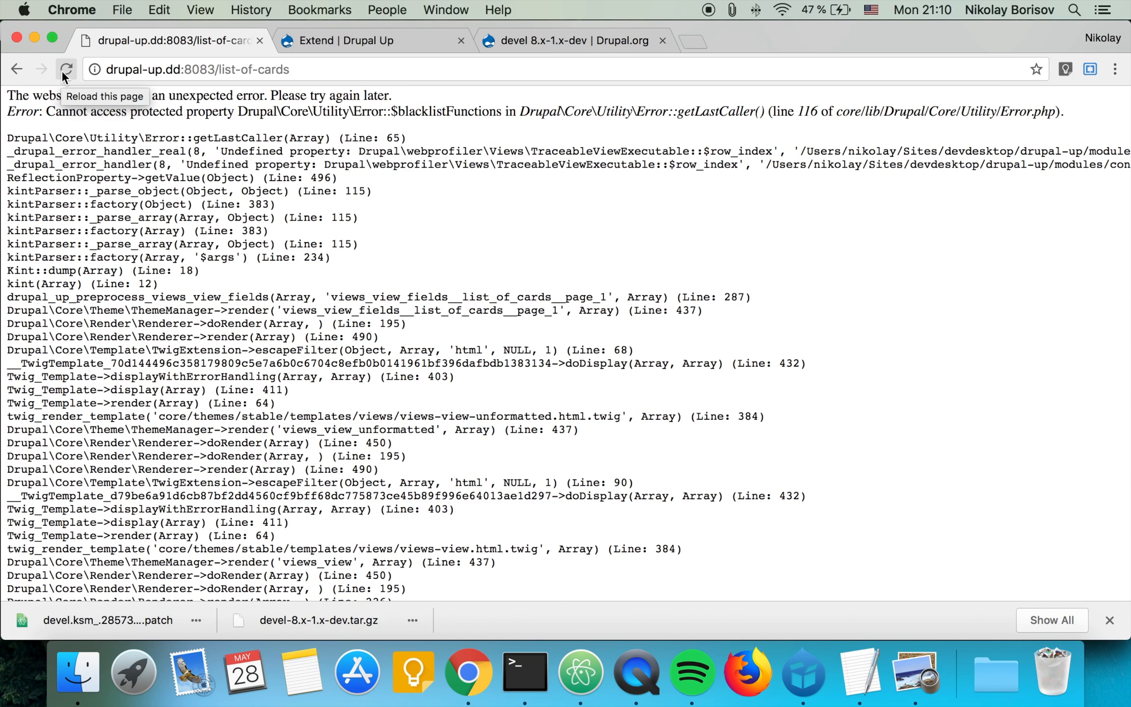
left_click(66, 70)
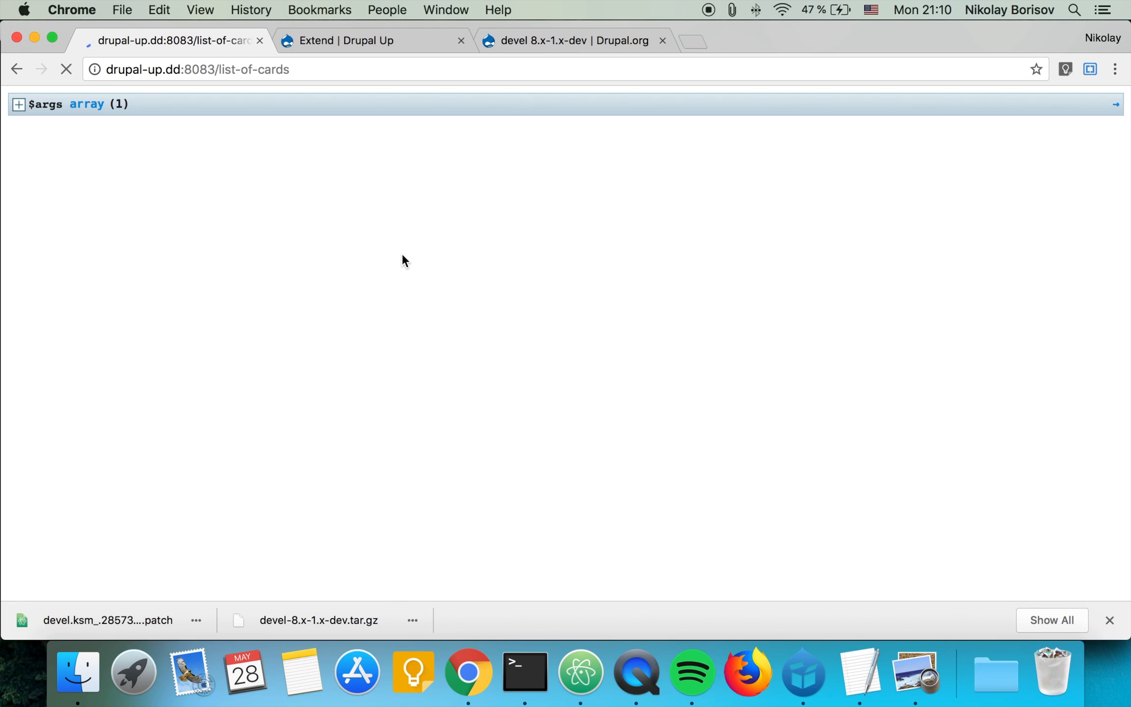
left_click(19, 104)
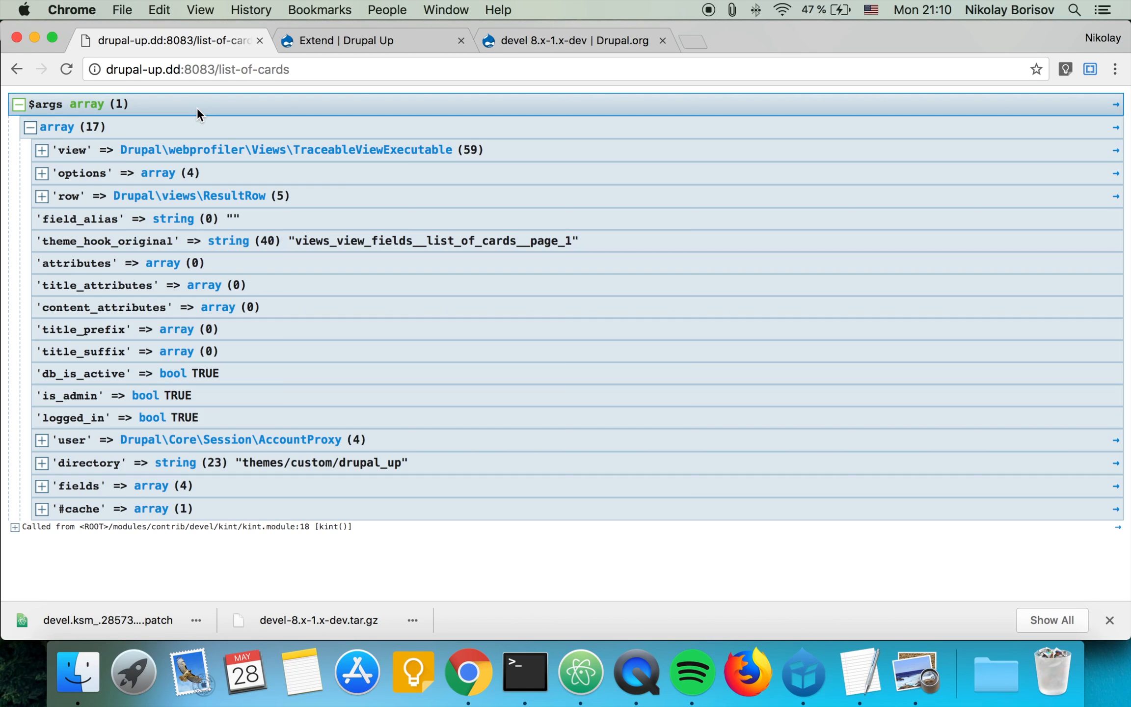